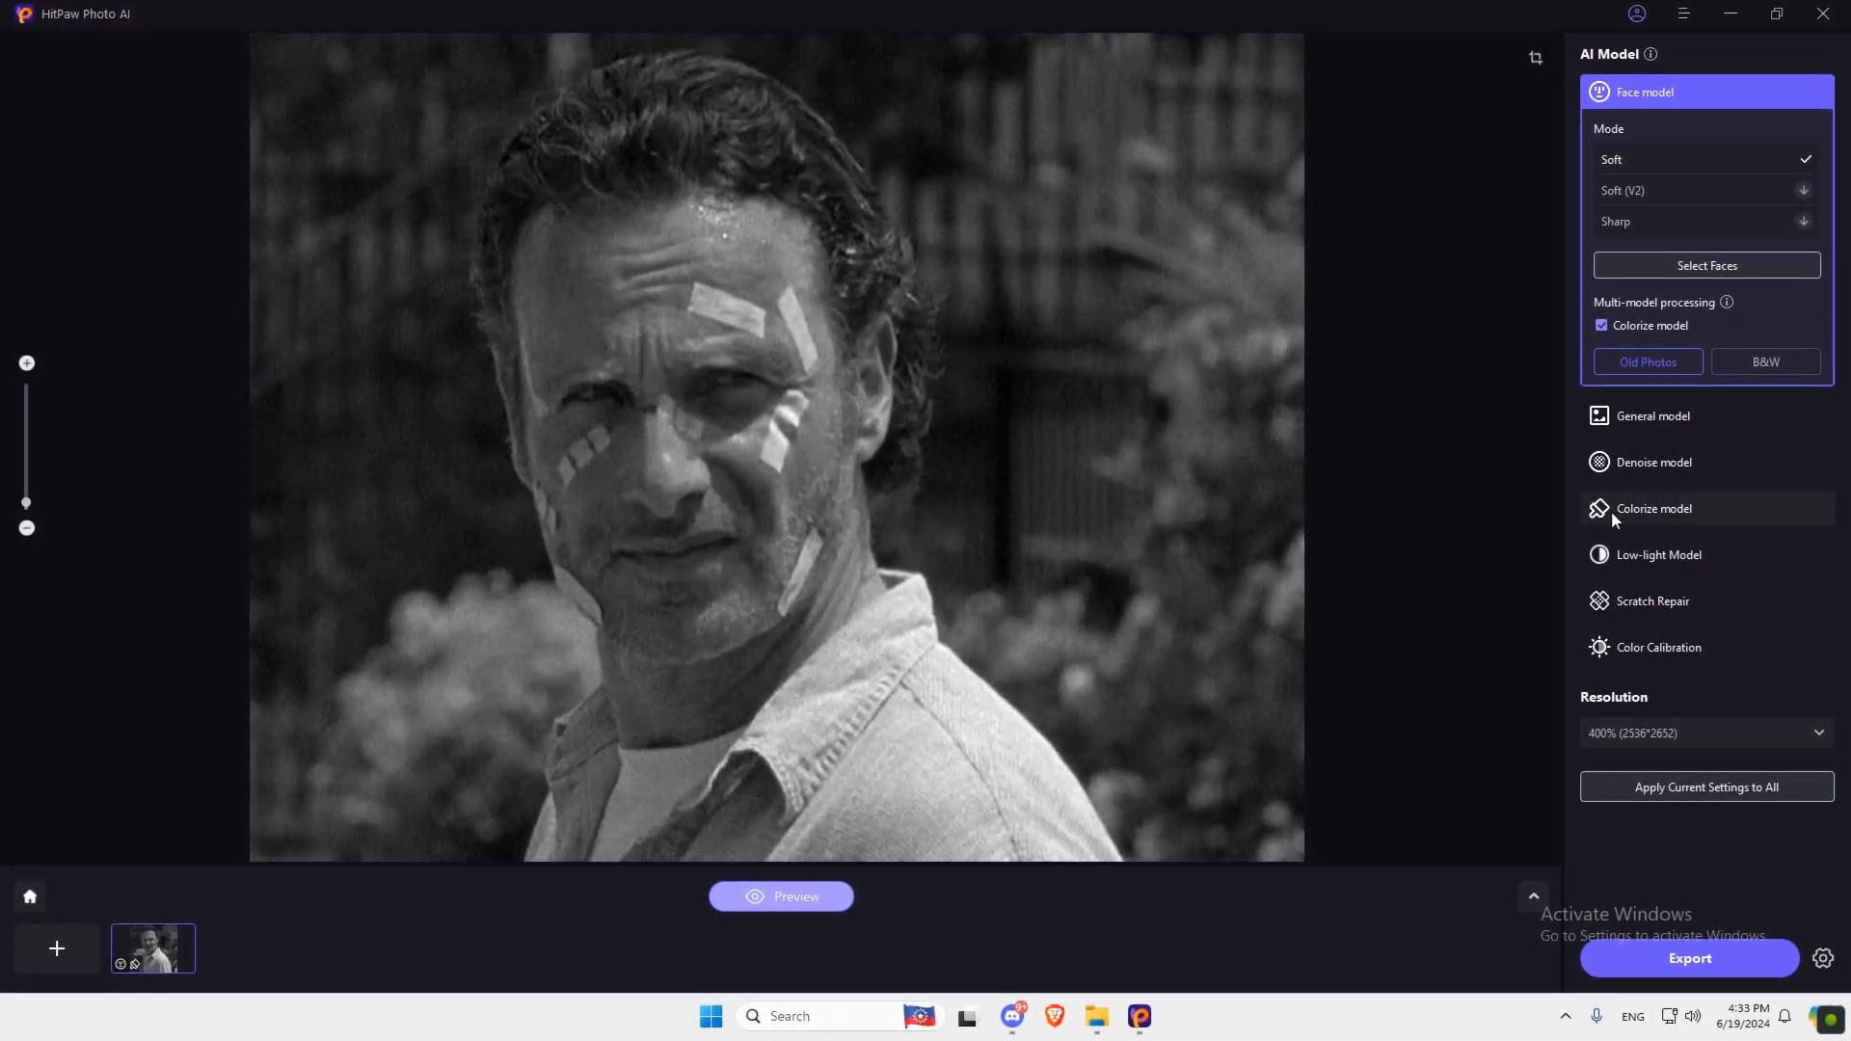
# Choose the Face model for enhancing the loaded portrait photo.
pyautogui.click(1654, 507)
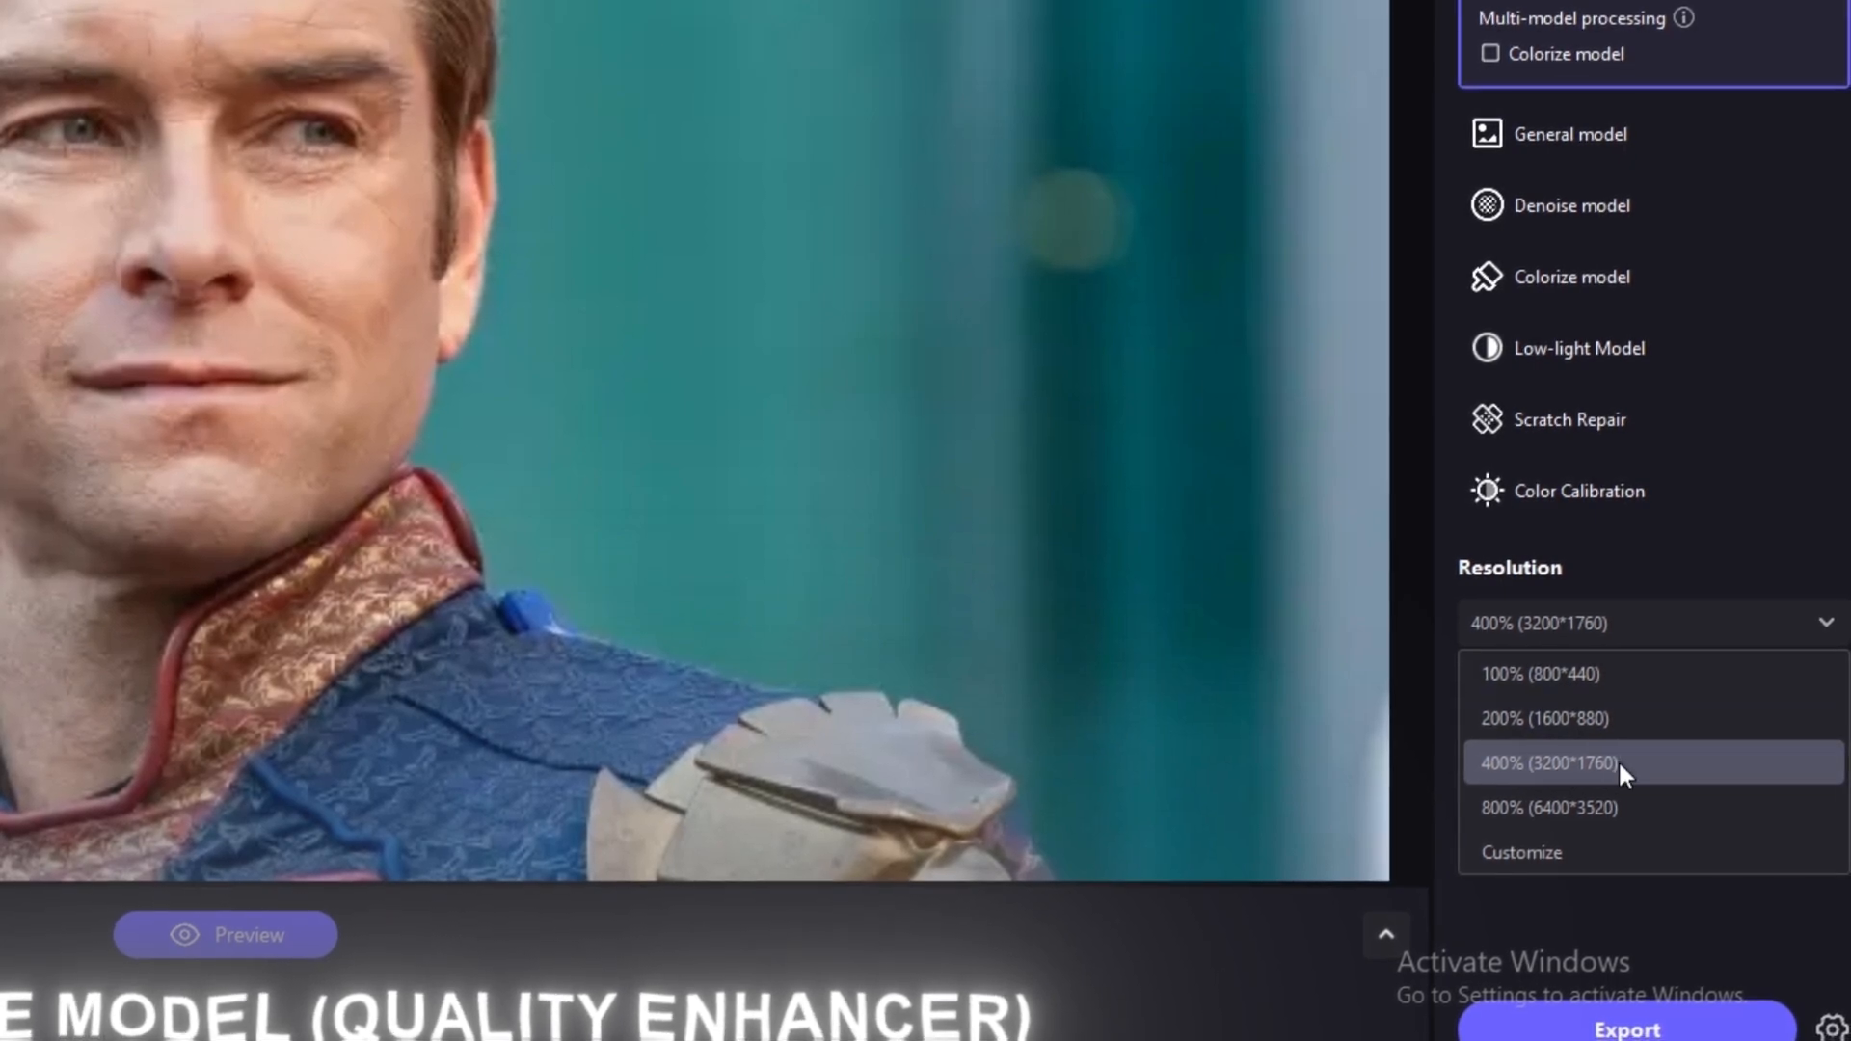
# Keep 400% resolution, preview the Soft (V2) face enhancement and export the sharper portrait.
pyautogui.click(1546, 761)
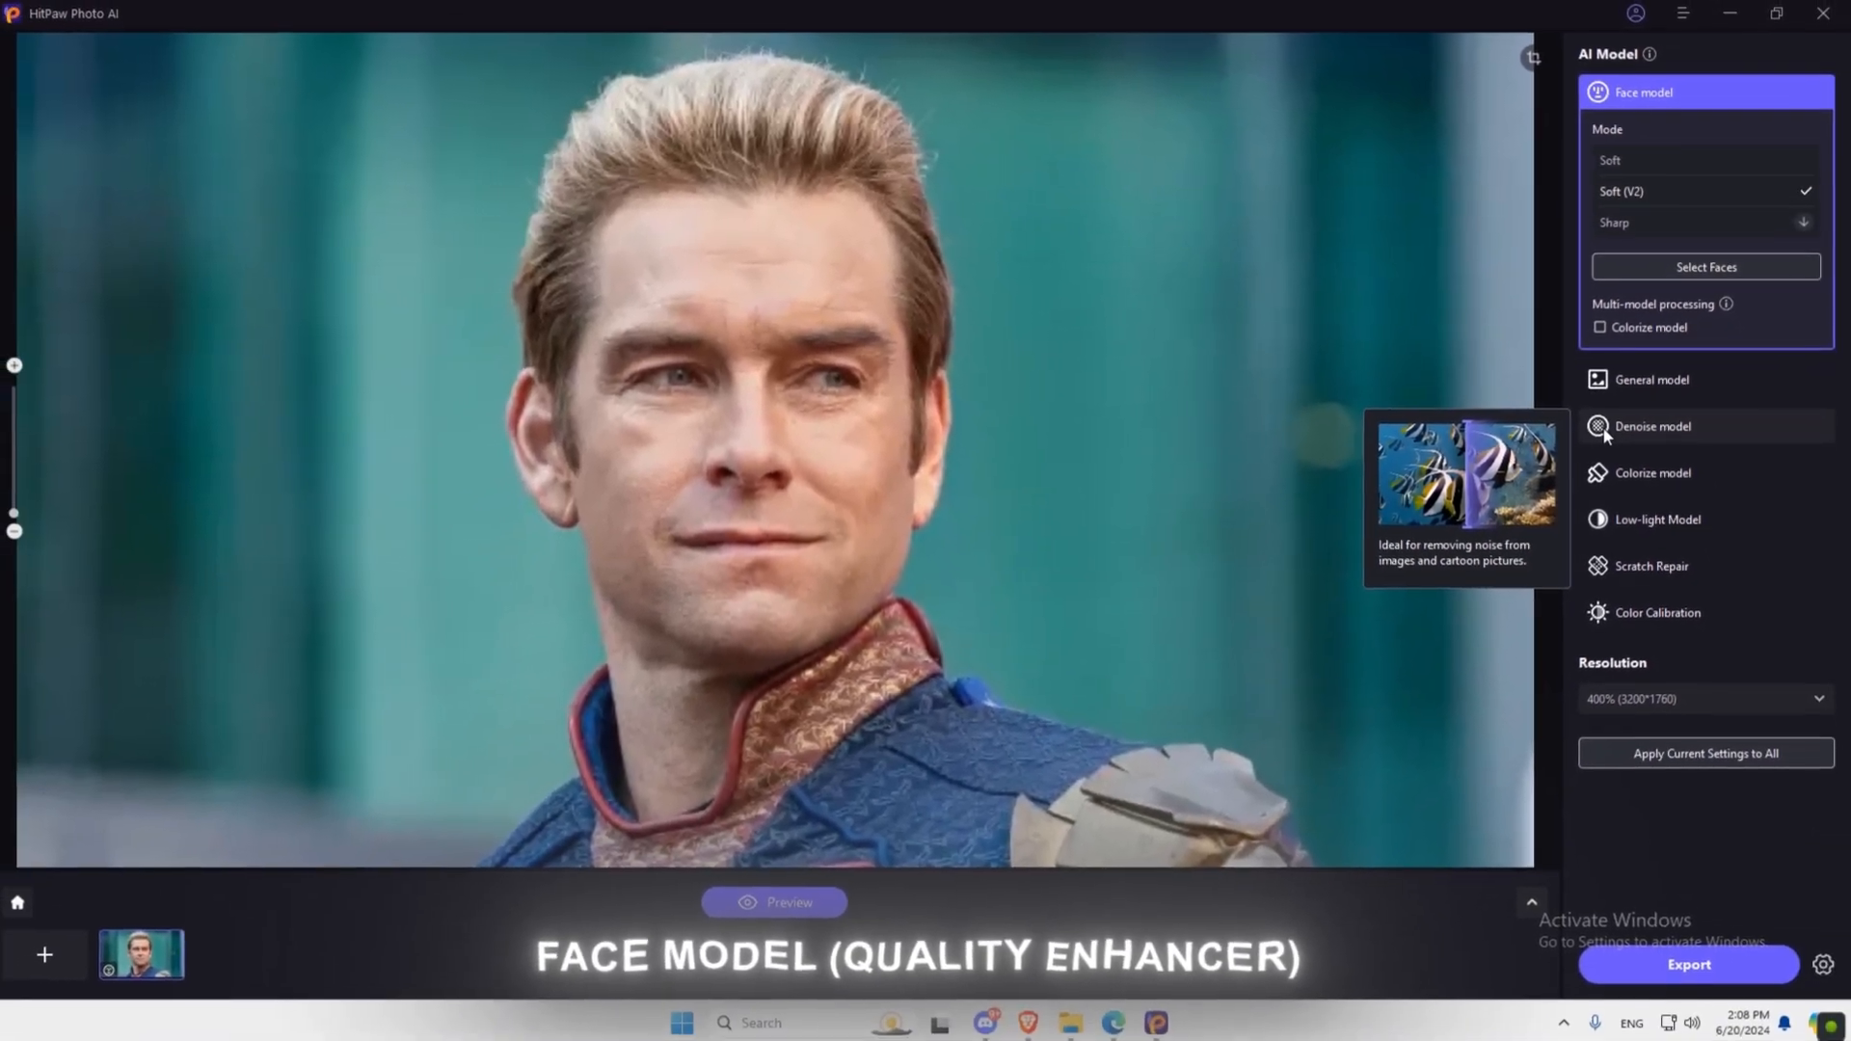
pyautogui.click(773, 903)
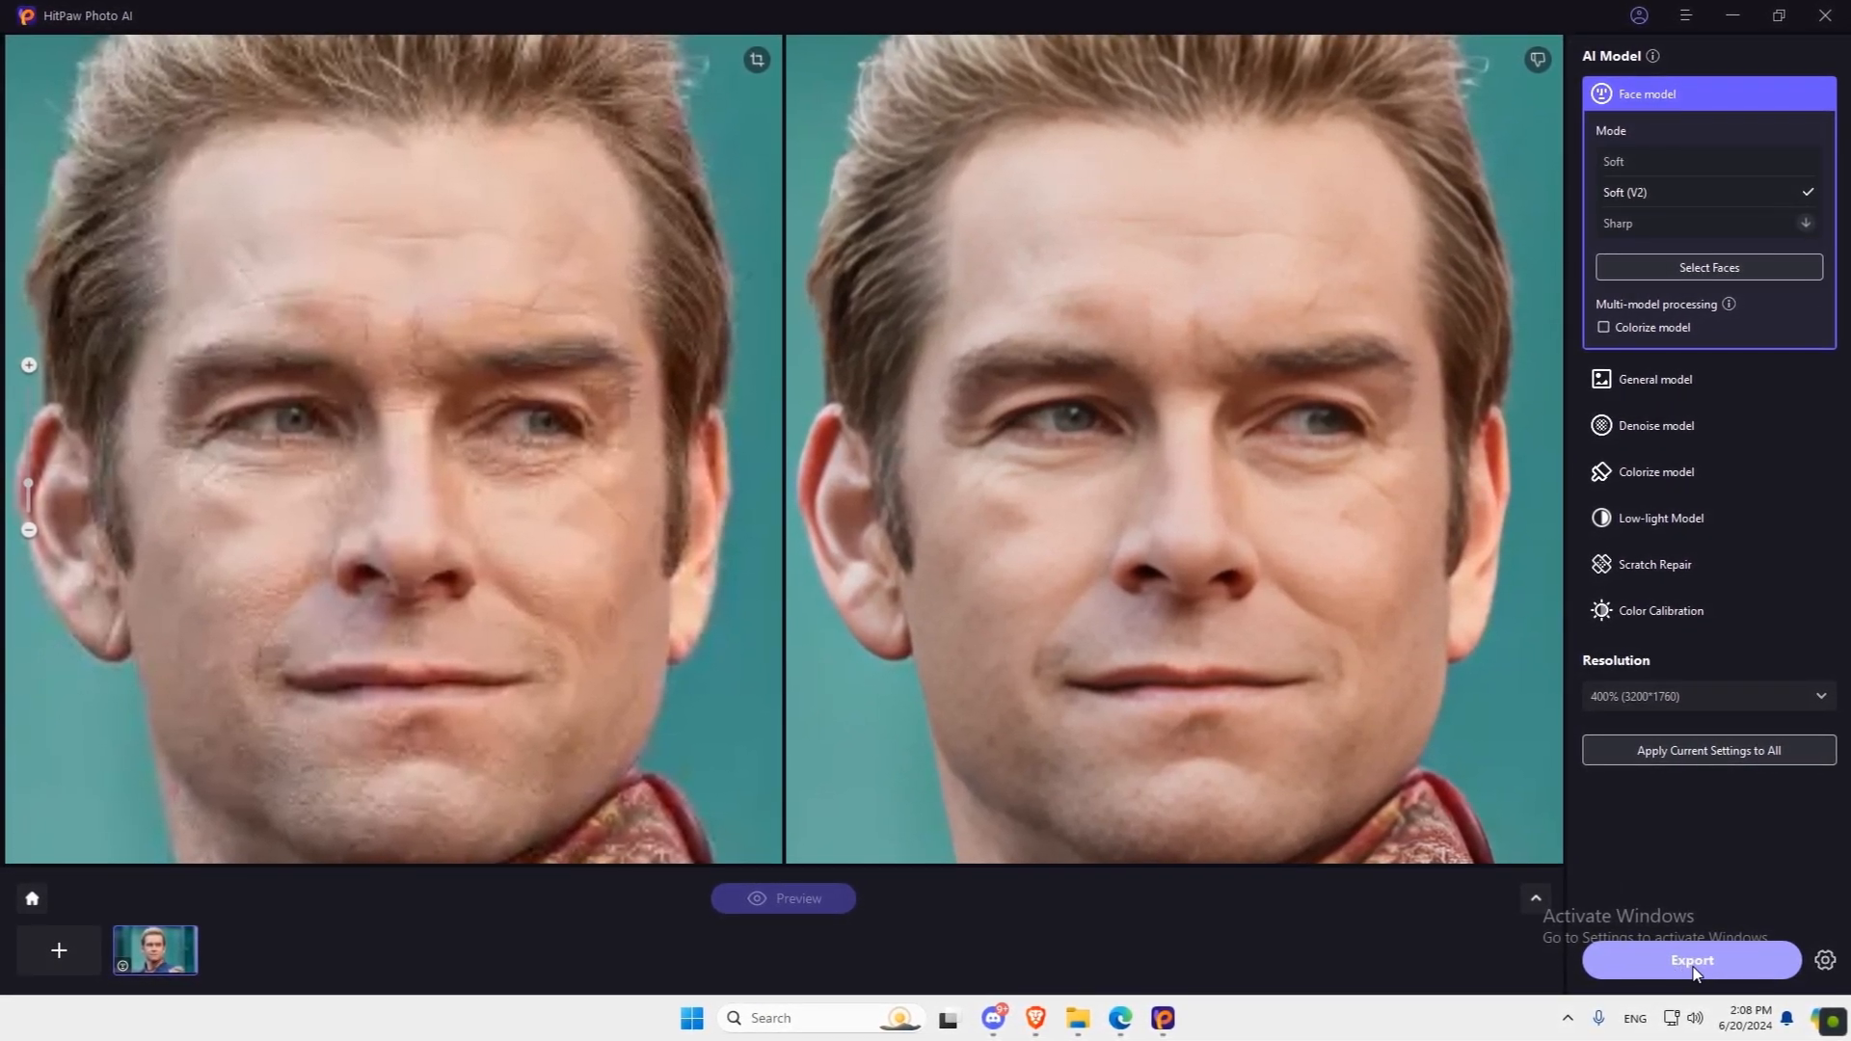
pyautogui.click(1691, 960)
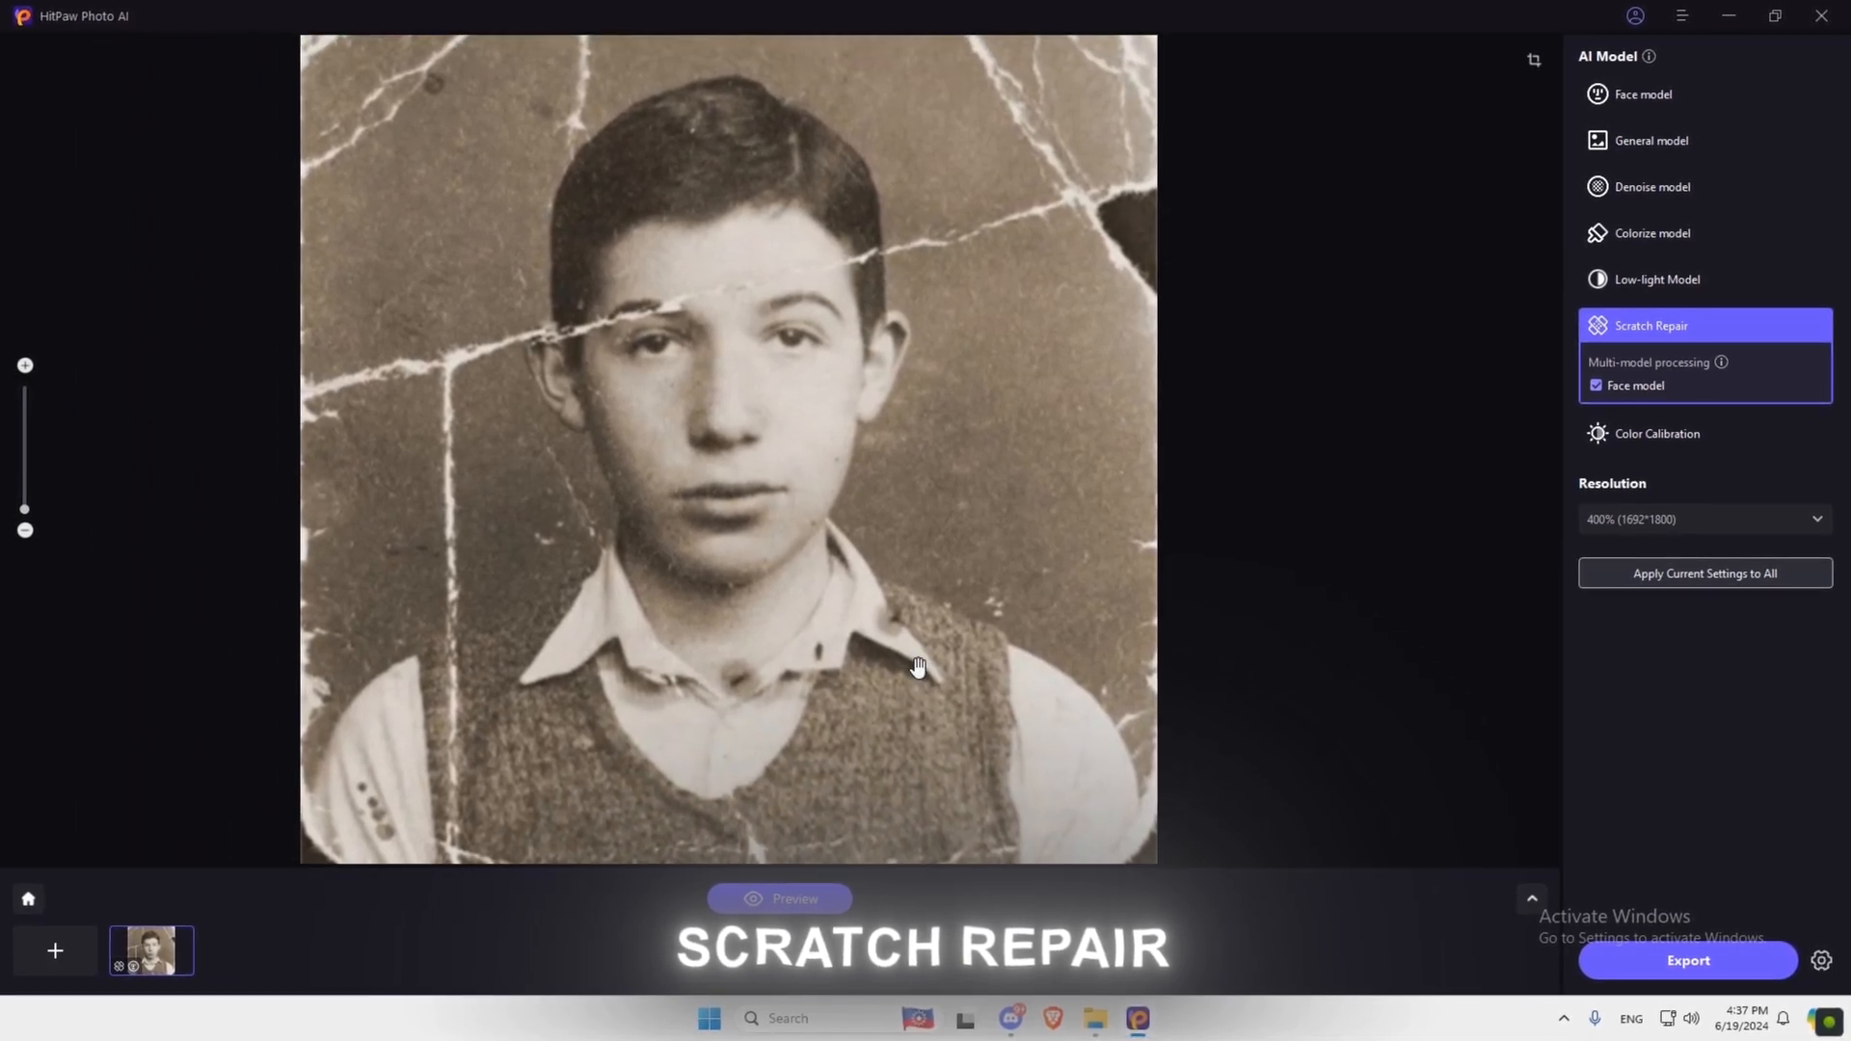
# Combine Scratch Repair with the Face model for the torn boy photo at 400%.
pyautogui.click(793, 899)
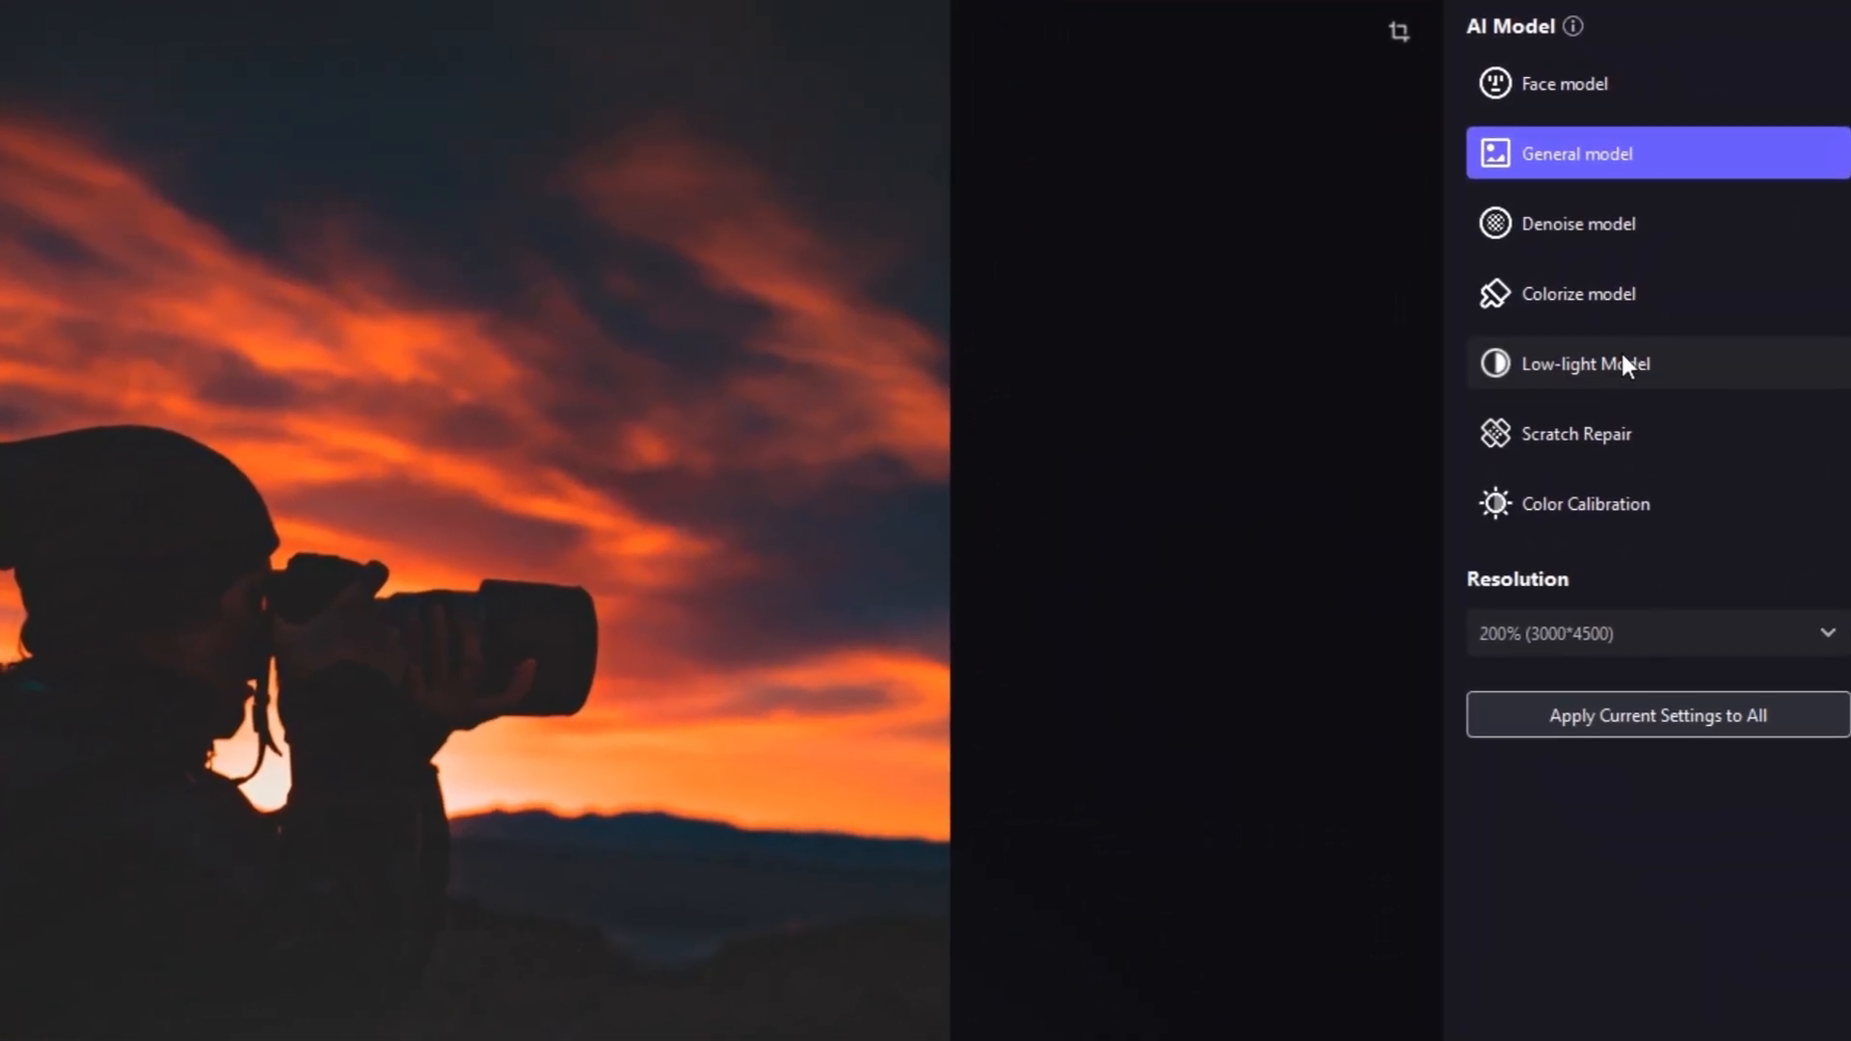
# Apply the Low-light Model to the sunset silhouette, then try Colour Calibration on it.
pyautogui.click(1584, 364)
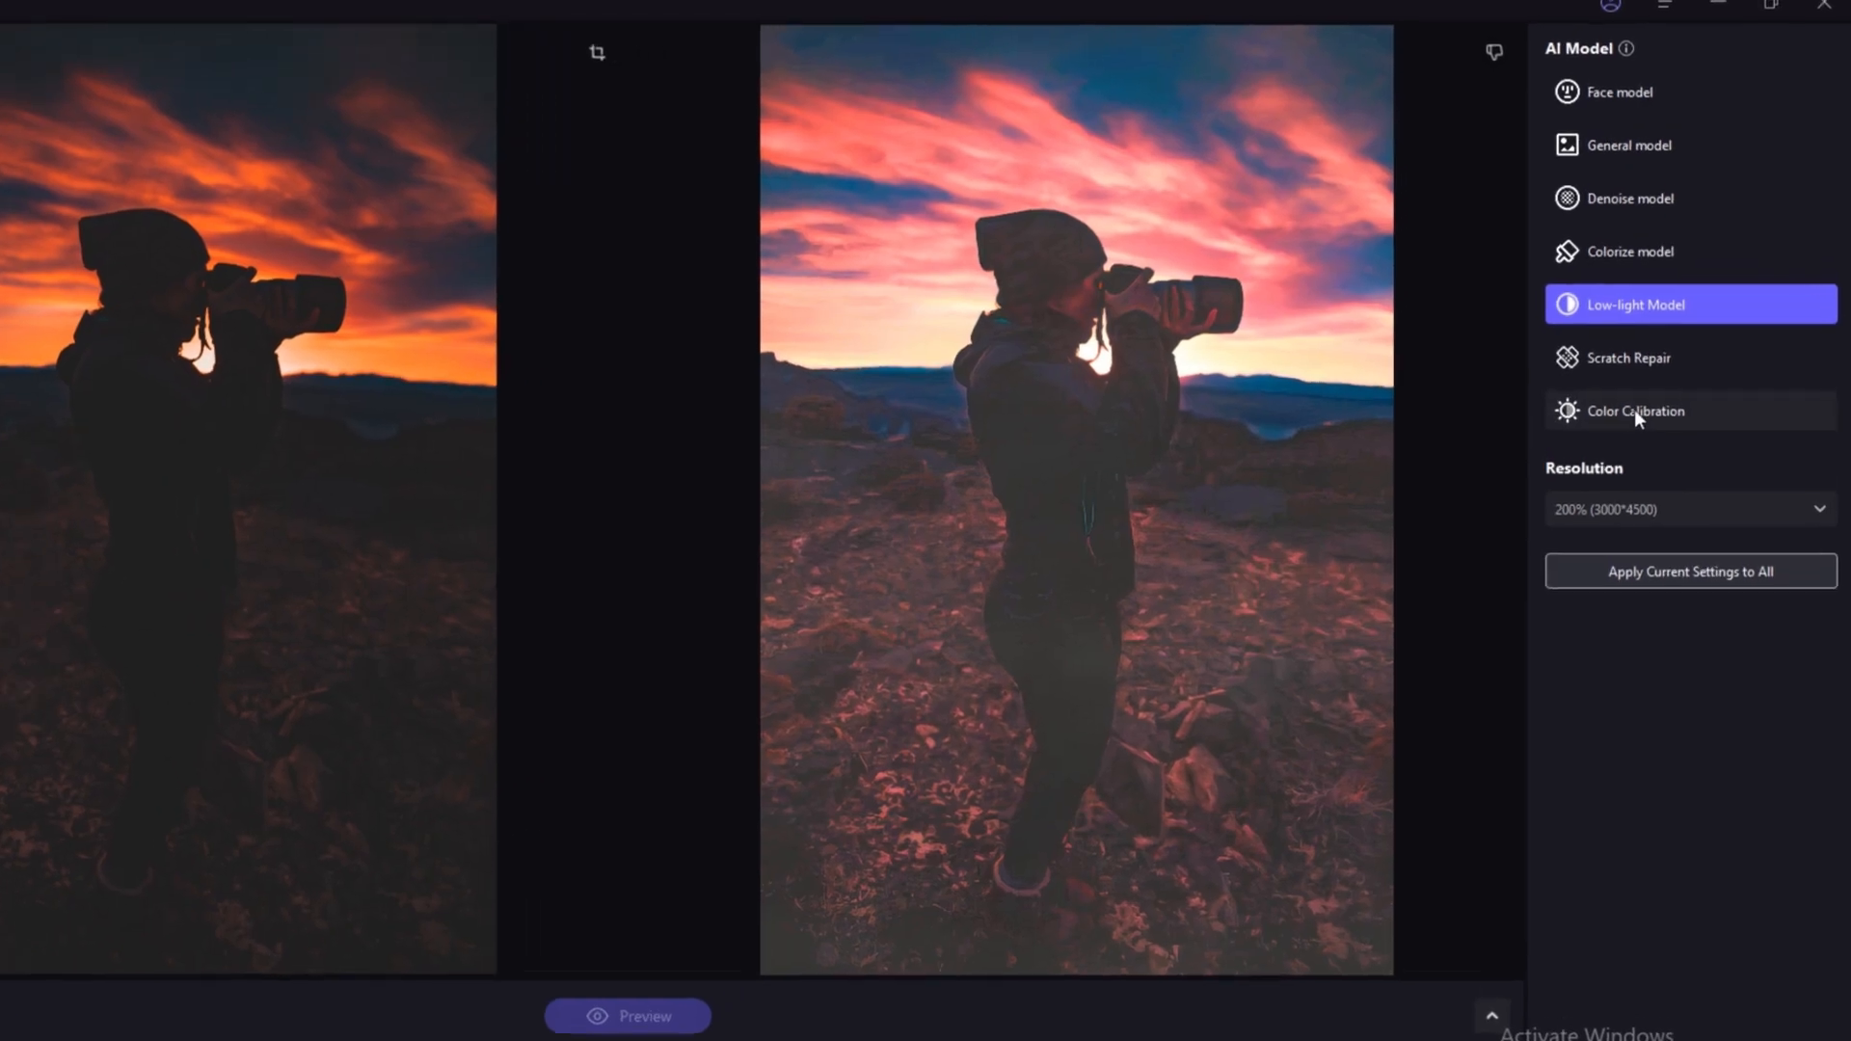
pyautogui.click(1635, 410)
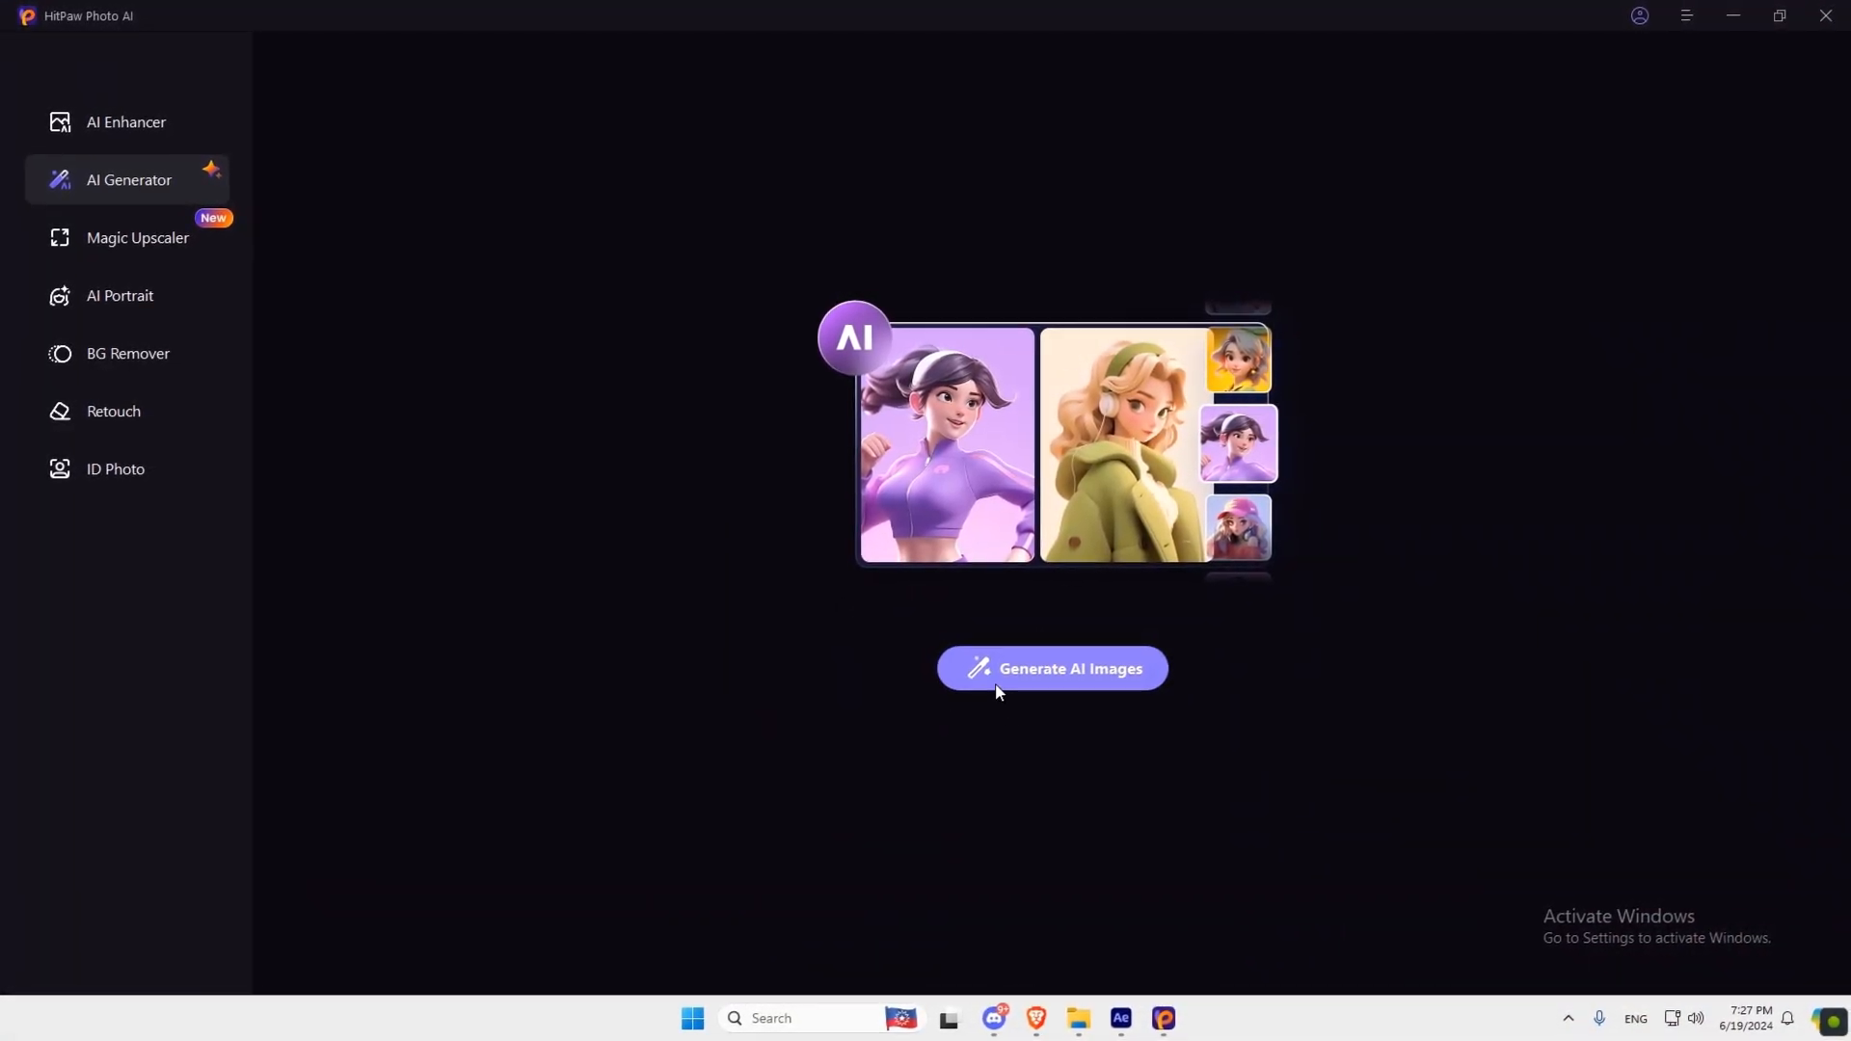
# Start AI image generation with a 'guy in the middle of streets' prompt at 5:4 size, 1152*896.
pyautogui.click(1049, 669)
pyautogui.write('A guy i')
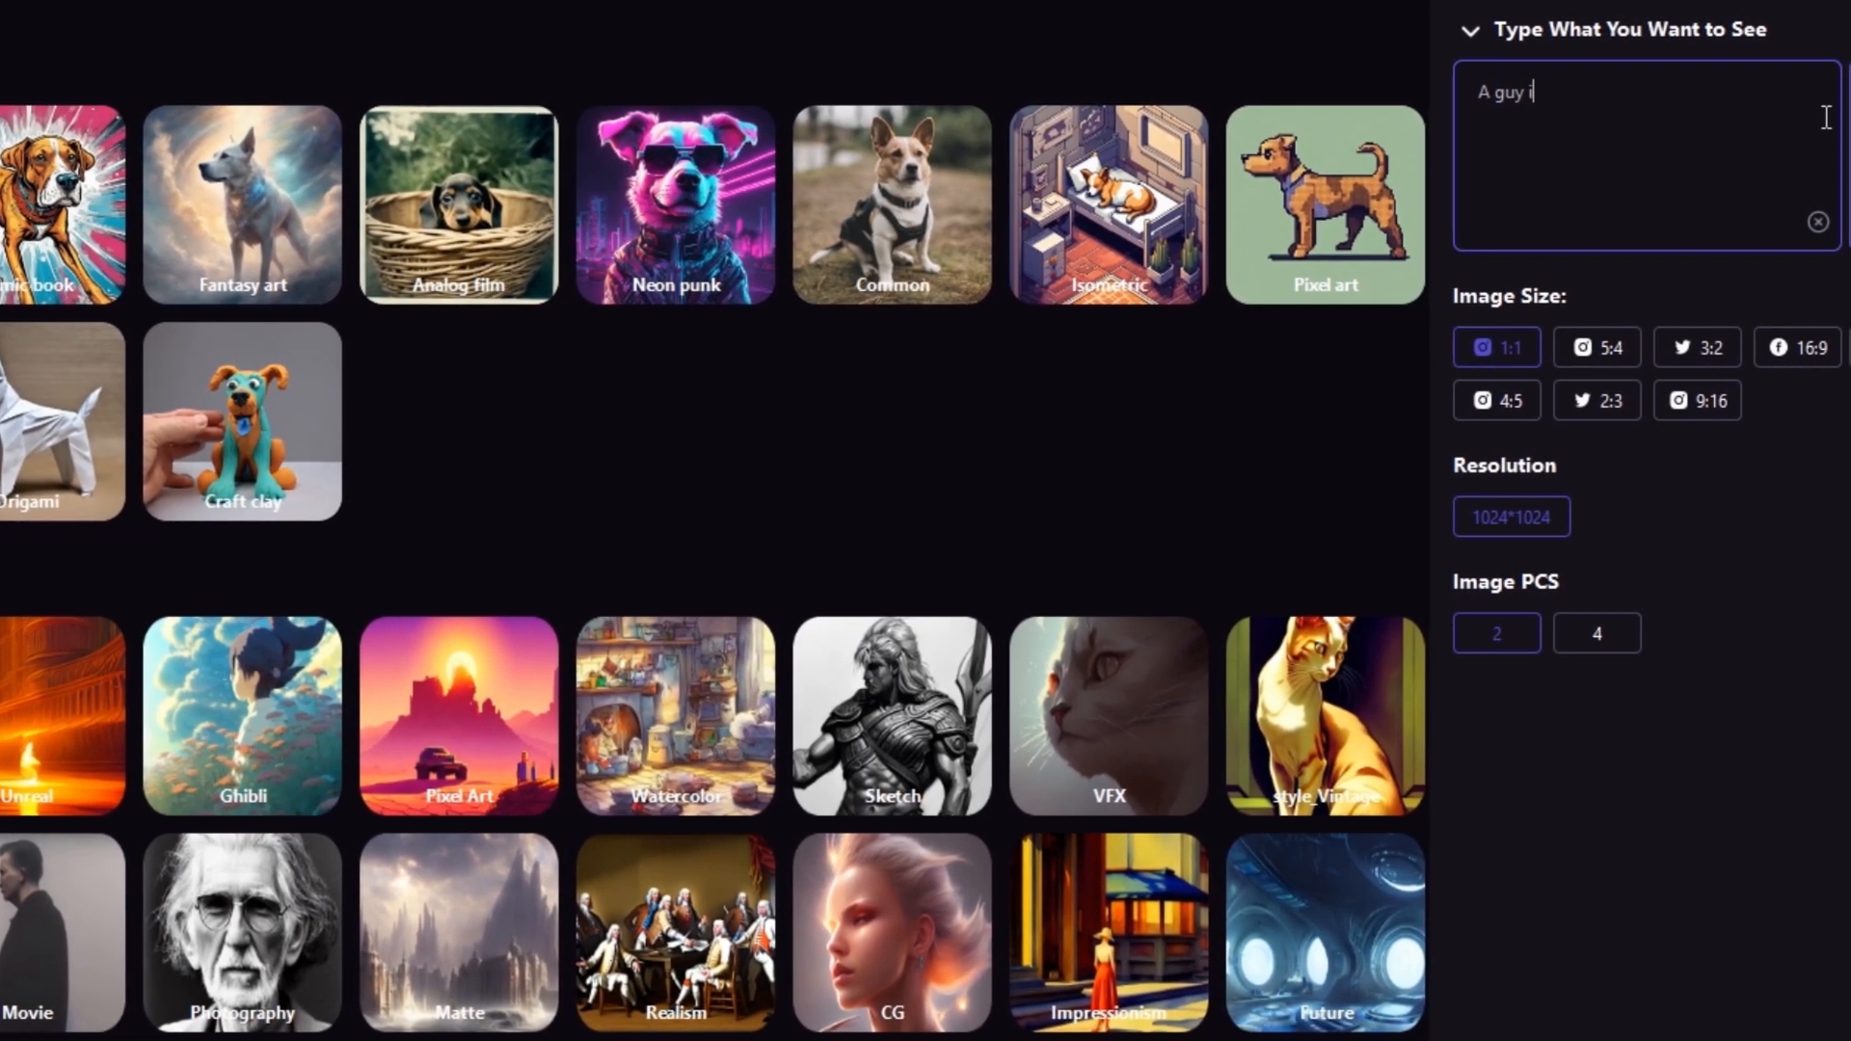
pyautogui.write('m middle of s')
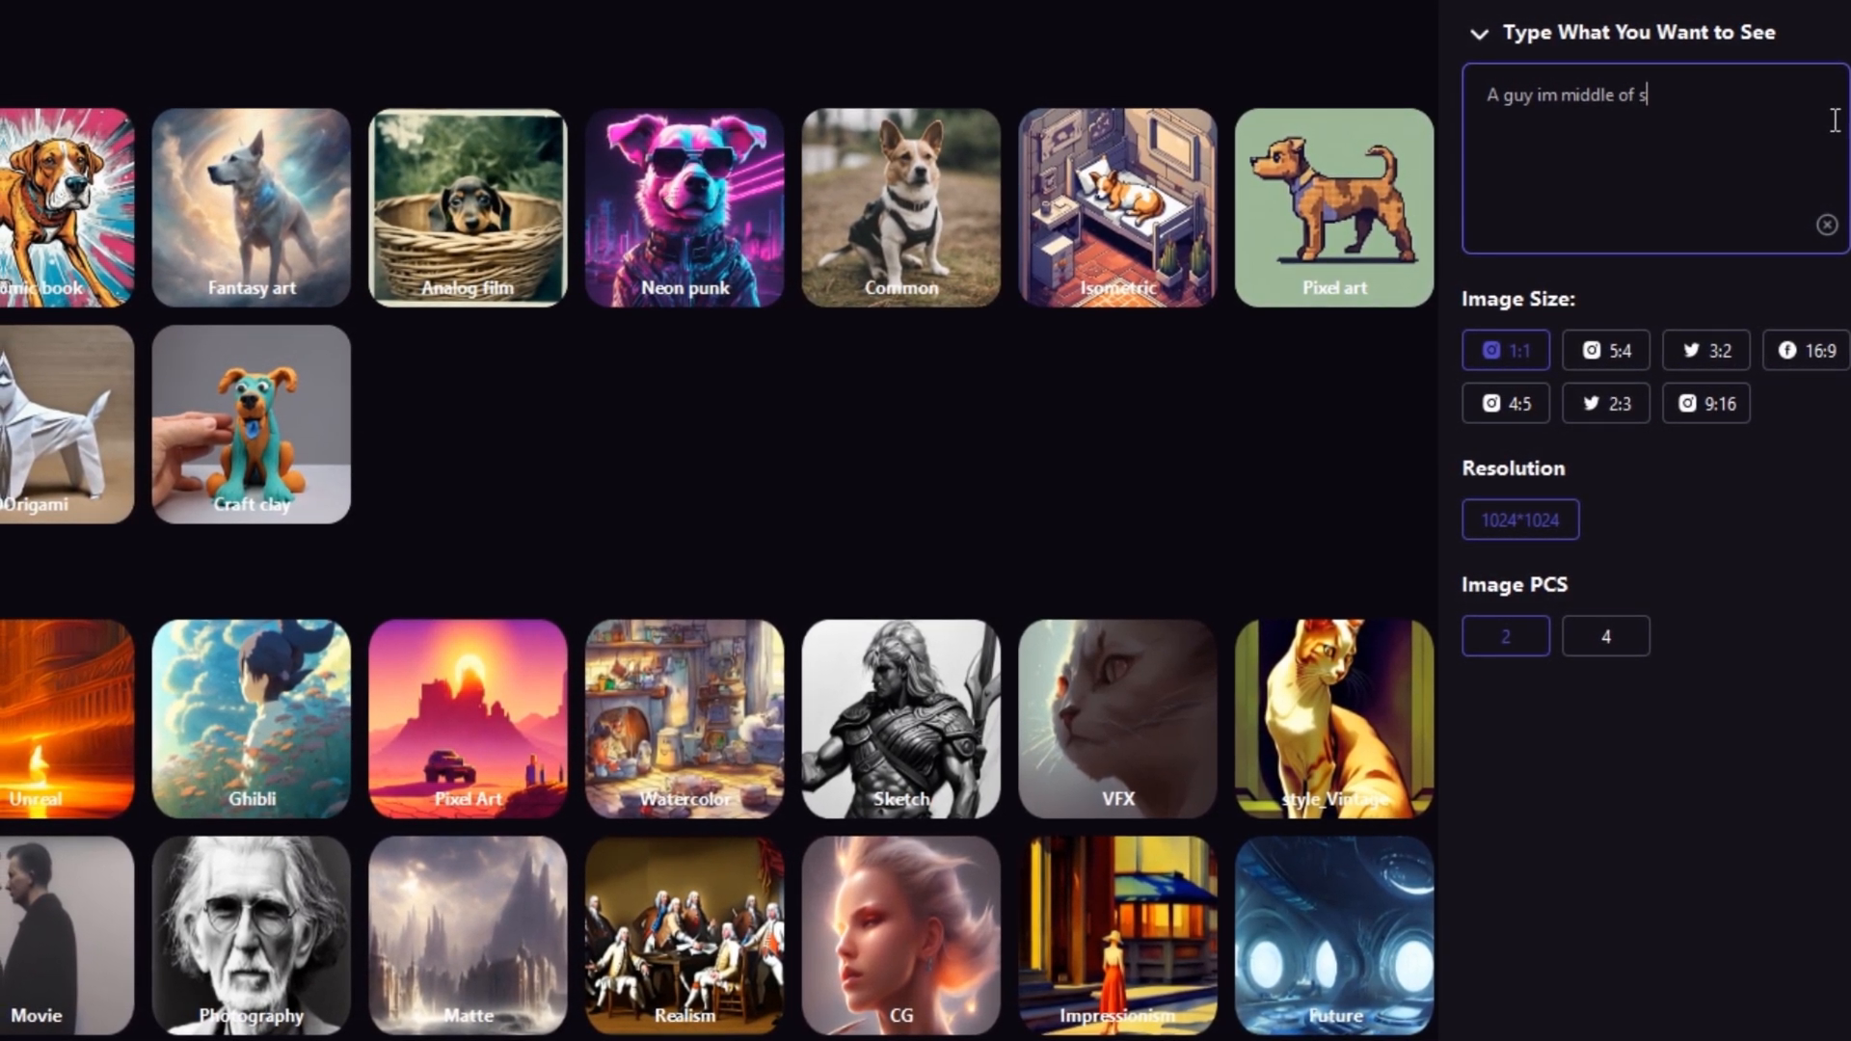
pyautogui.write('treets')
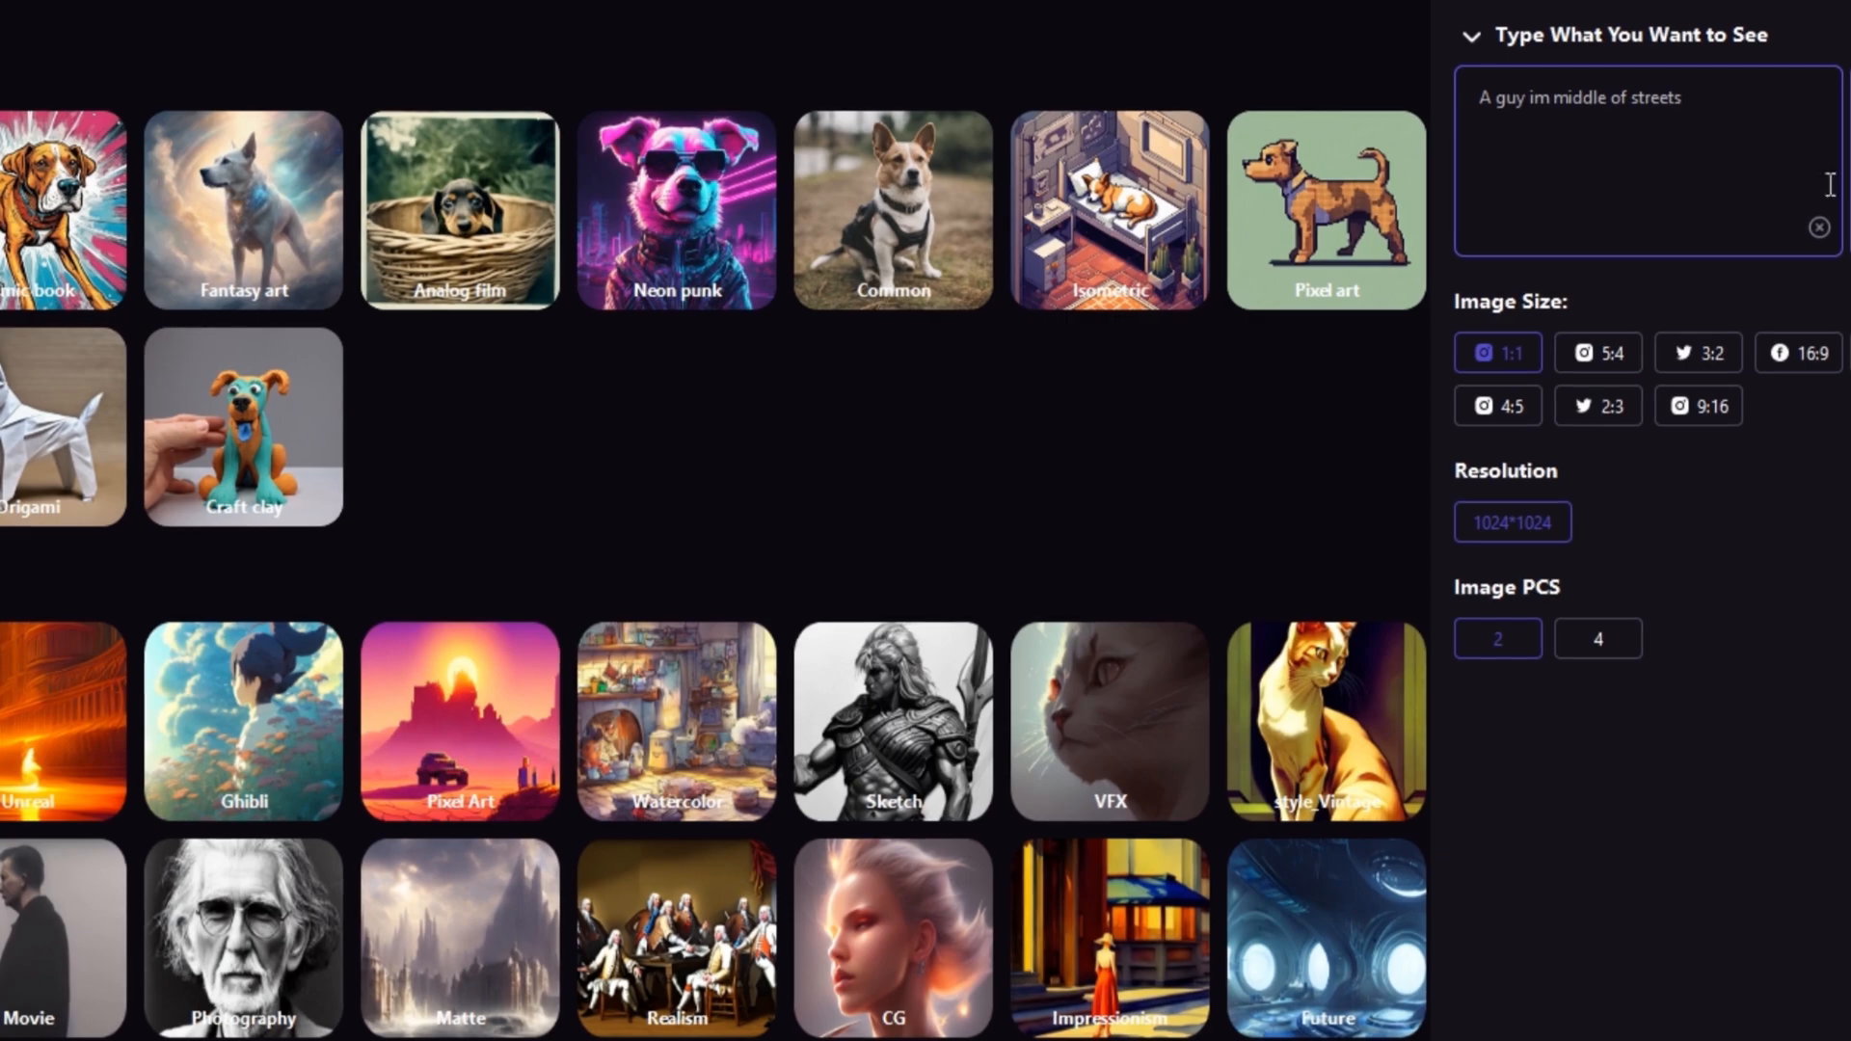
pyautogui.click(1697, 405)
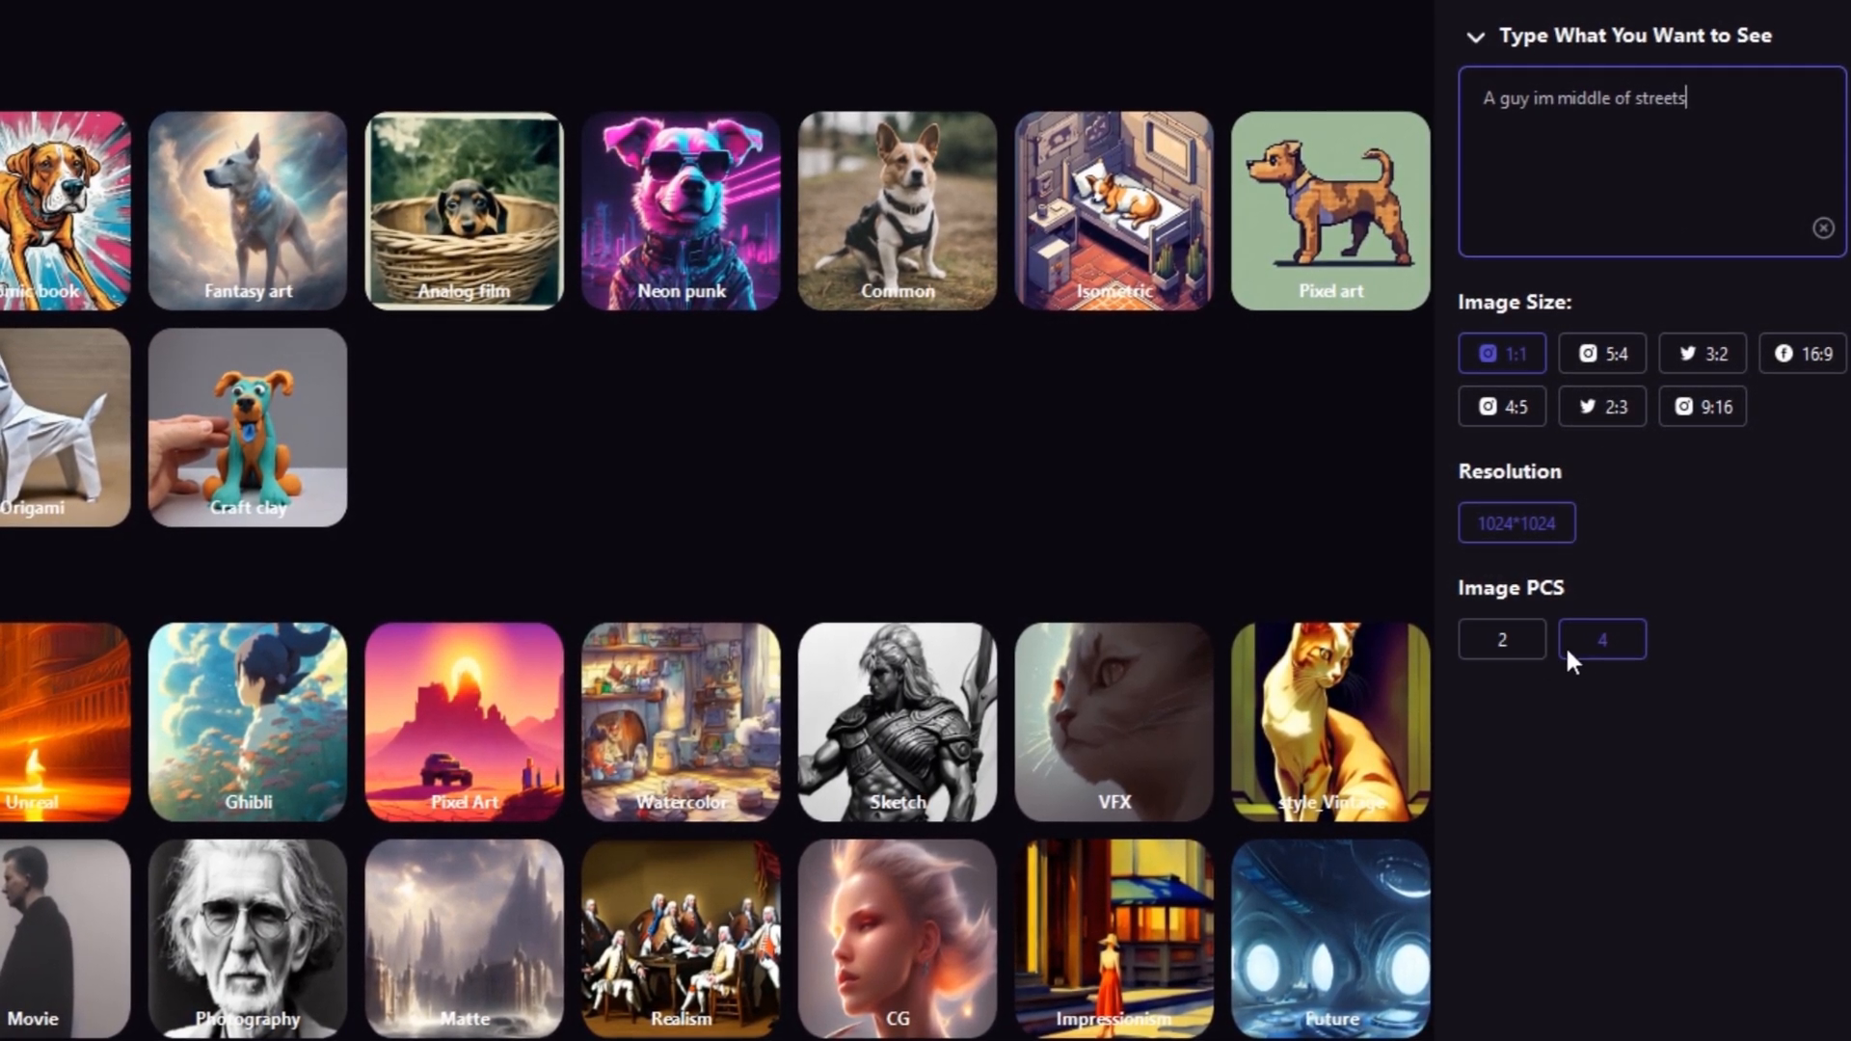
pyautogui.click(1602, 351)
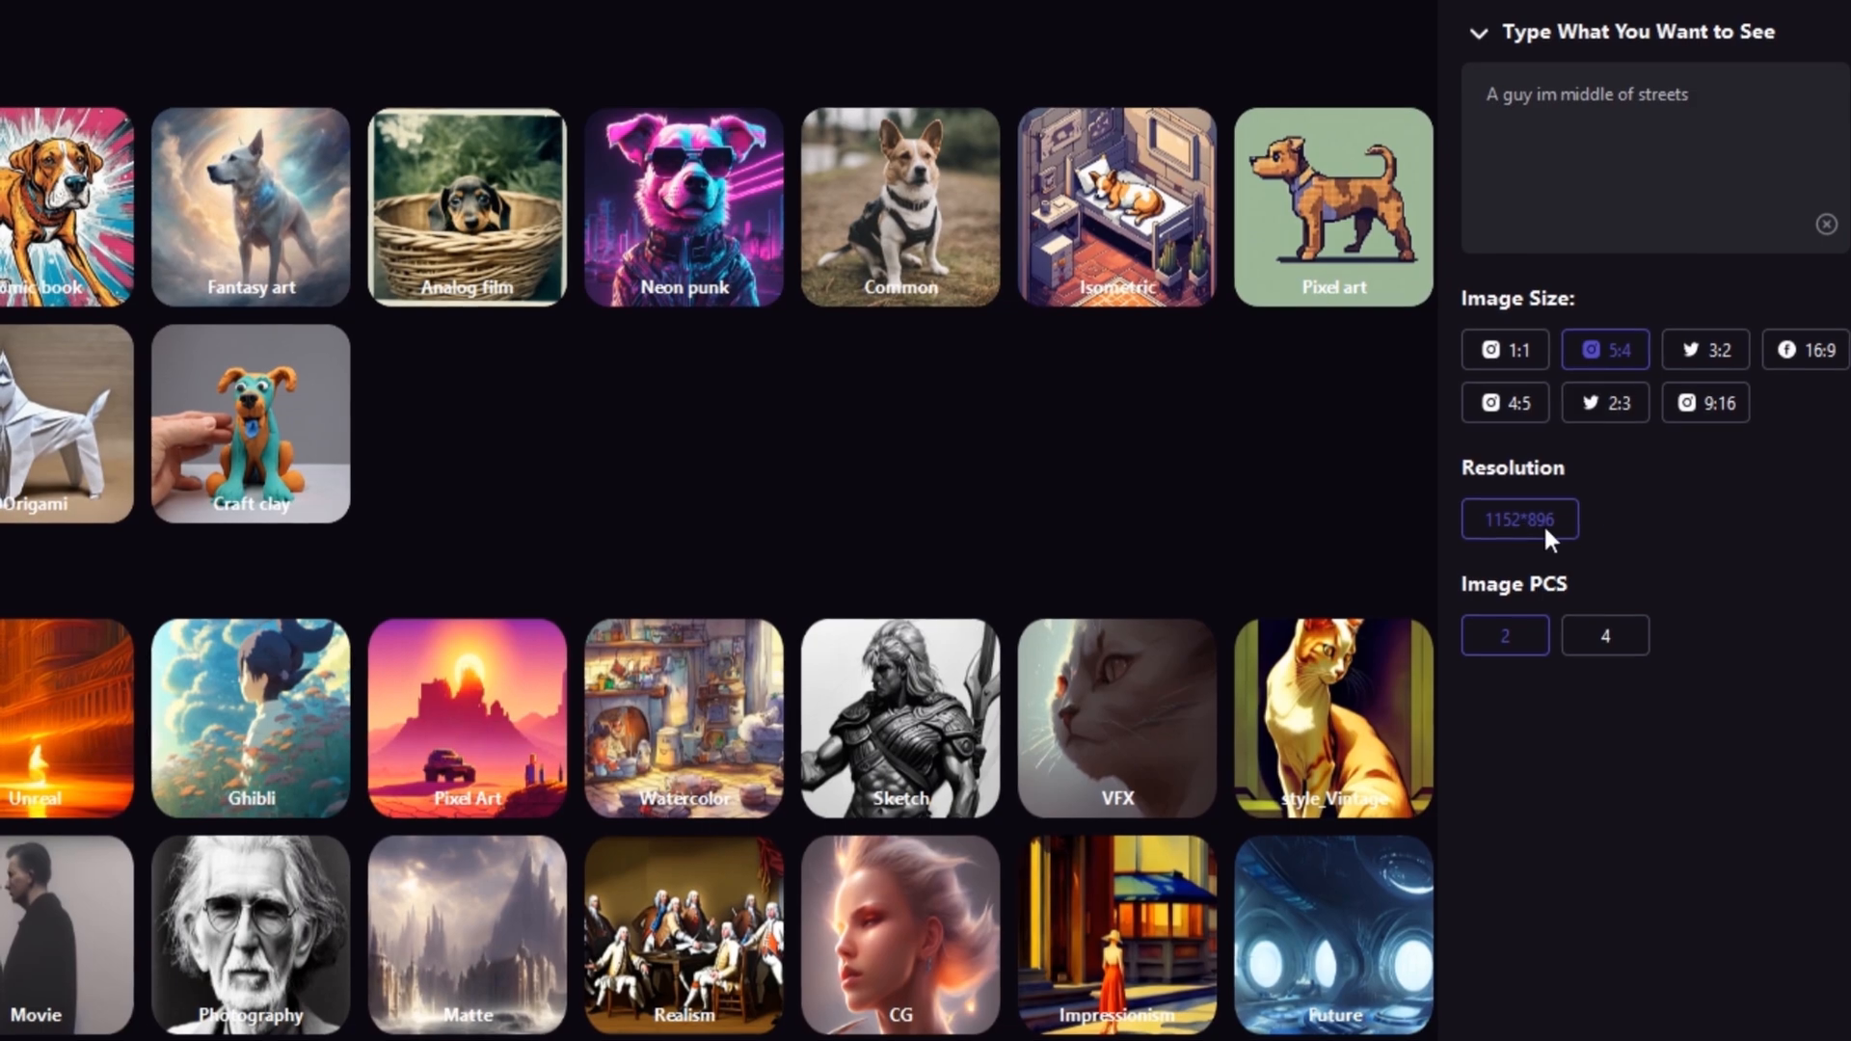
pyautogui.click(1603, 403)
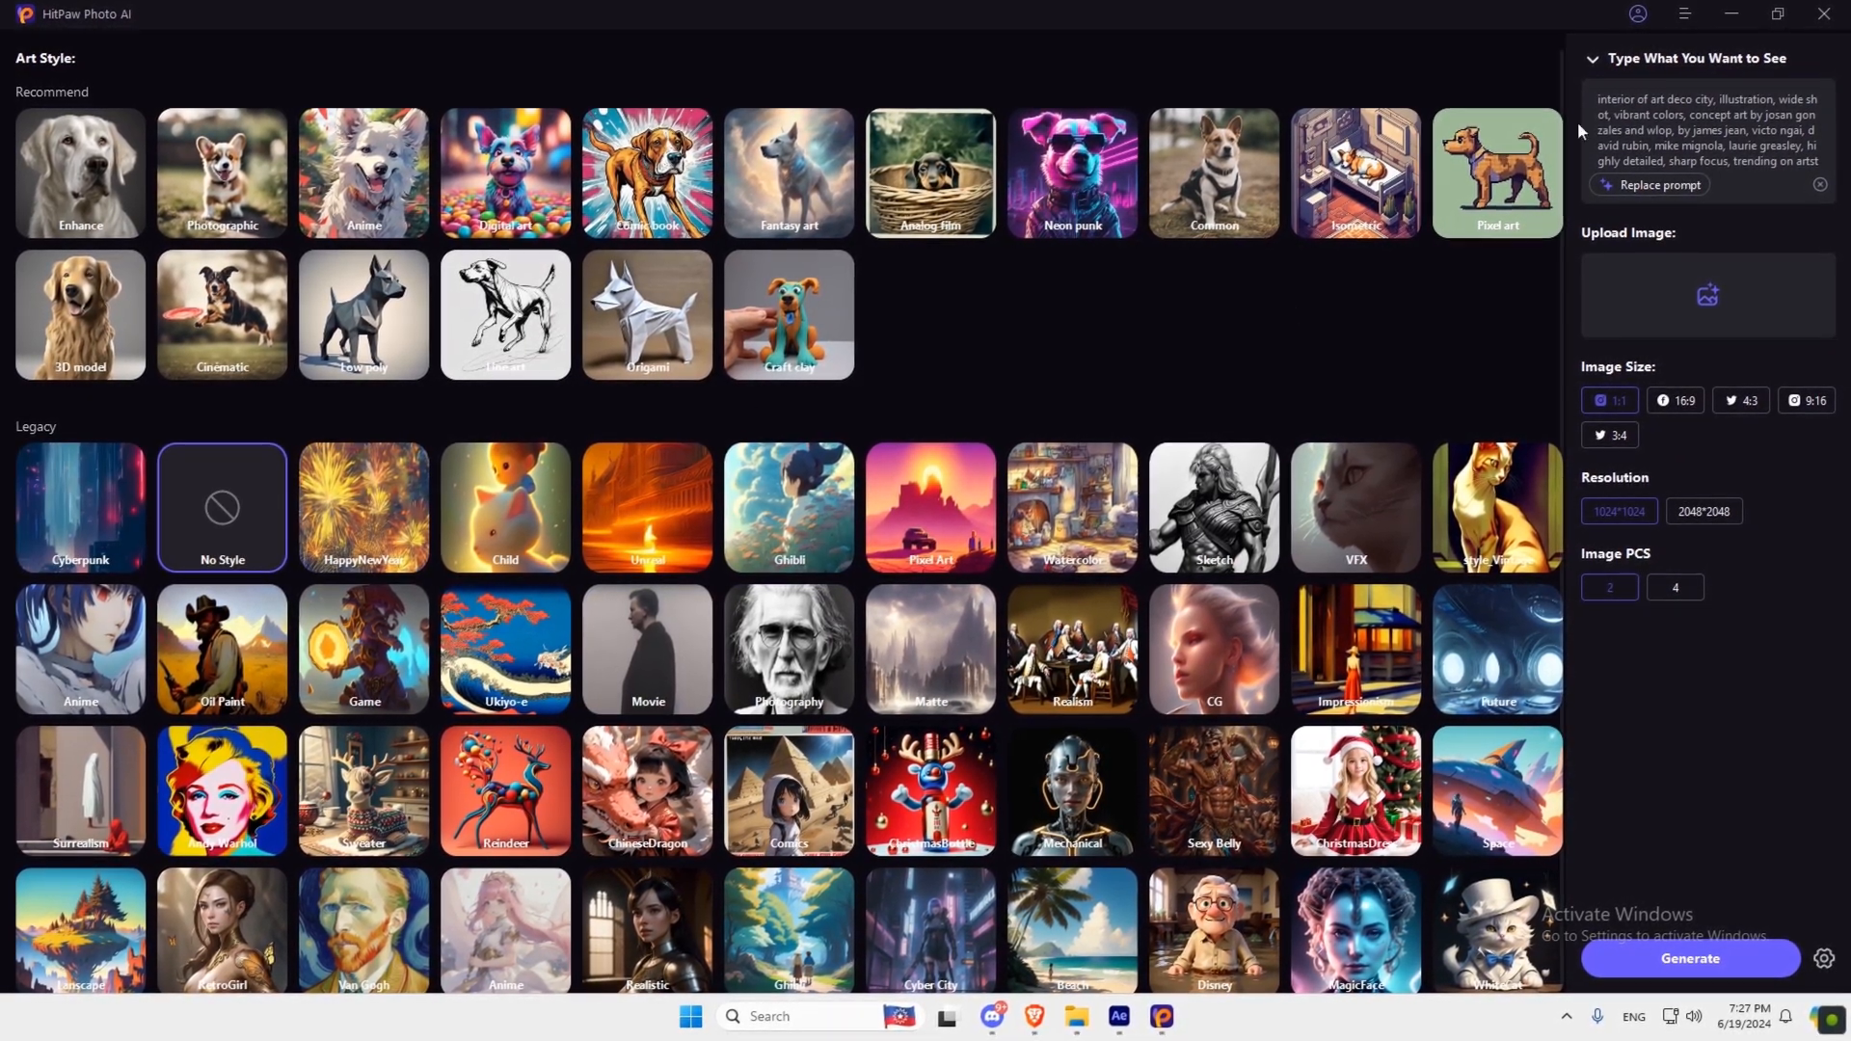
# Generate two images from 'a guy in the middle of streets', then go to Magic Upscaler.
pyautogui.write('a guy in m')
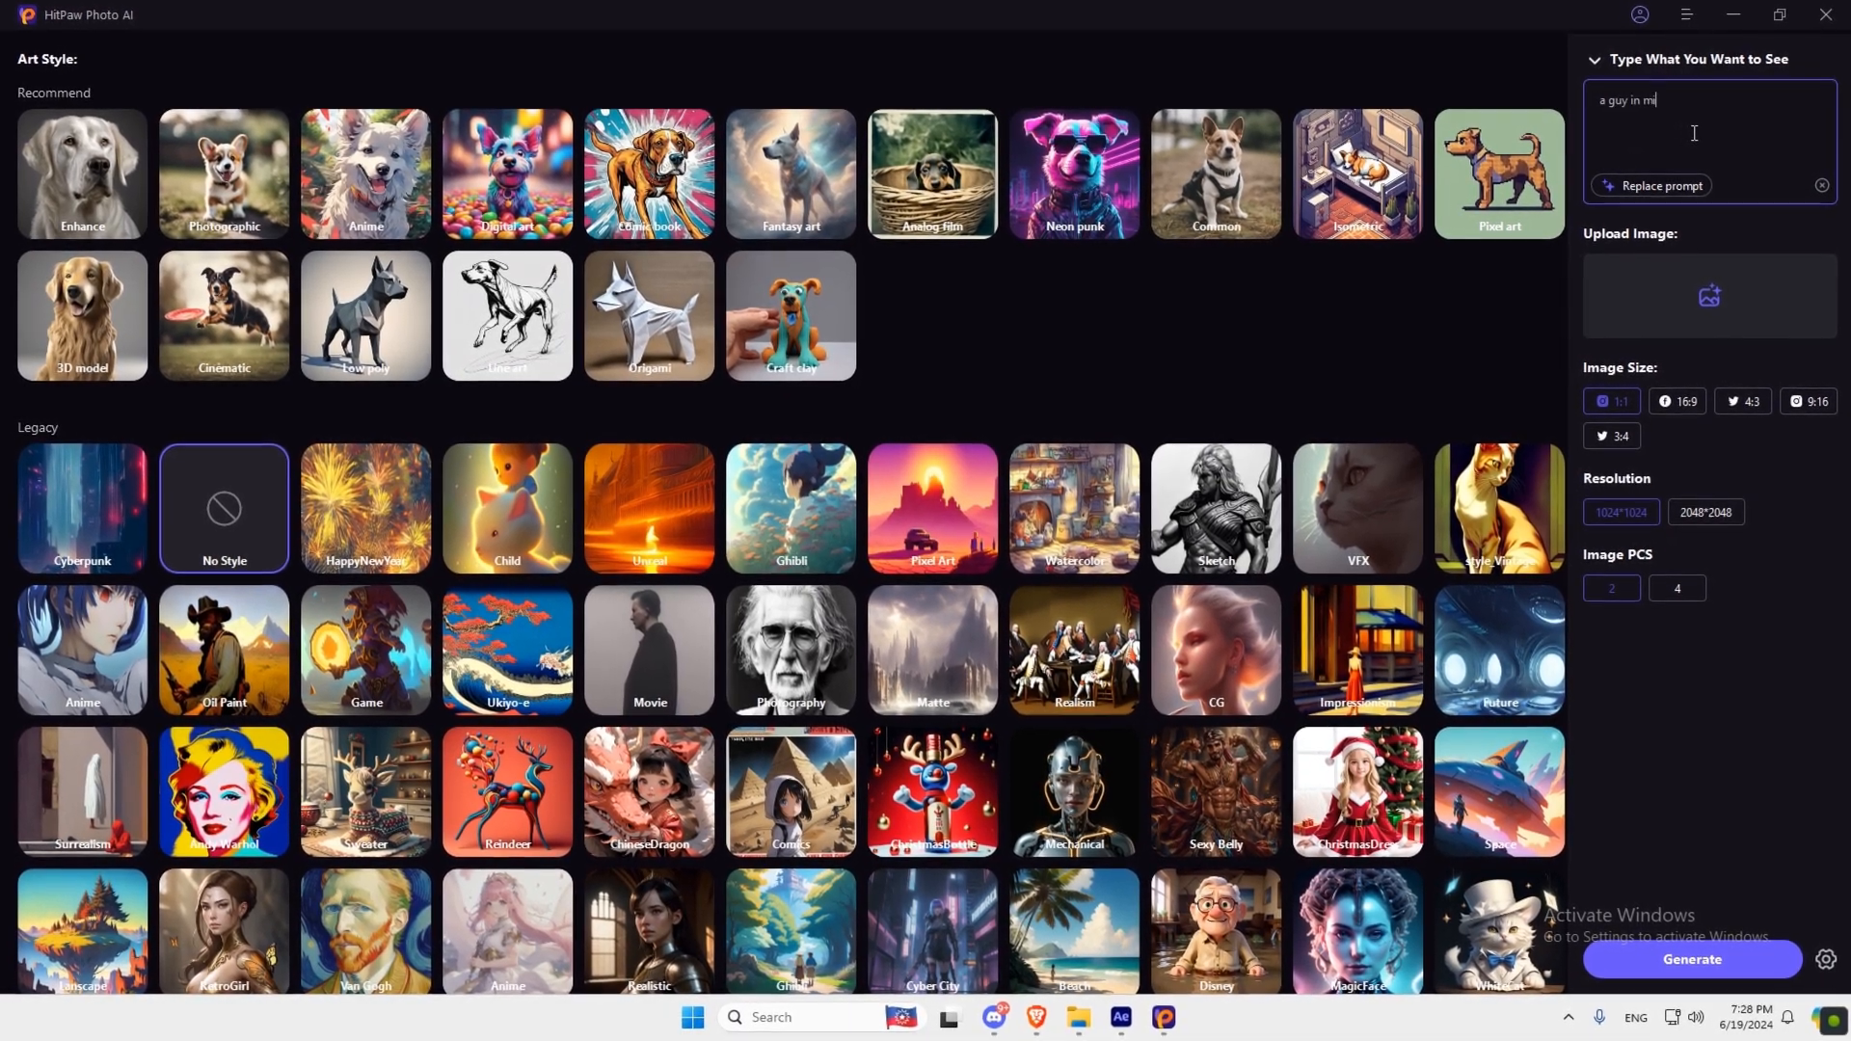
pyautogui.write('iddle of str')
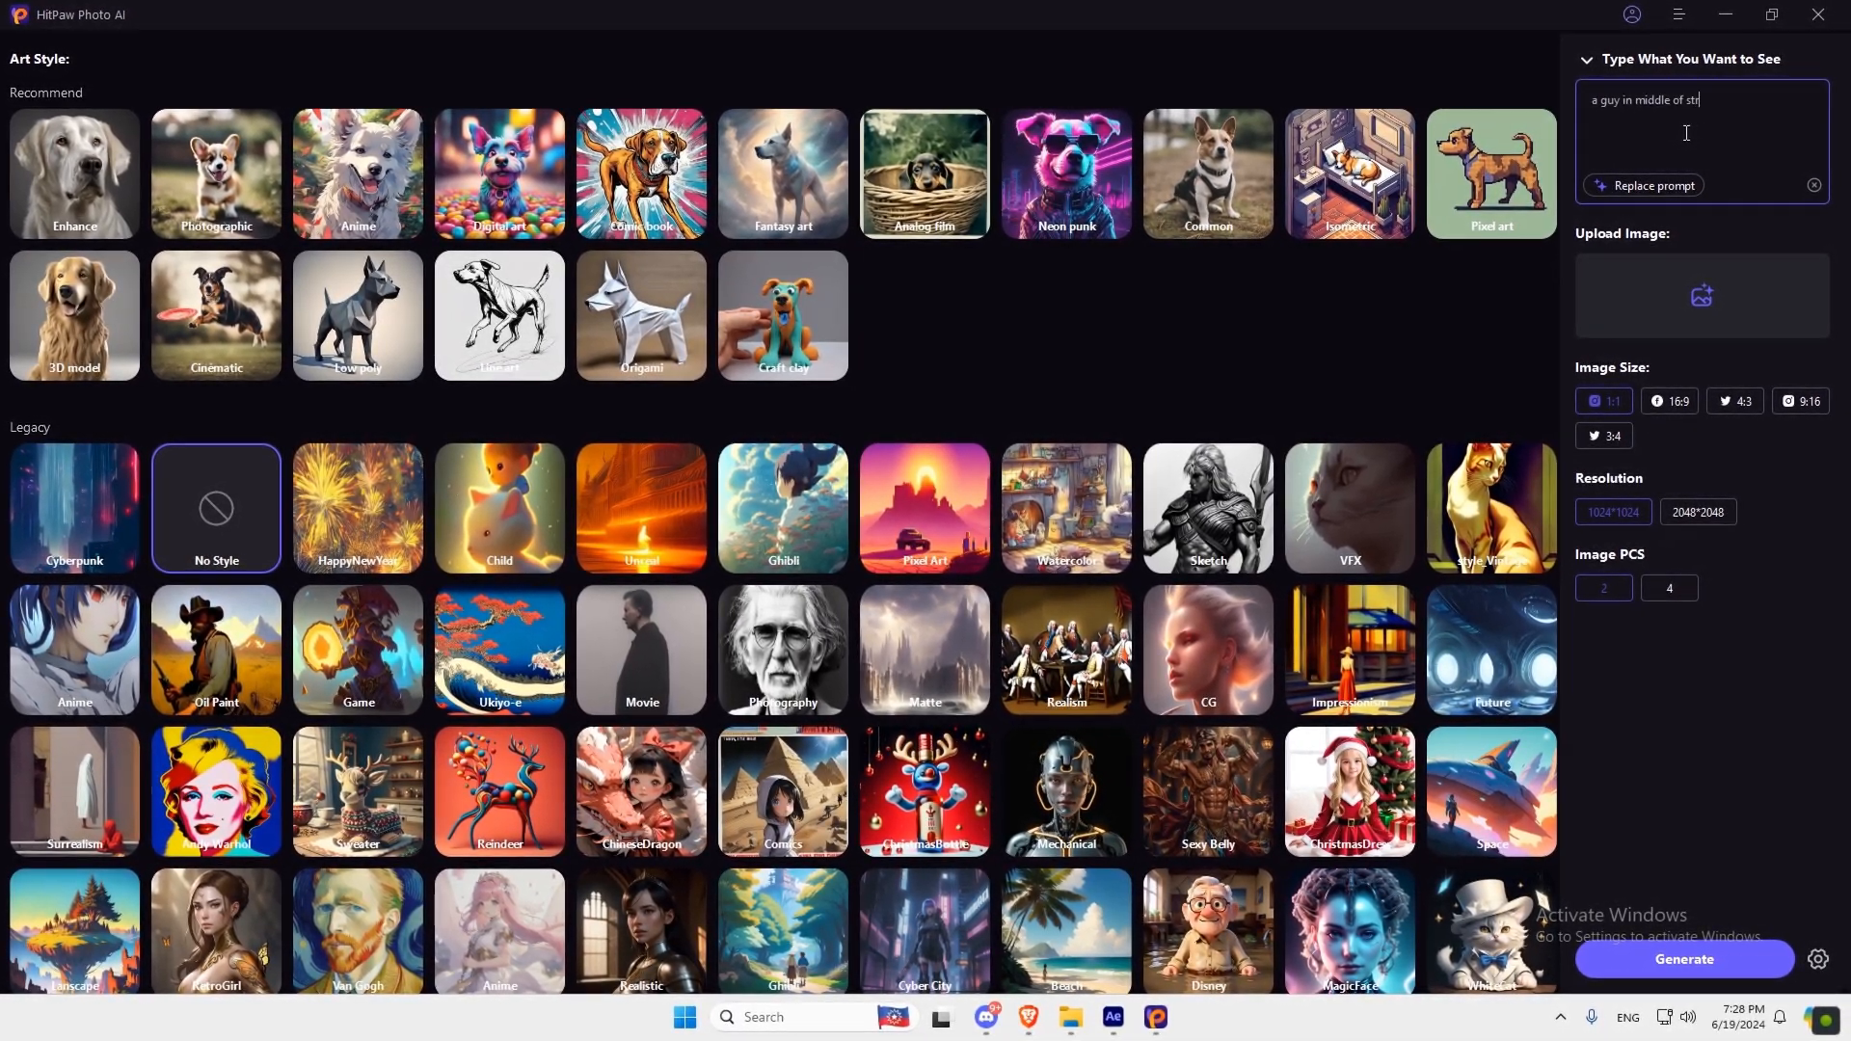
pyautogui.write('eets')
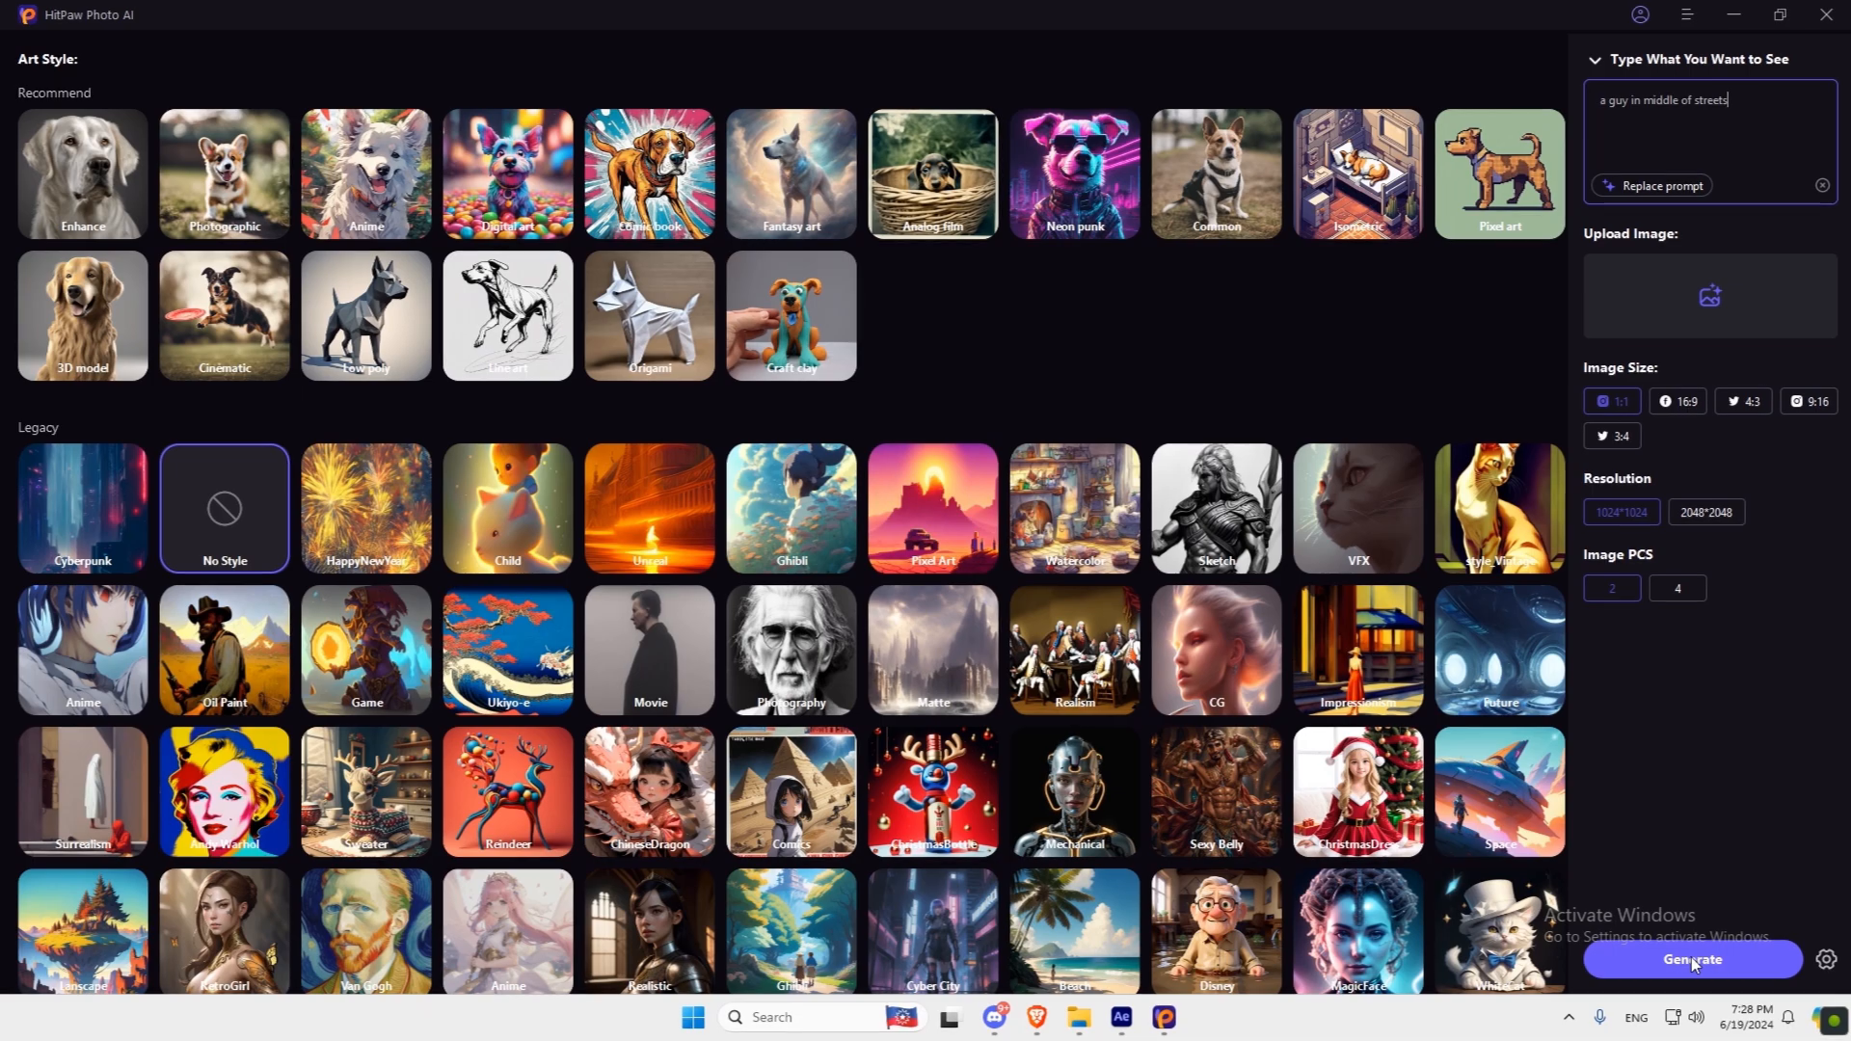
pyautogui.click(1689, 958)
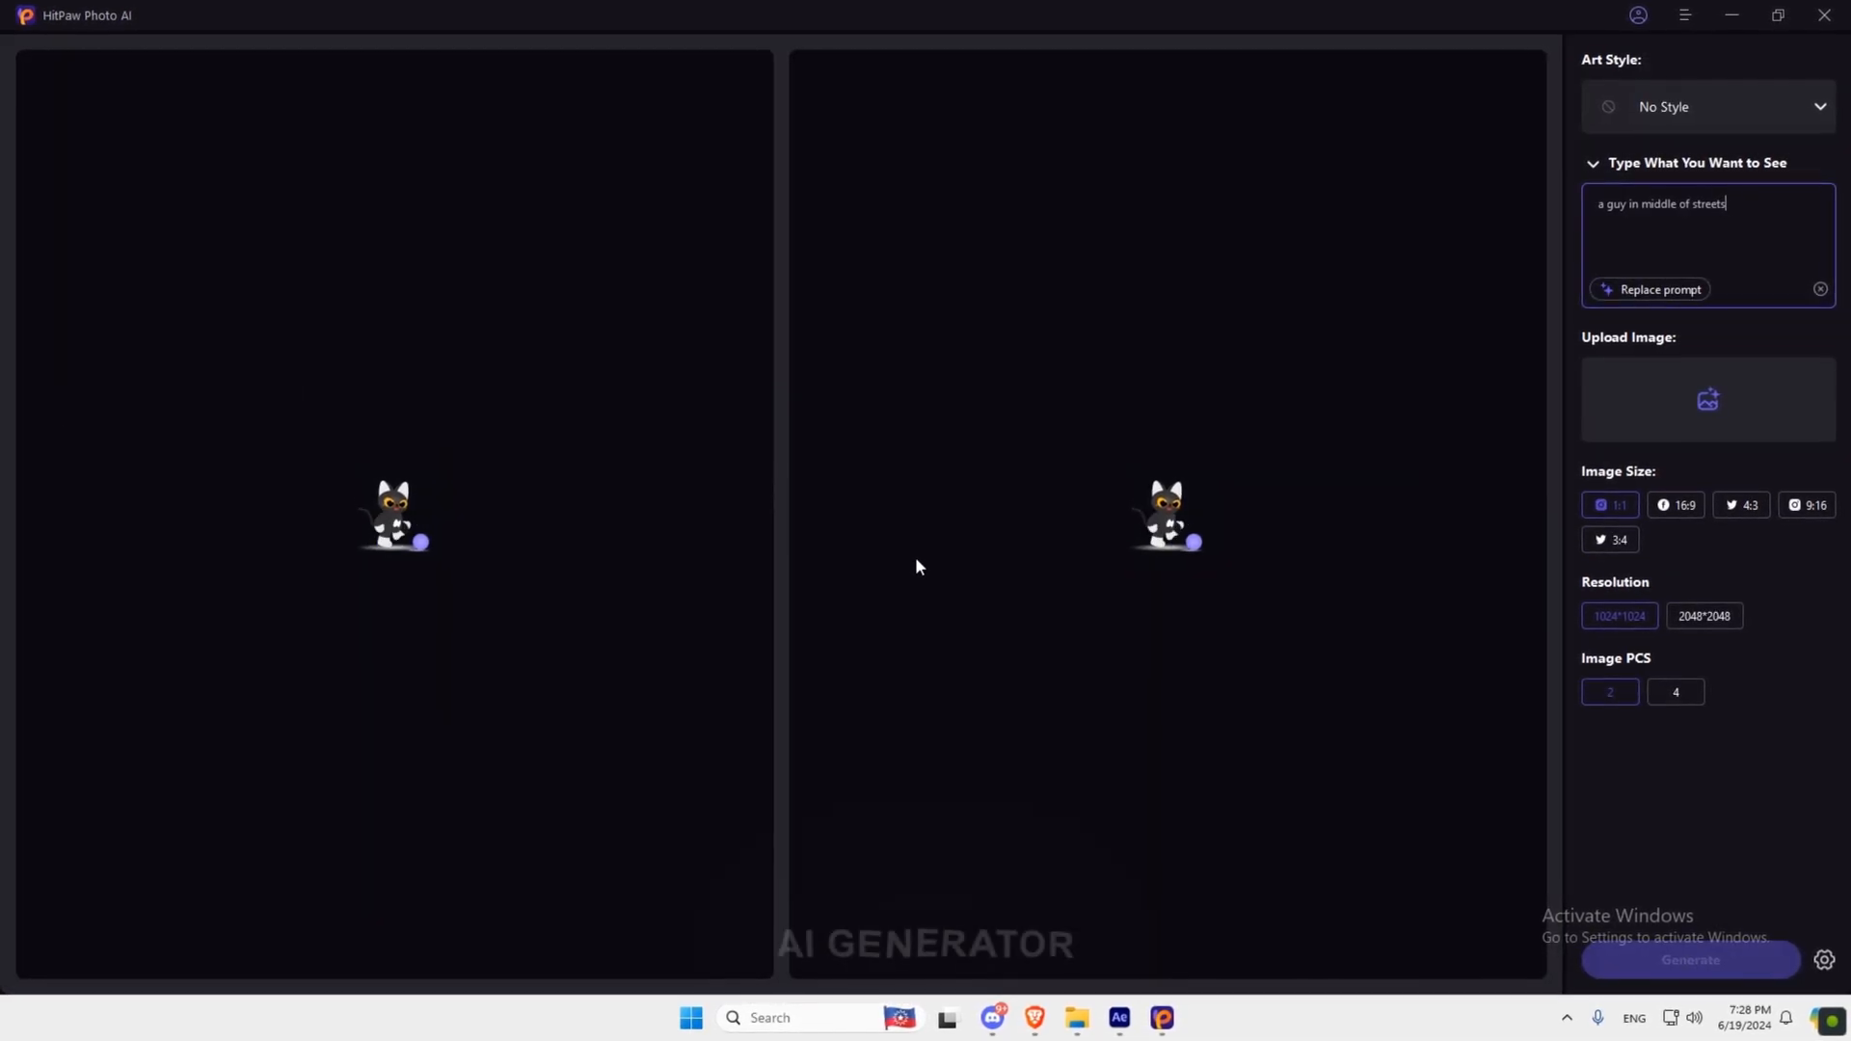
pyautogui.click(1689, 958)
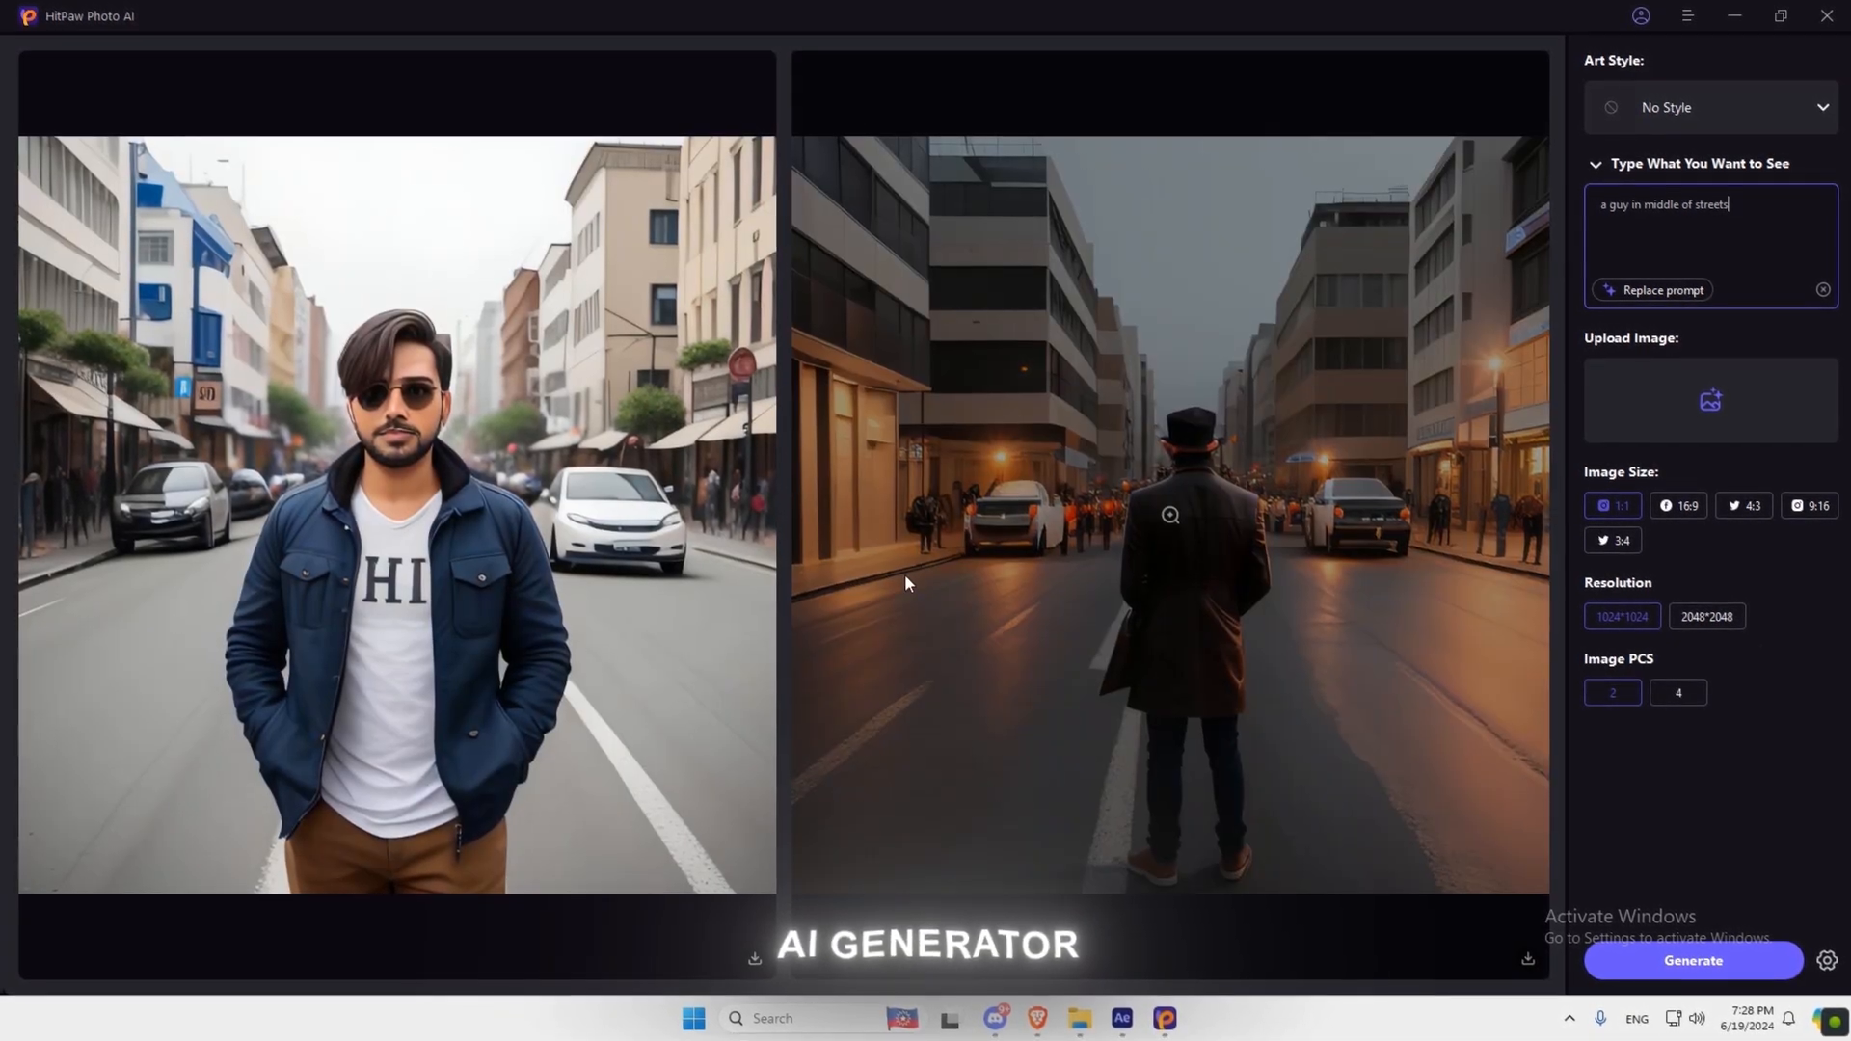
pyautogui.click(133, 233)
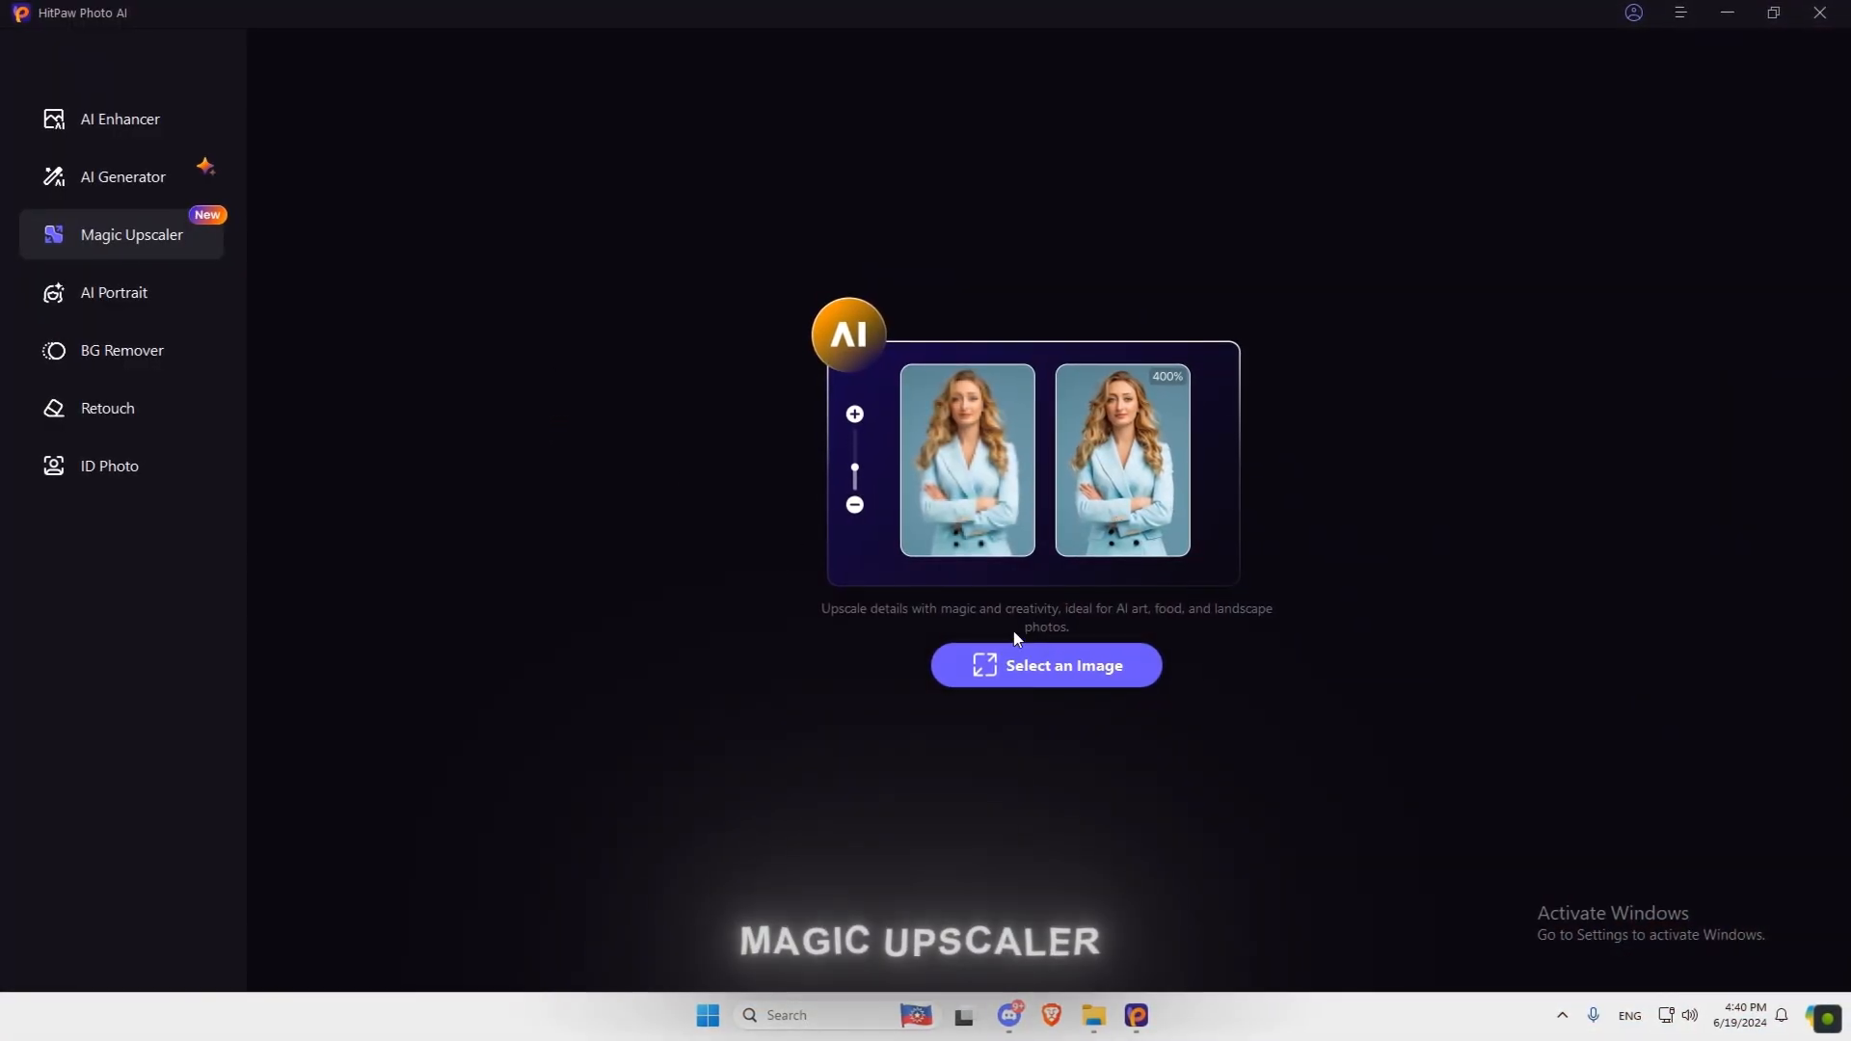
# Load the armored superhero photo, upscale it at 400%, then move to BG Remover.
pyautogui.click(1043, 665)
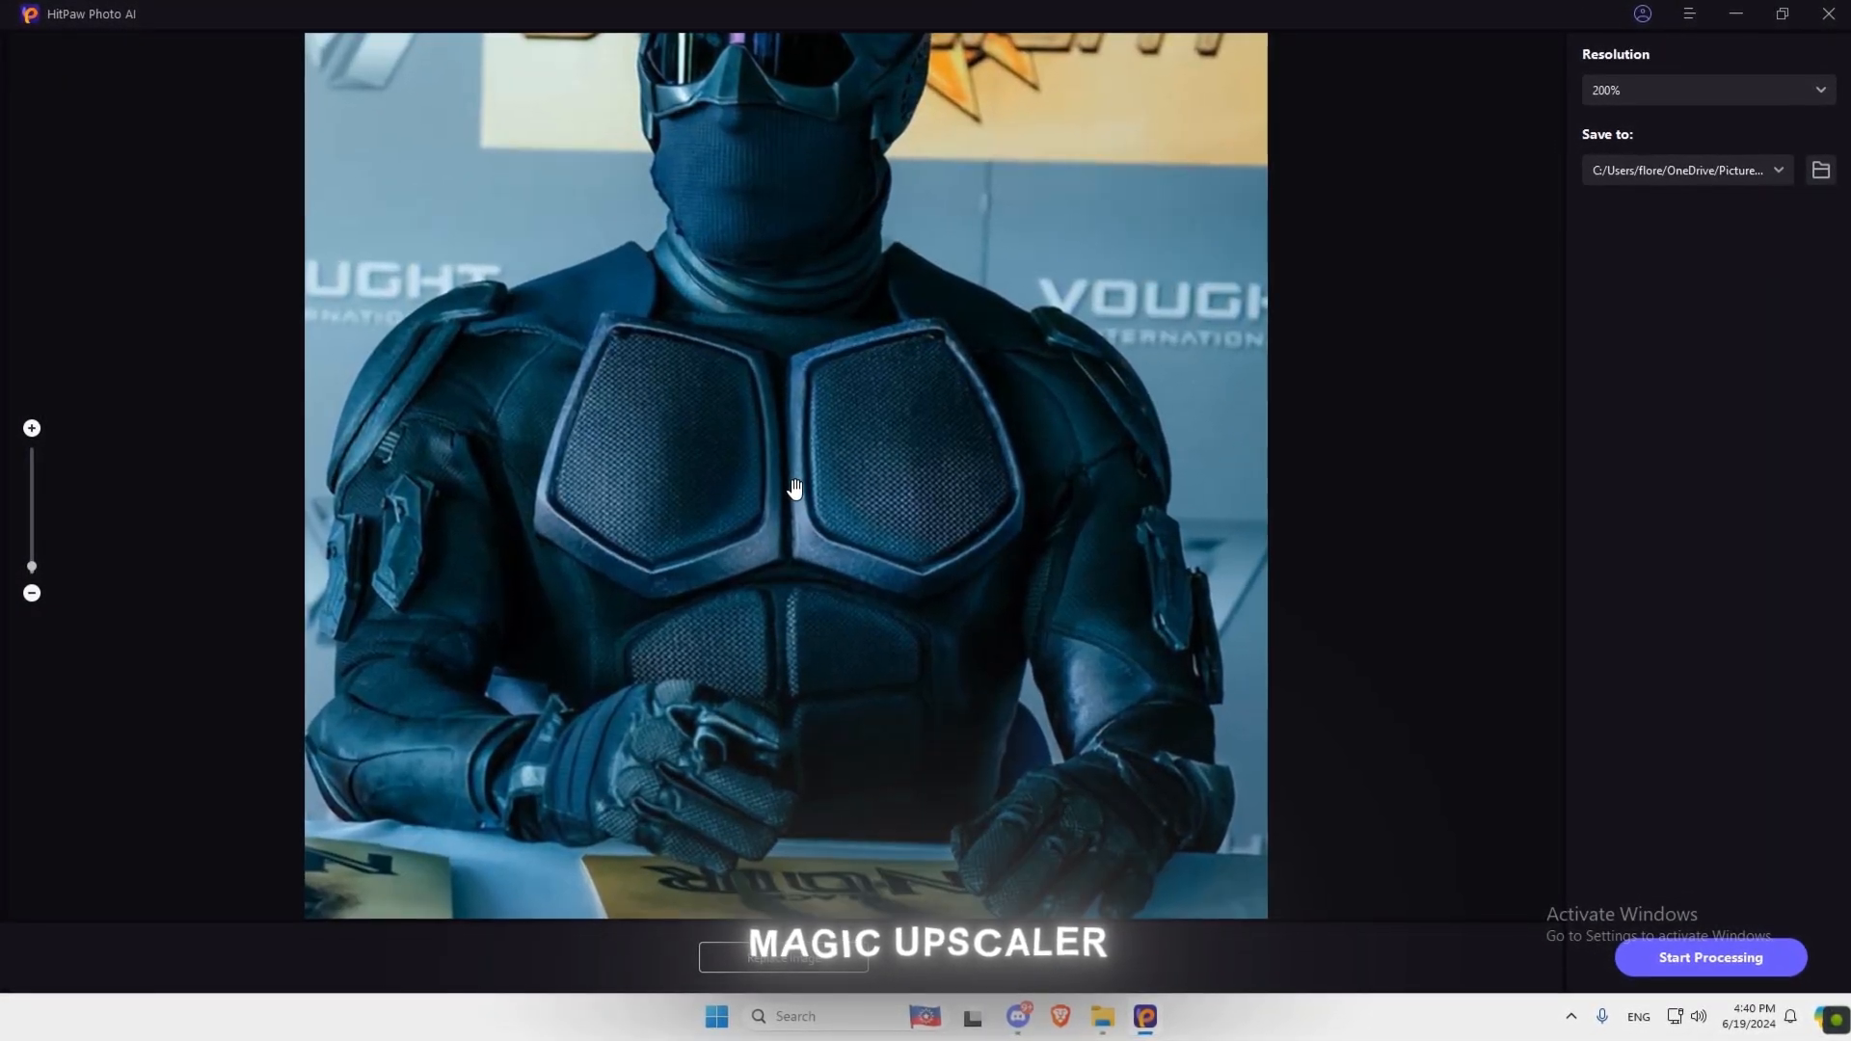
pyautogui.click(1696, 93)
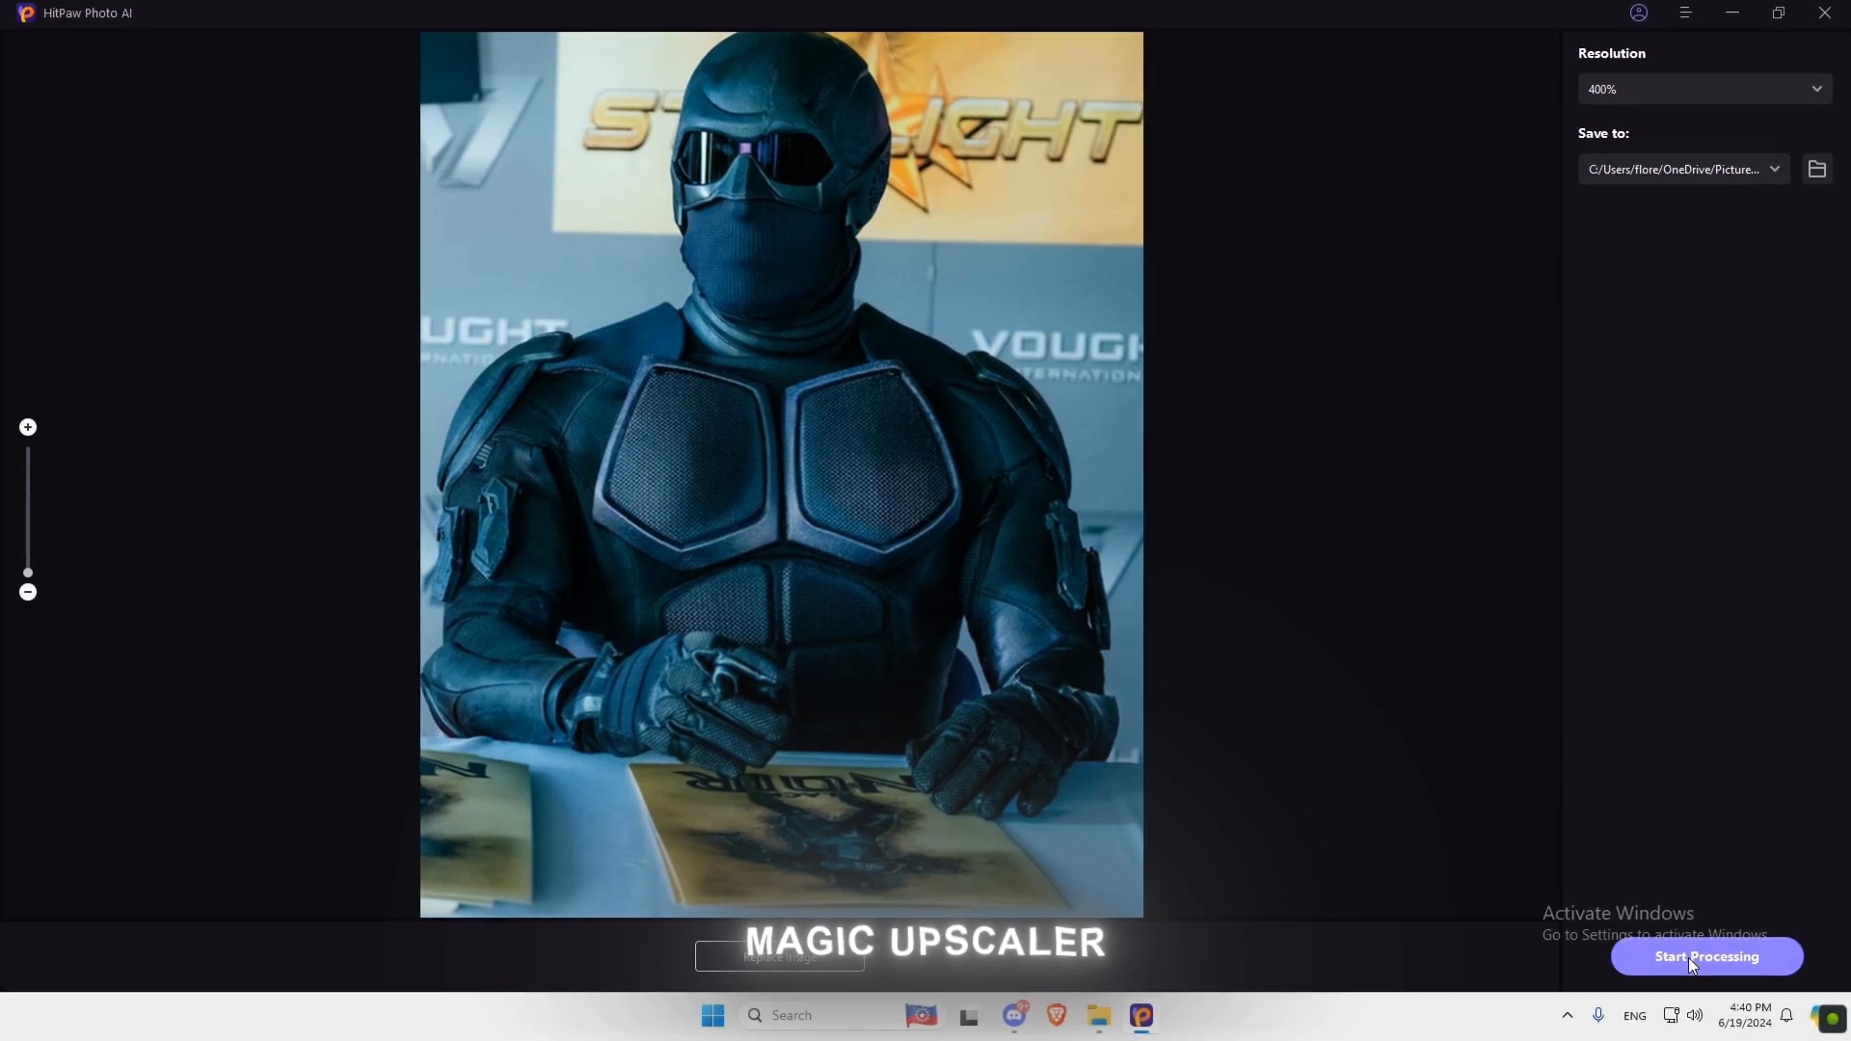
pyautogui.click(1706, 957)
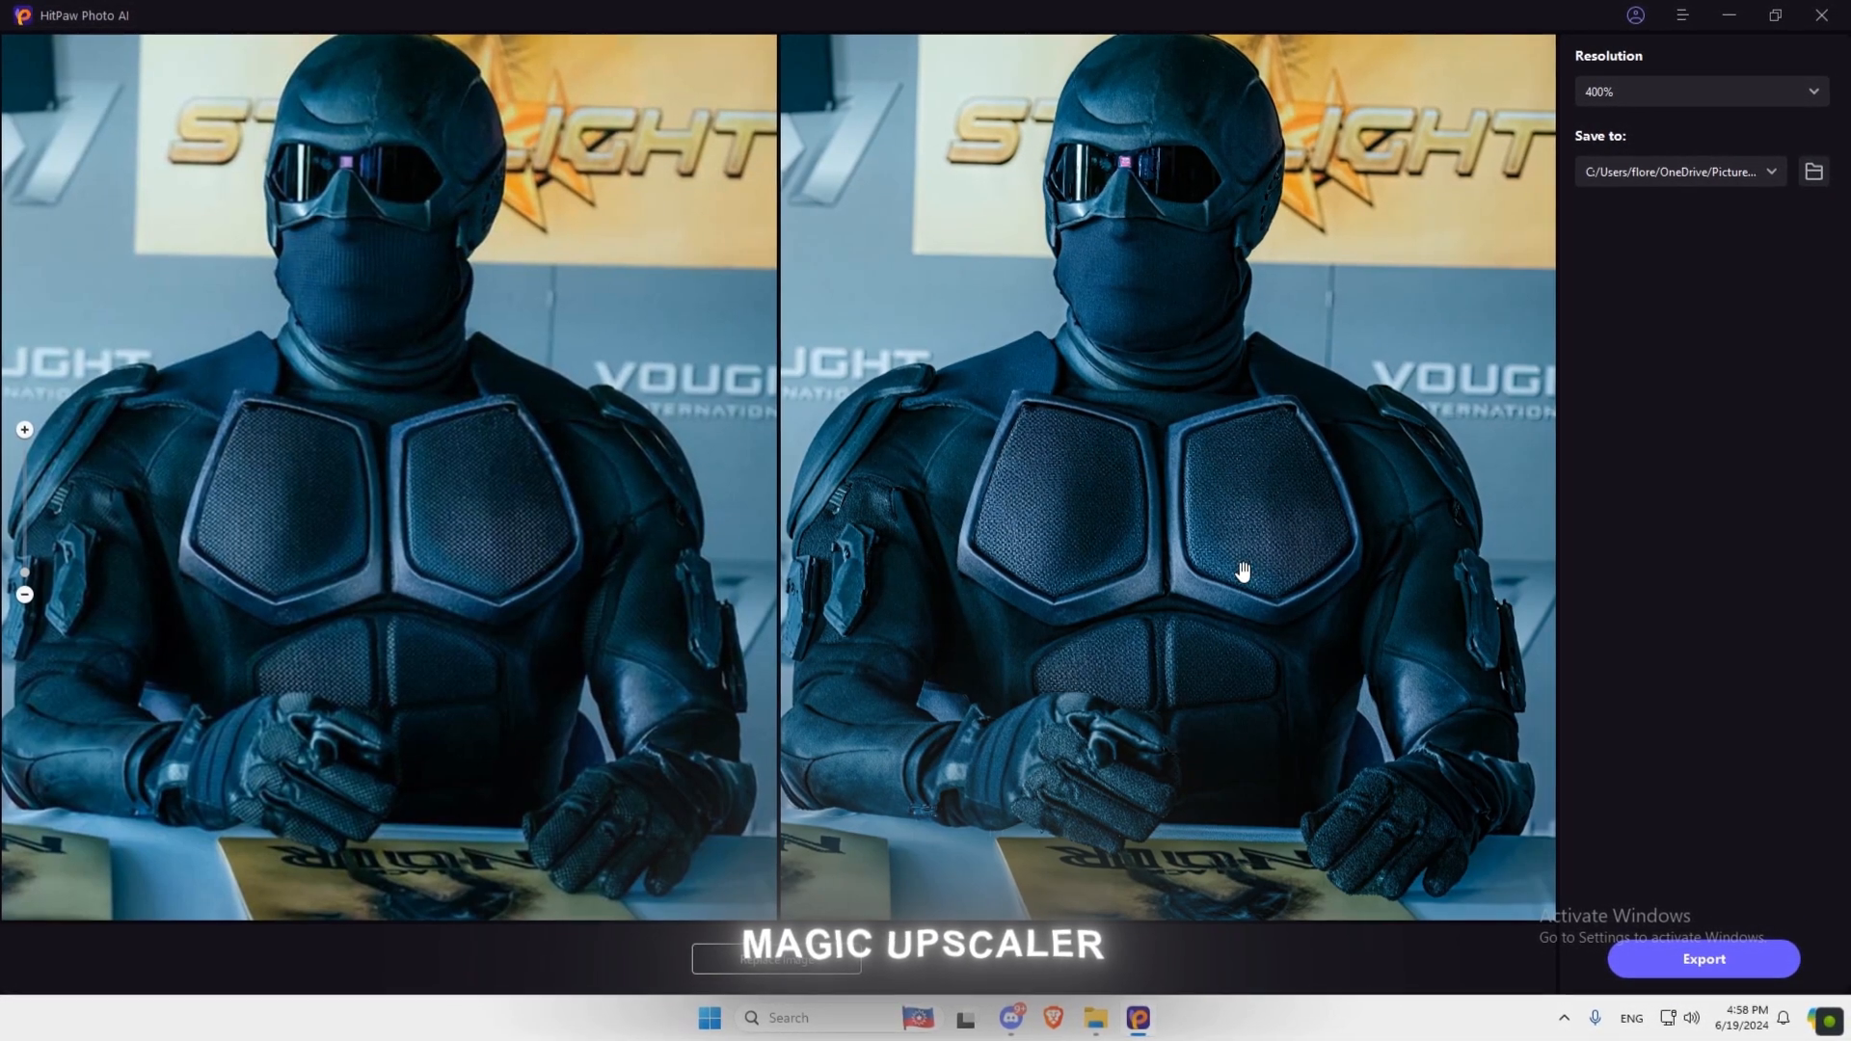
pyautogui.click(127, 355)
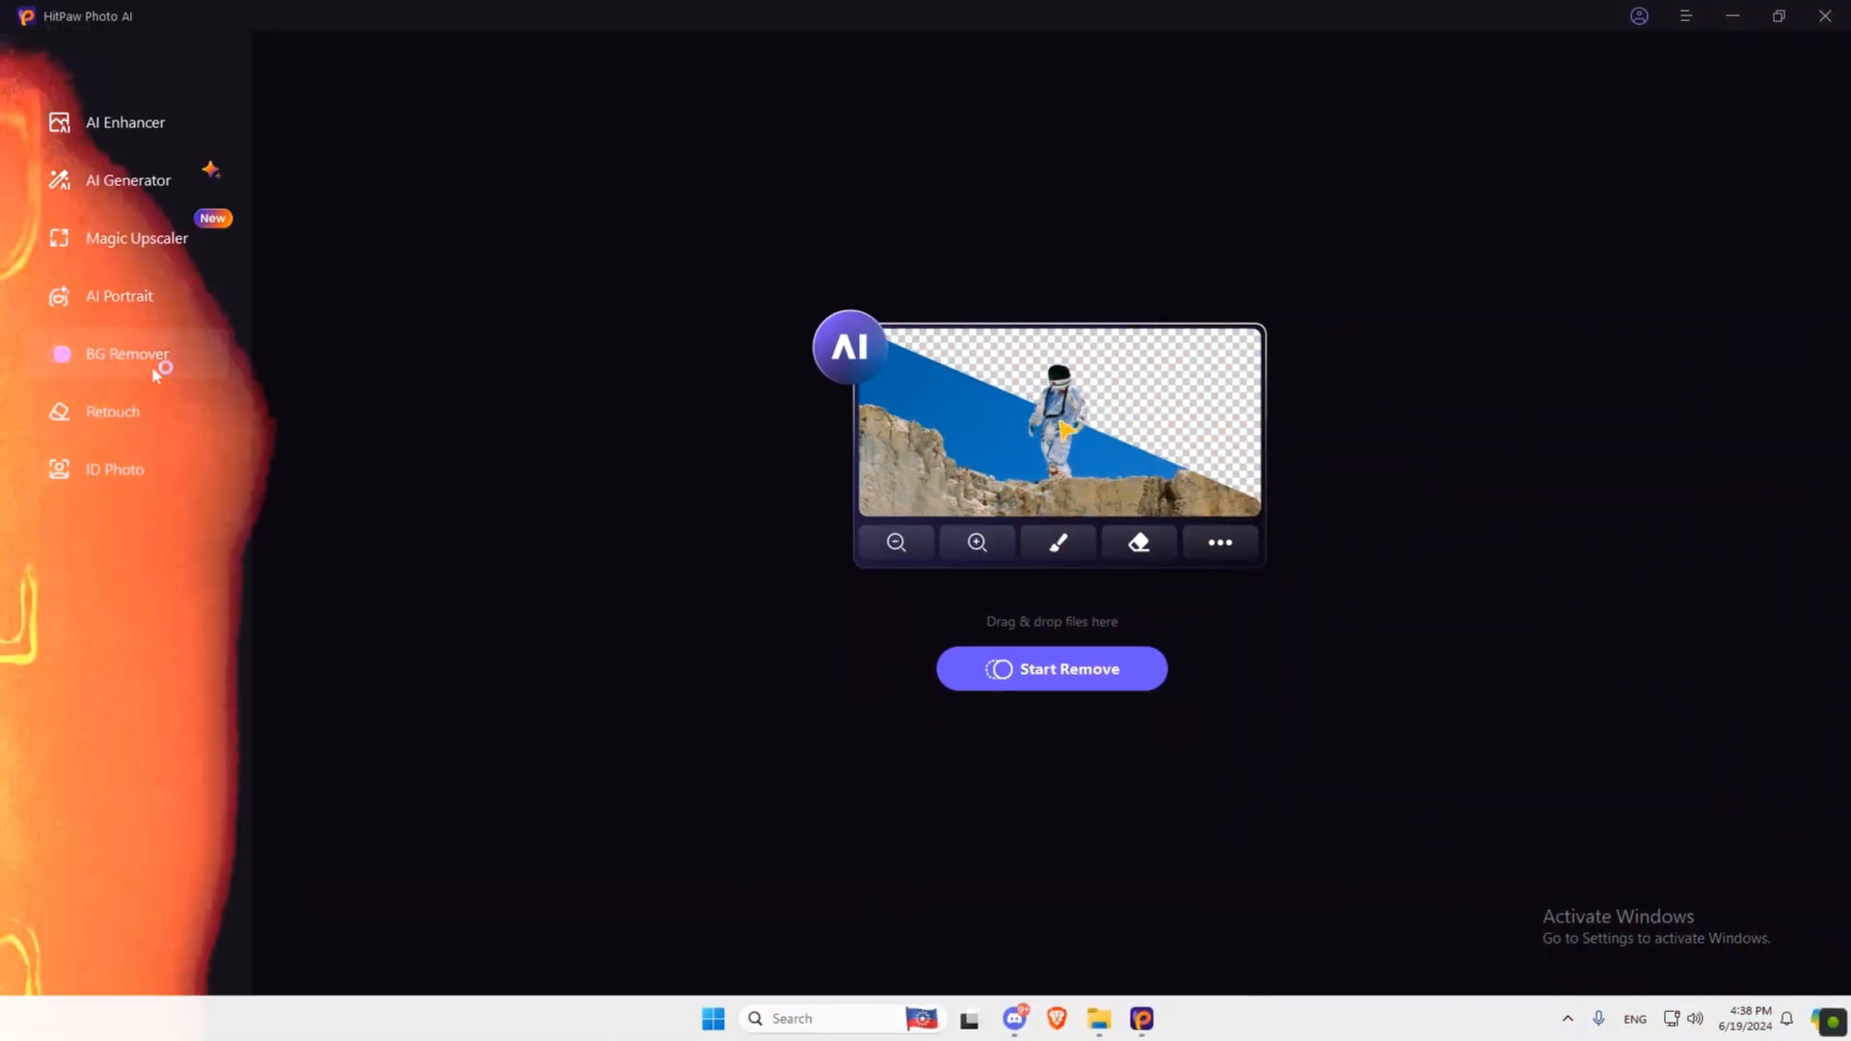
pyautogui.click(1049, 669)
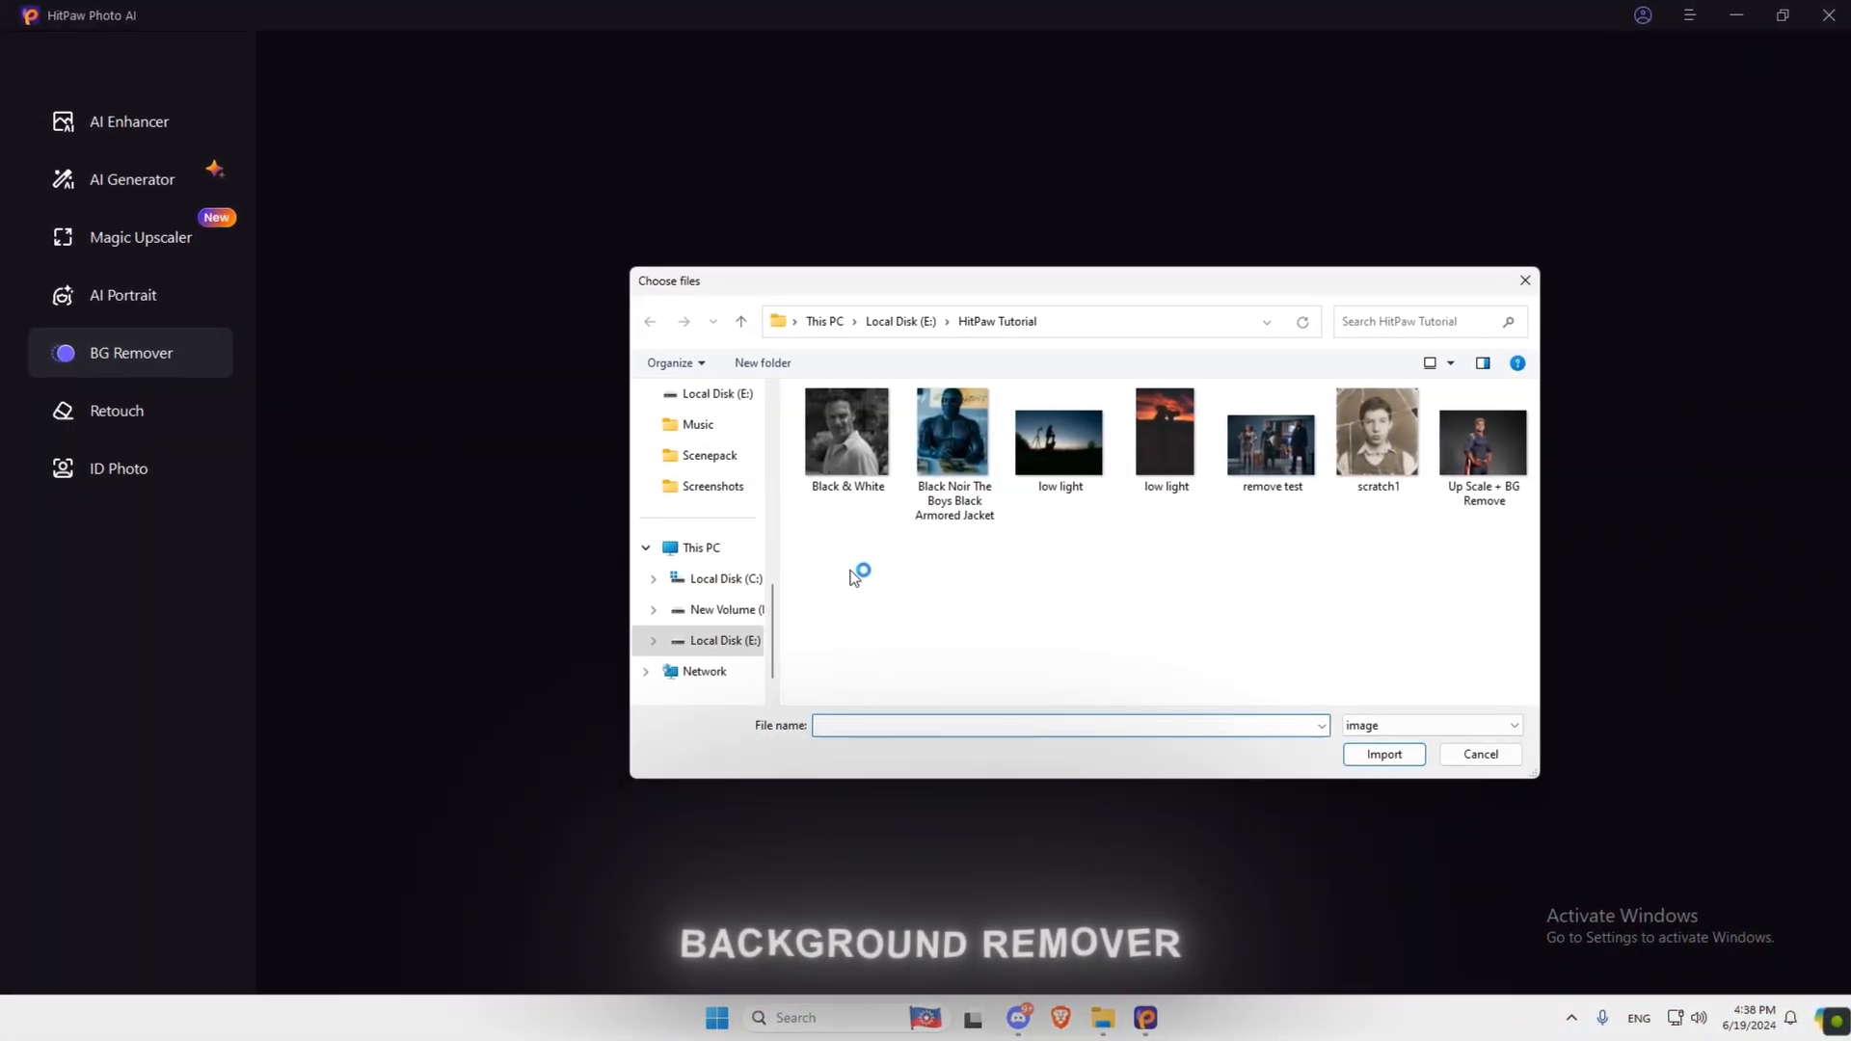
pyautogui.click(1482, 434)
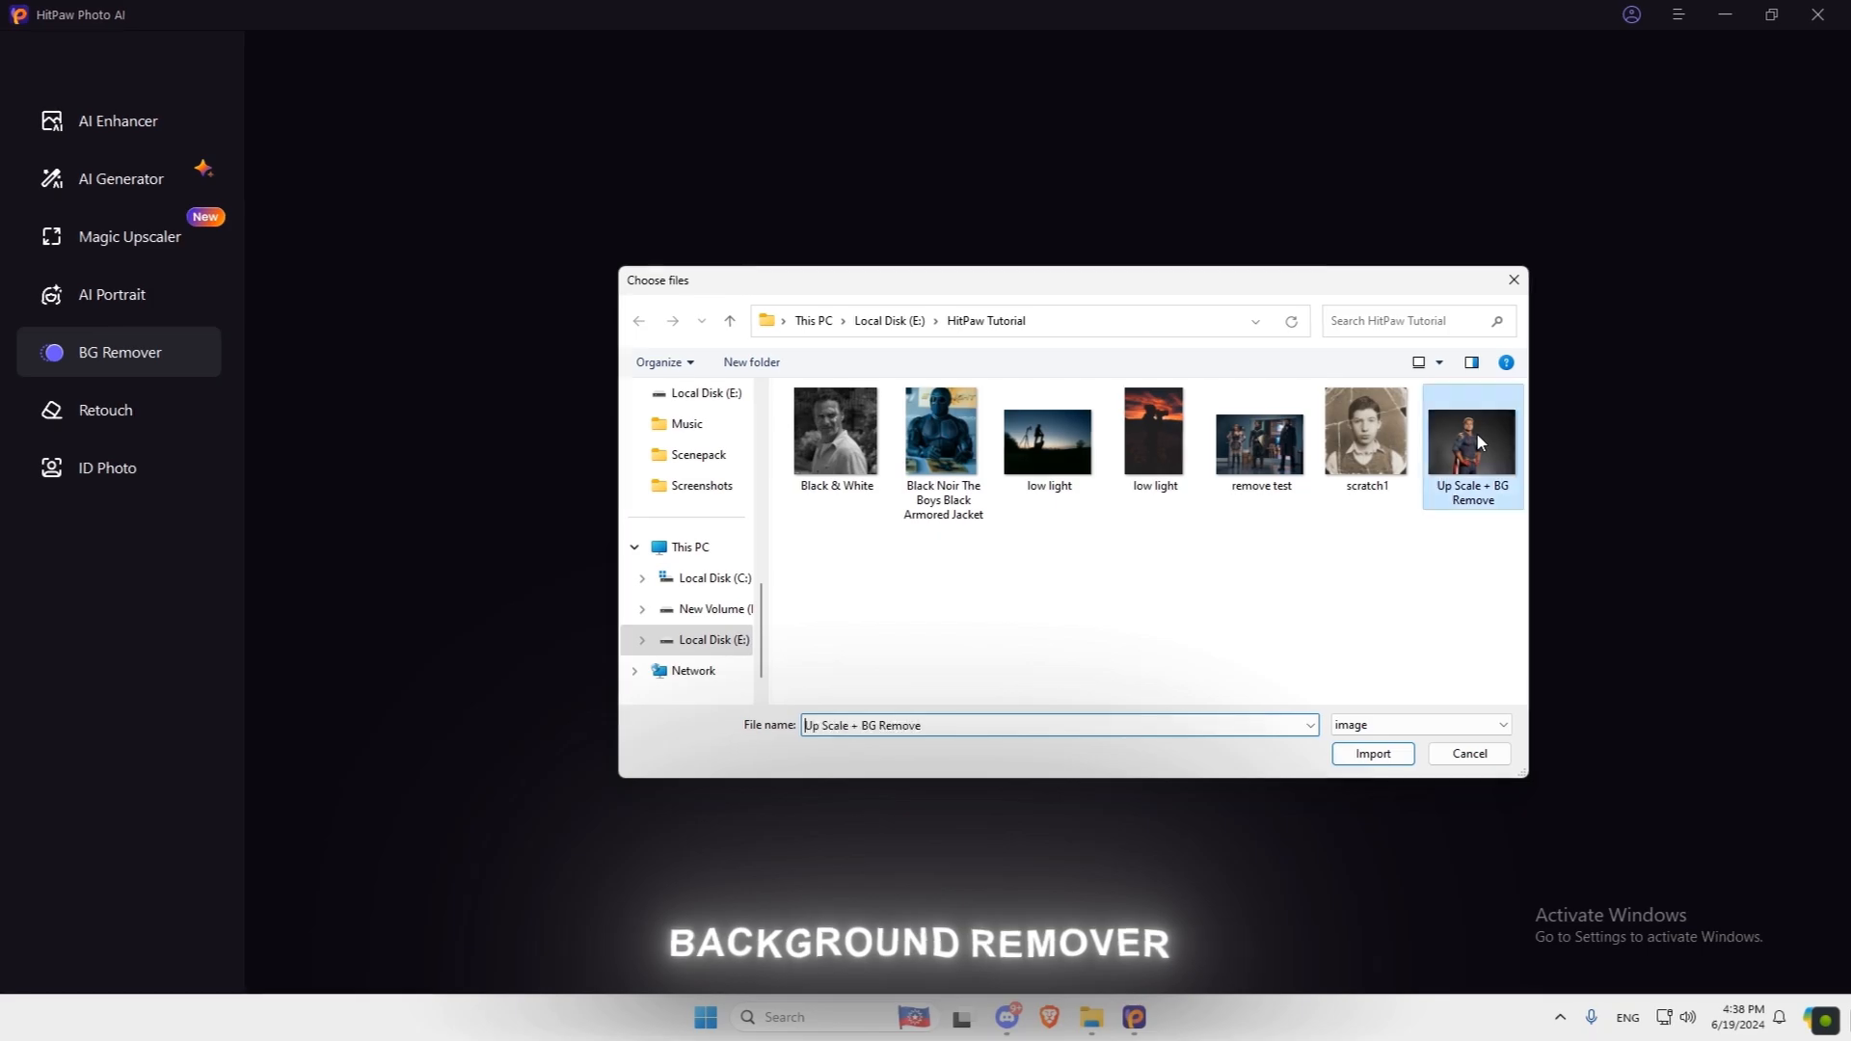
pyautogui.click(1371, 753)
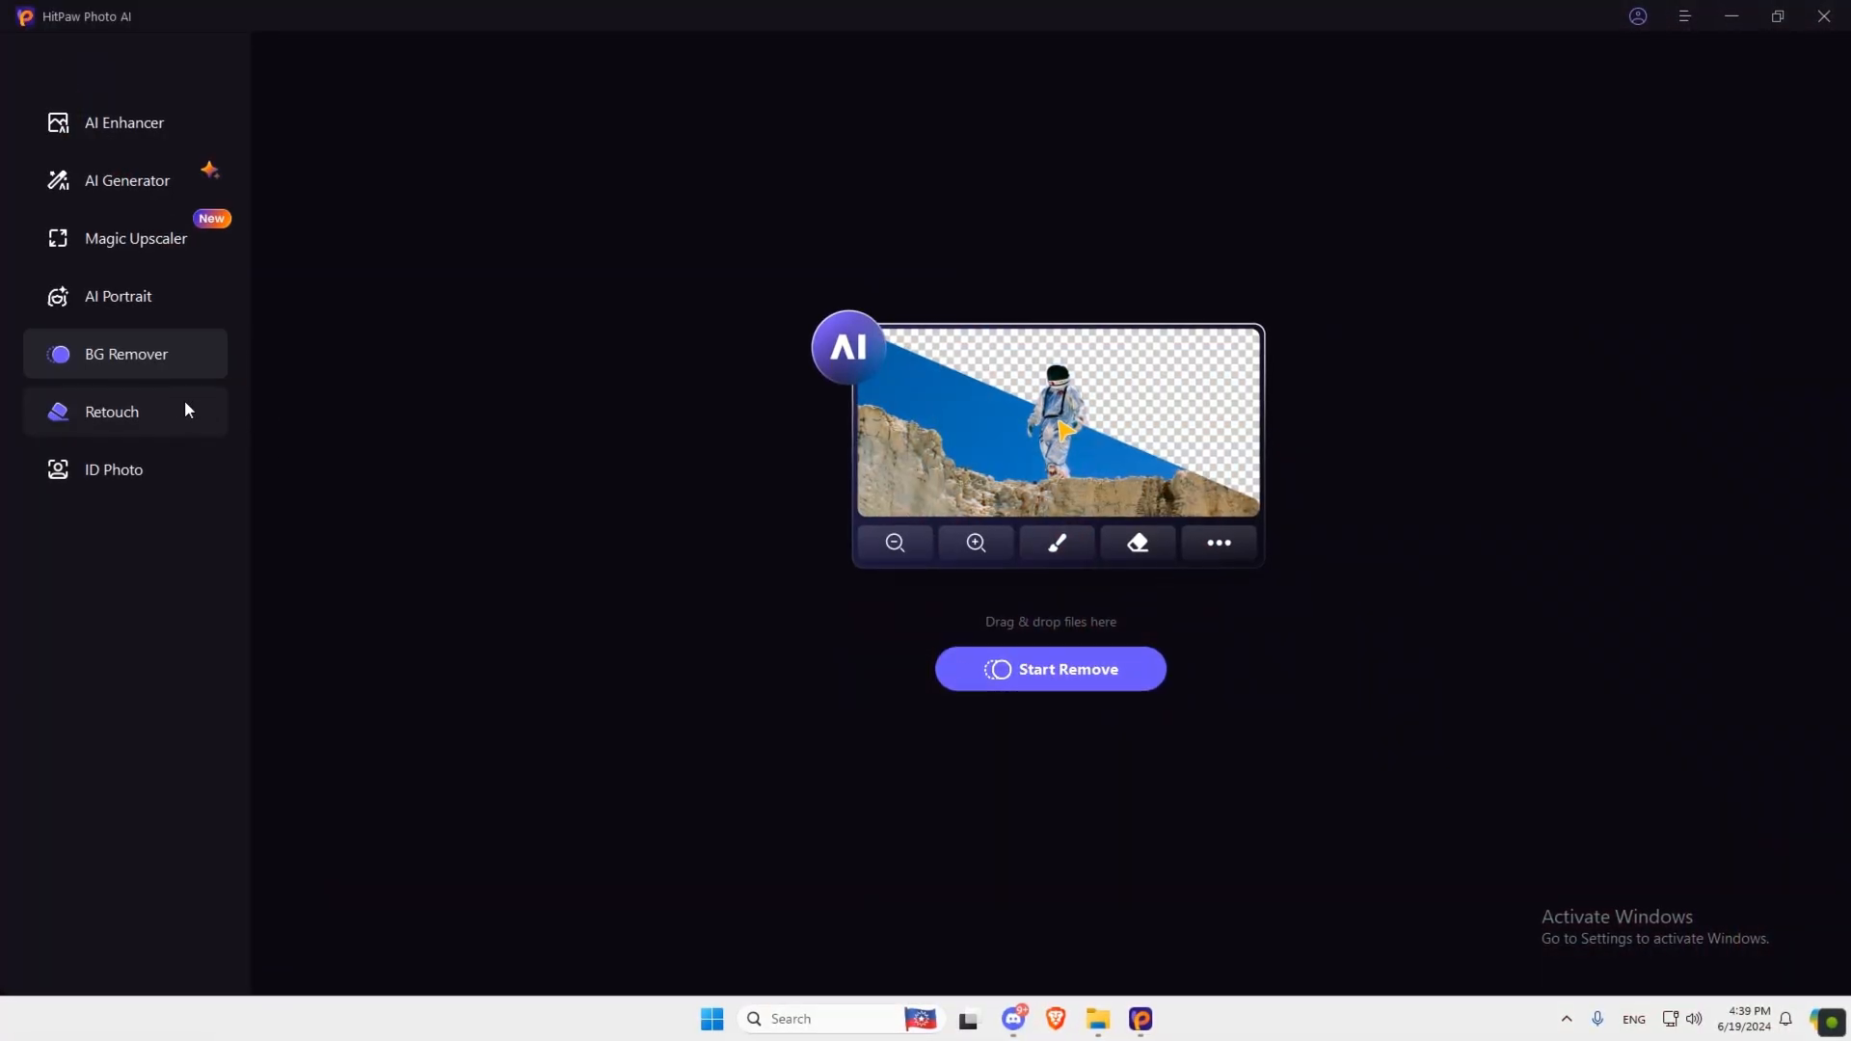
pyautogui.click(111, 410)
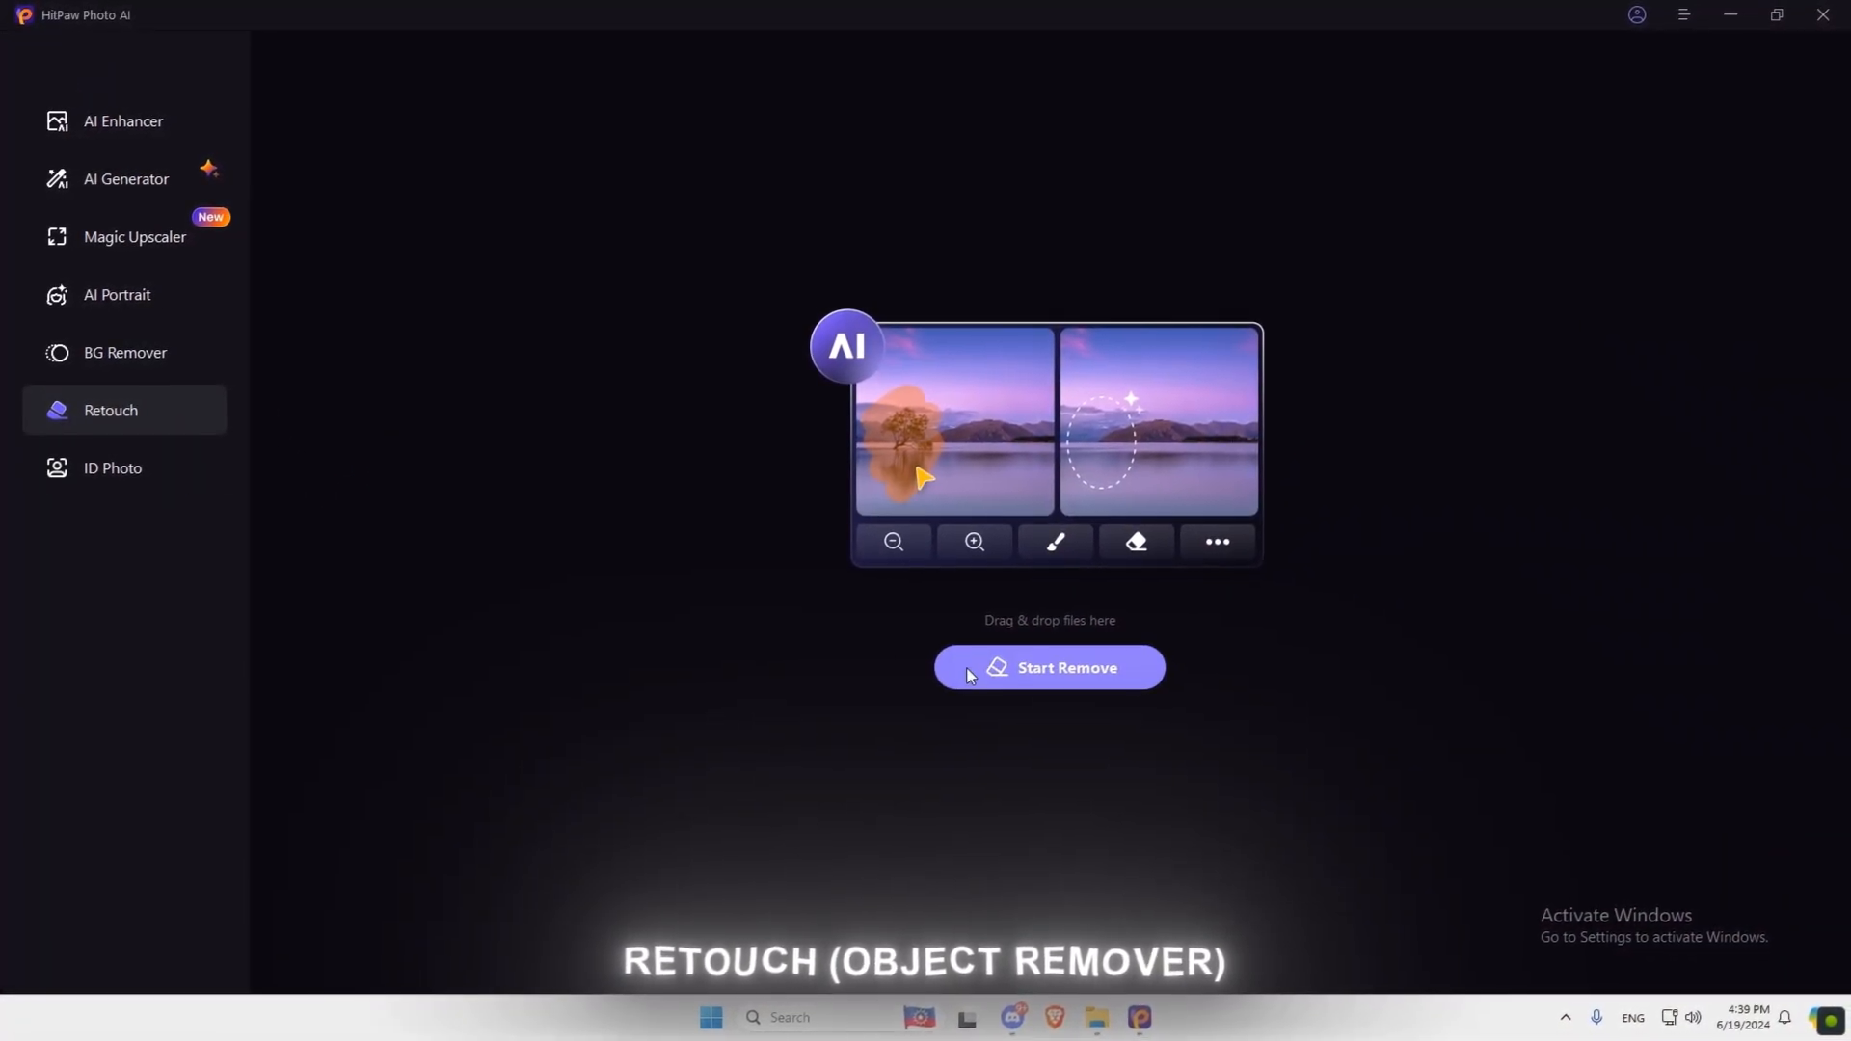
pyautogui.moveTo(989, 553)
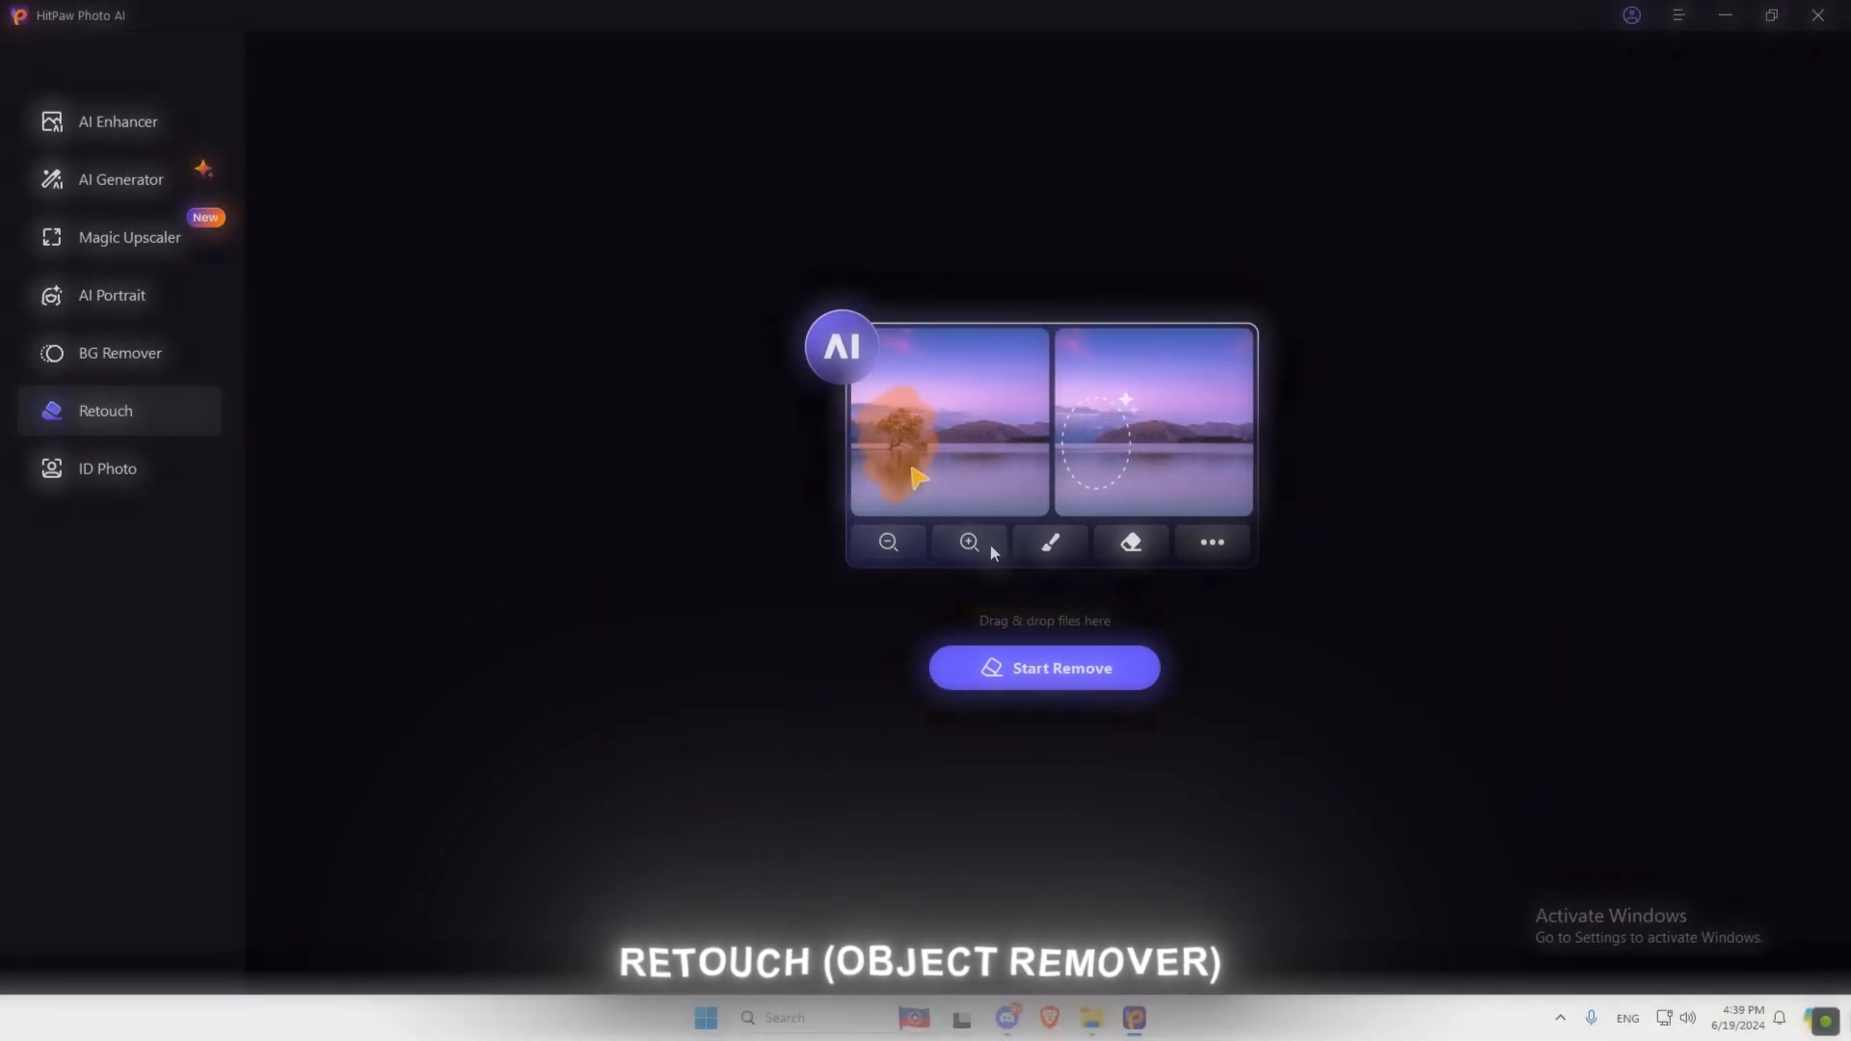
# Load the office scene photo and preview it with the shielded hero removed.
pyautogui.click(1043, 667)
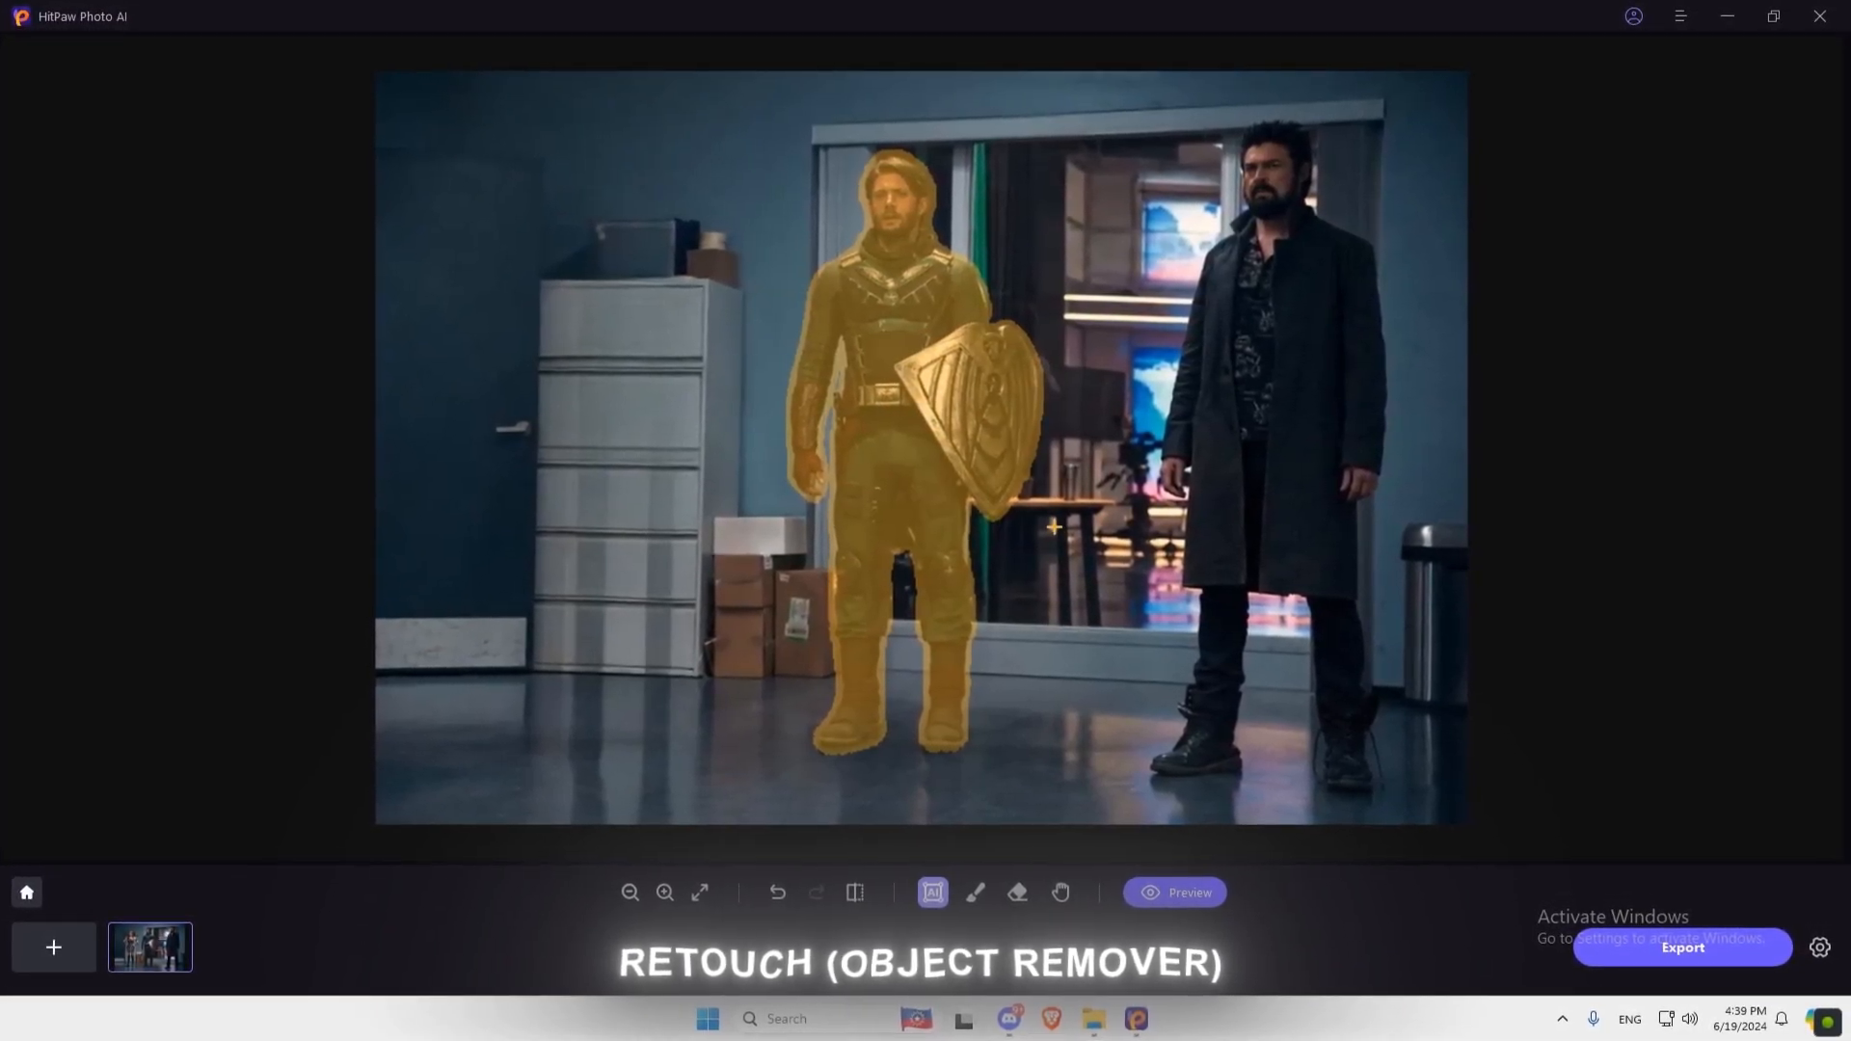
pyautogui.click(1174, 893)
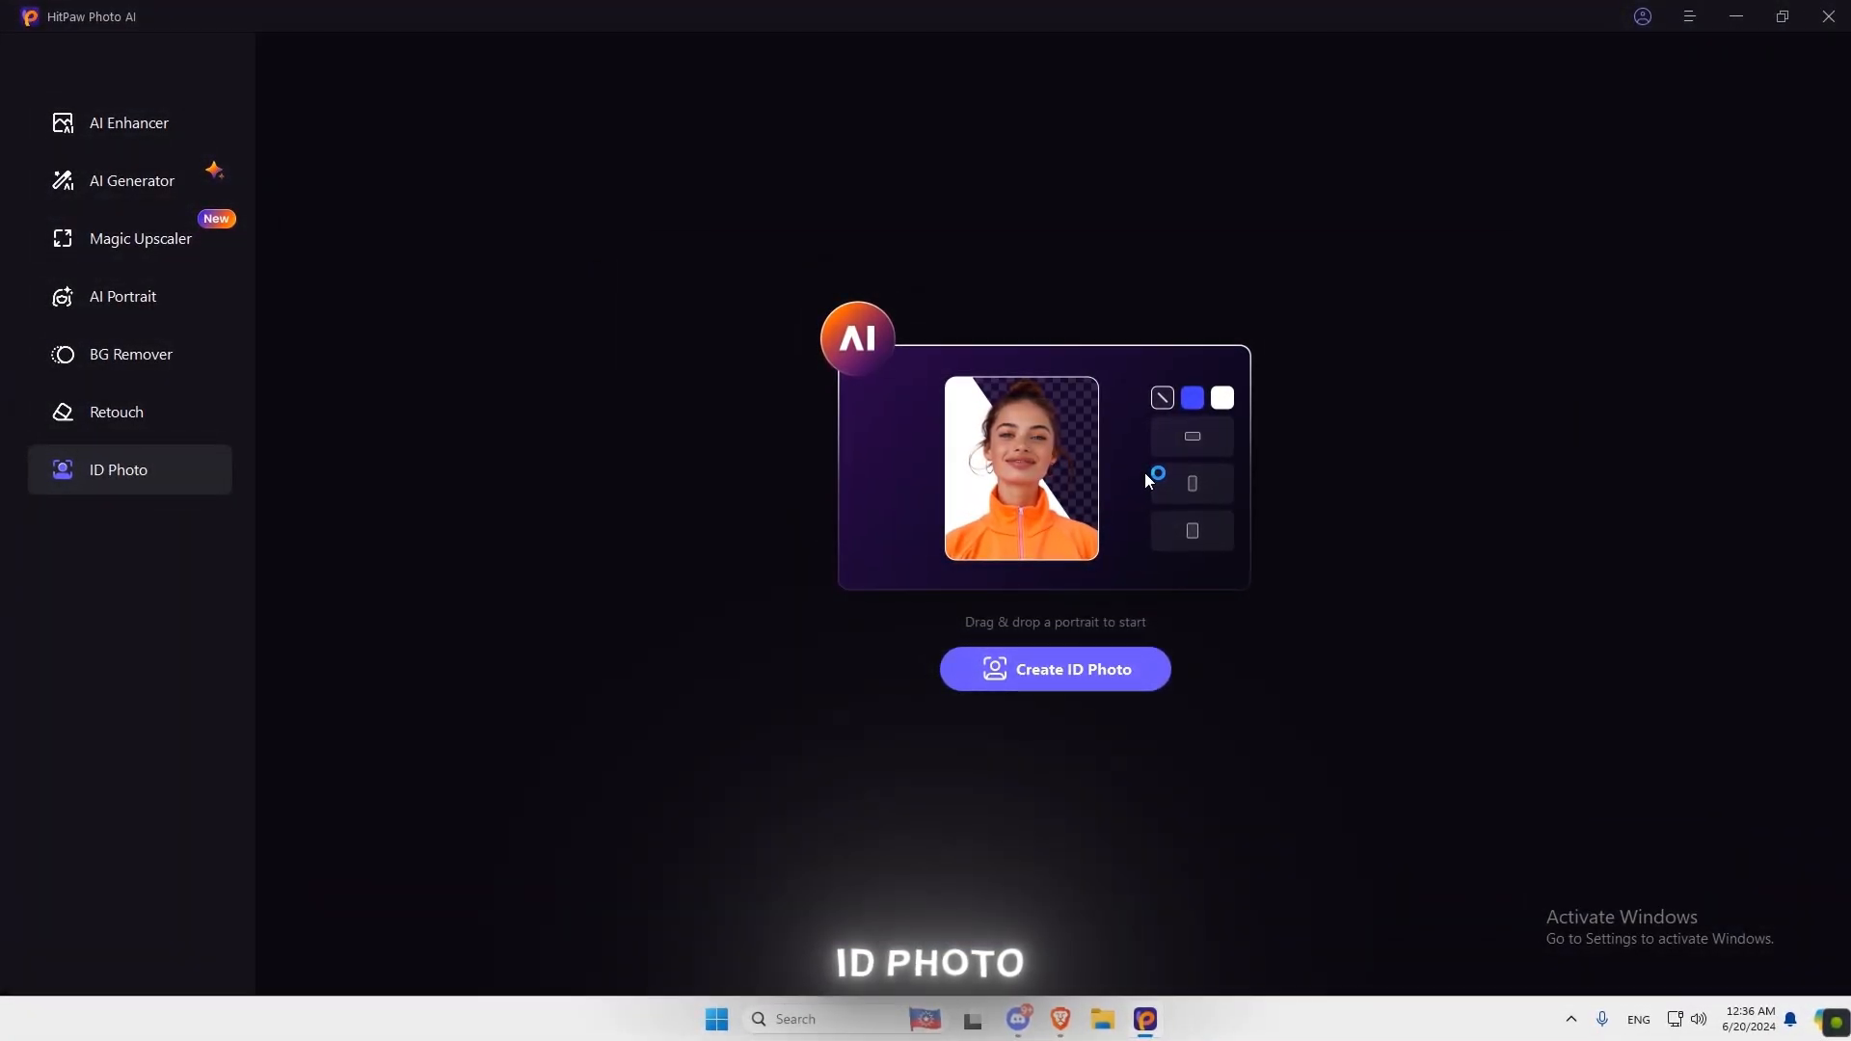
# Import the woman's portrait, give it a white background and the United States Green card 2x2 inch size.
pyautogui.click(1055, 669)
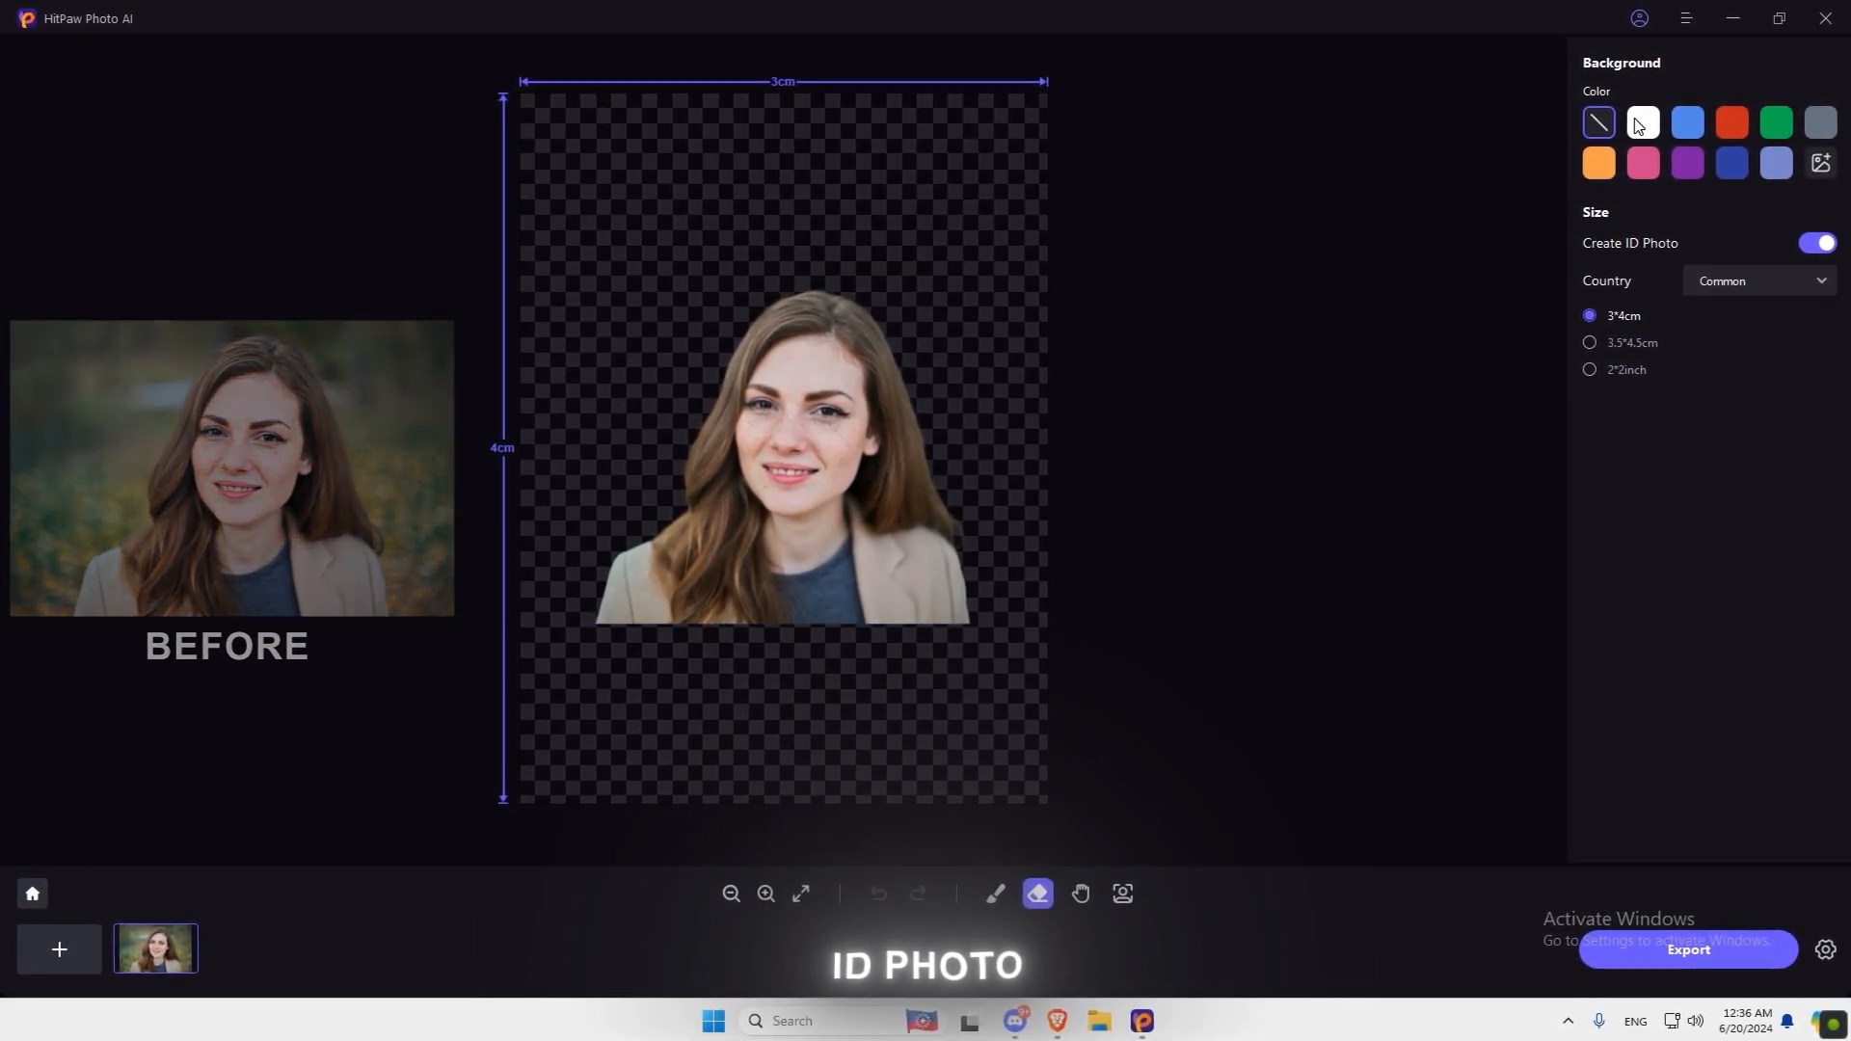
pyautogui.click(1642, 123)
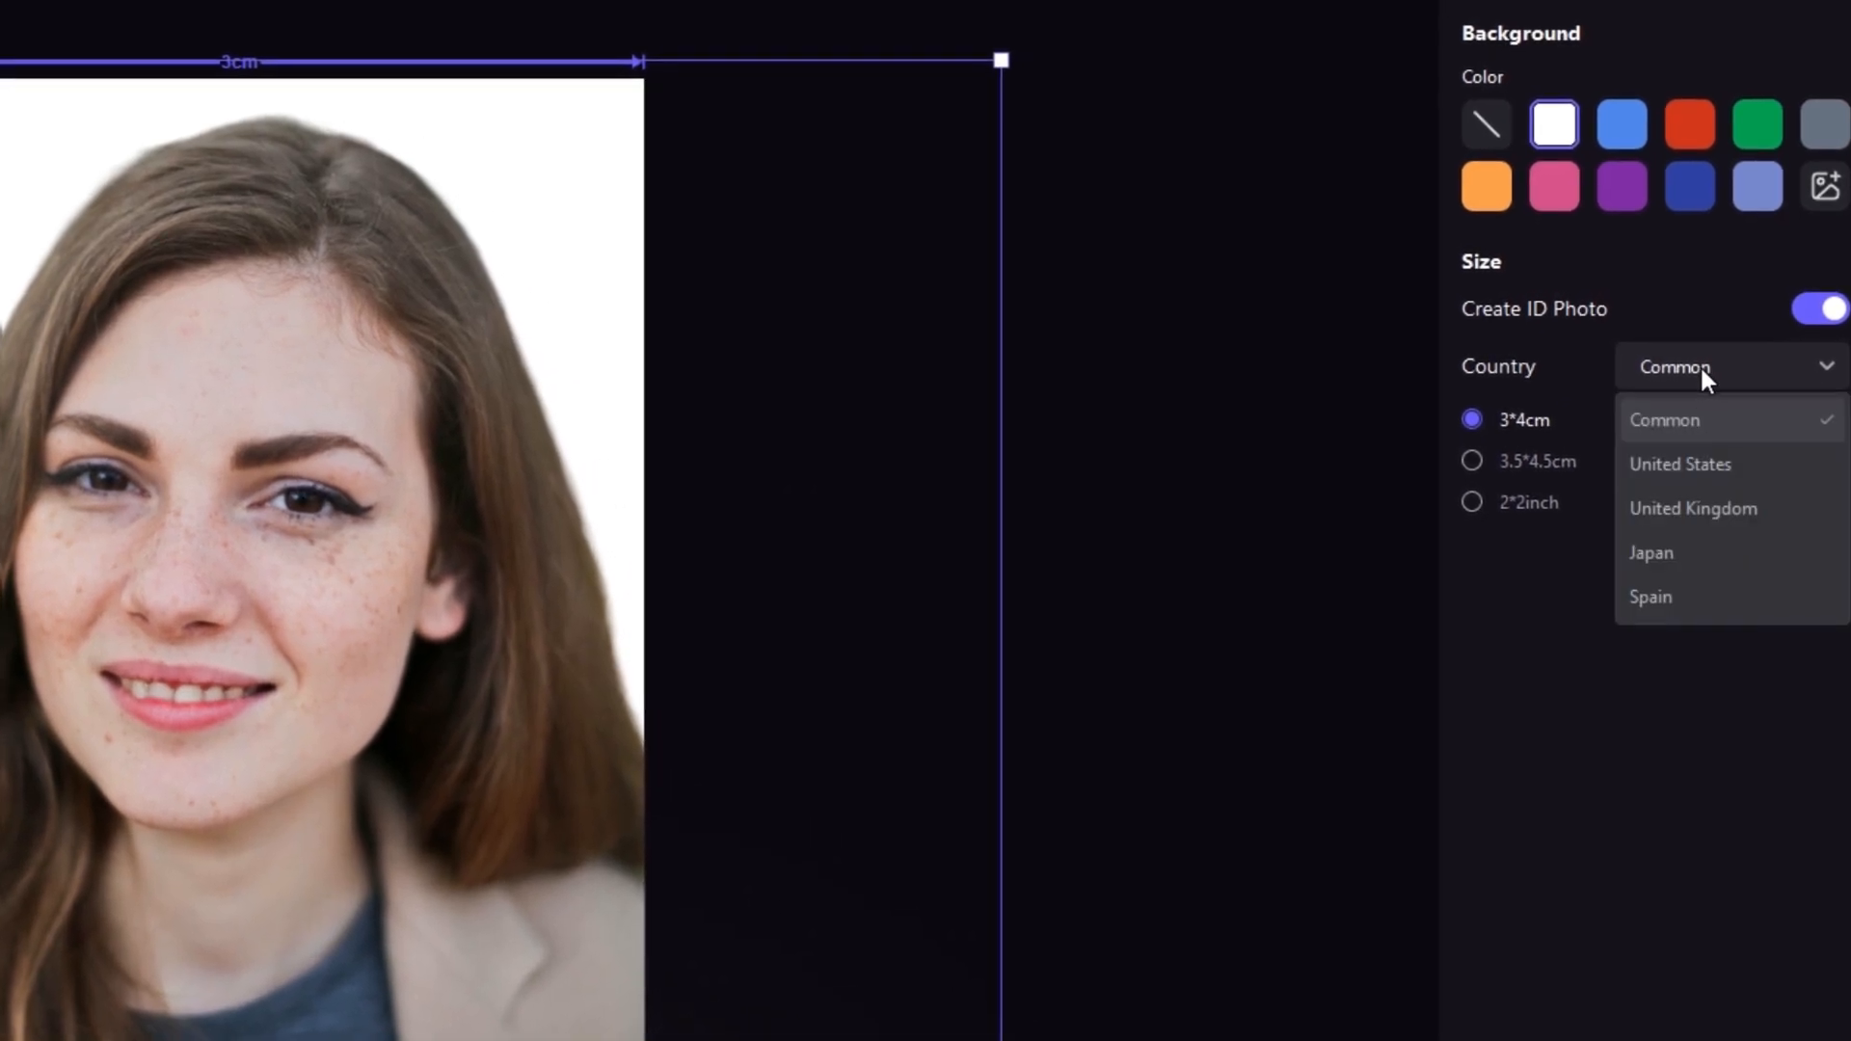
pyautogui.click(1679, 463)
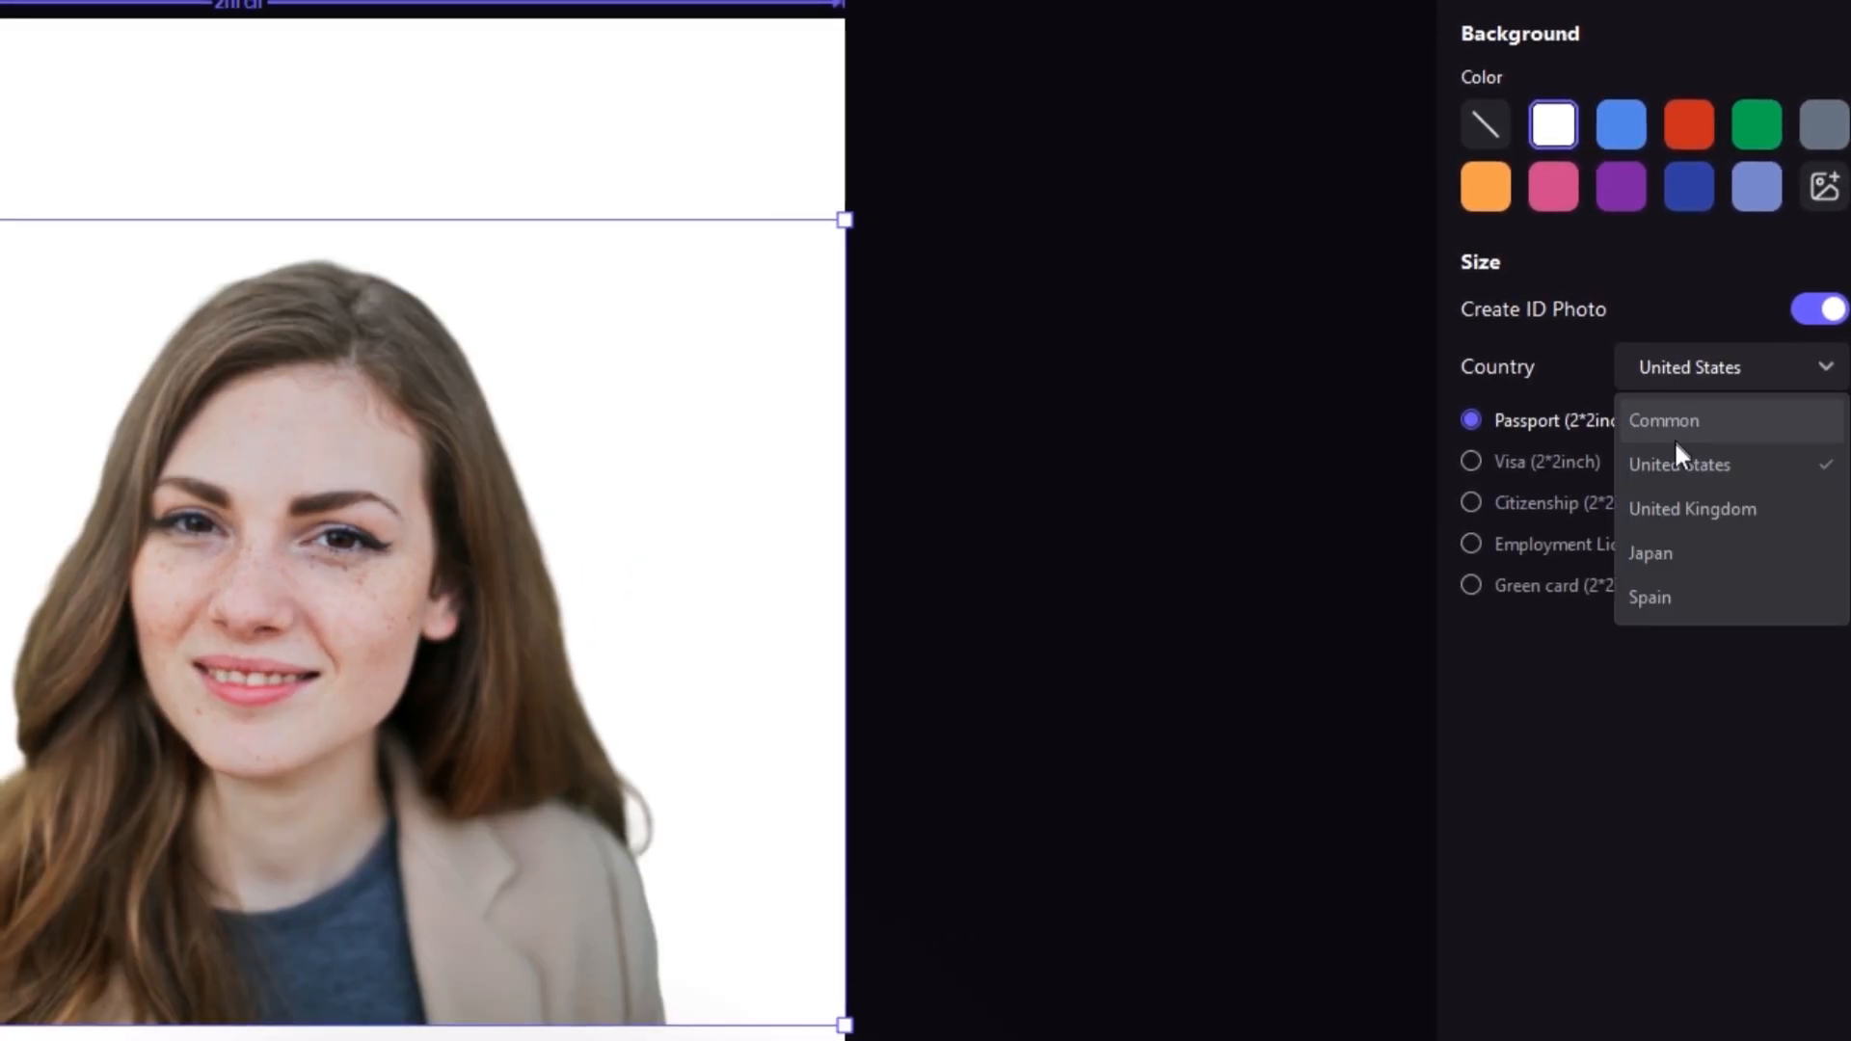
pyautogui.click(1693, 509)
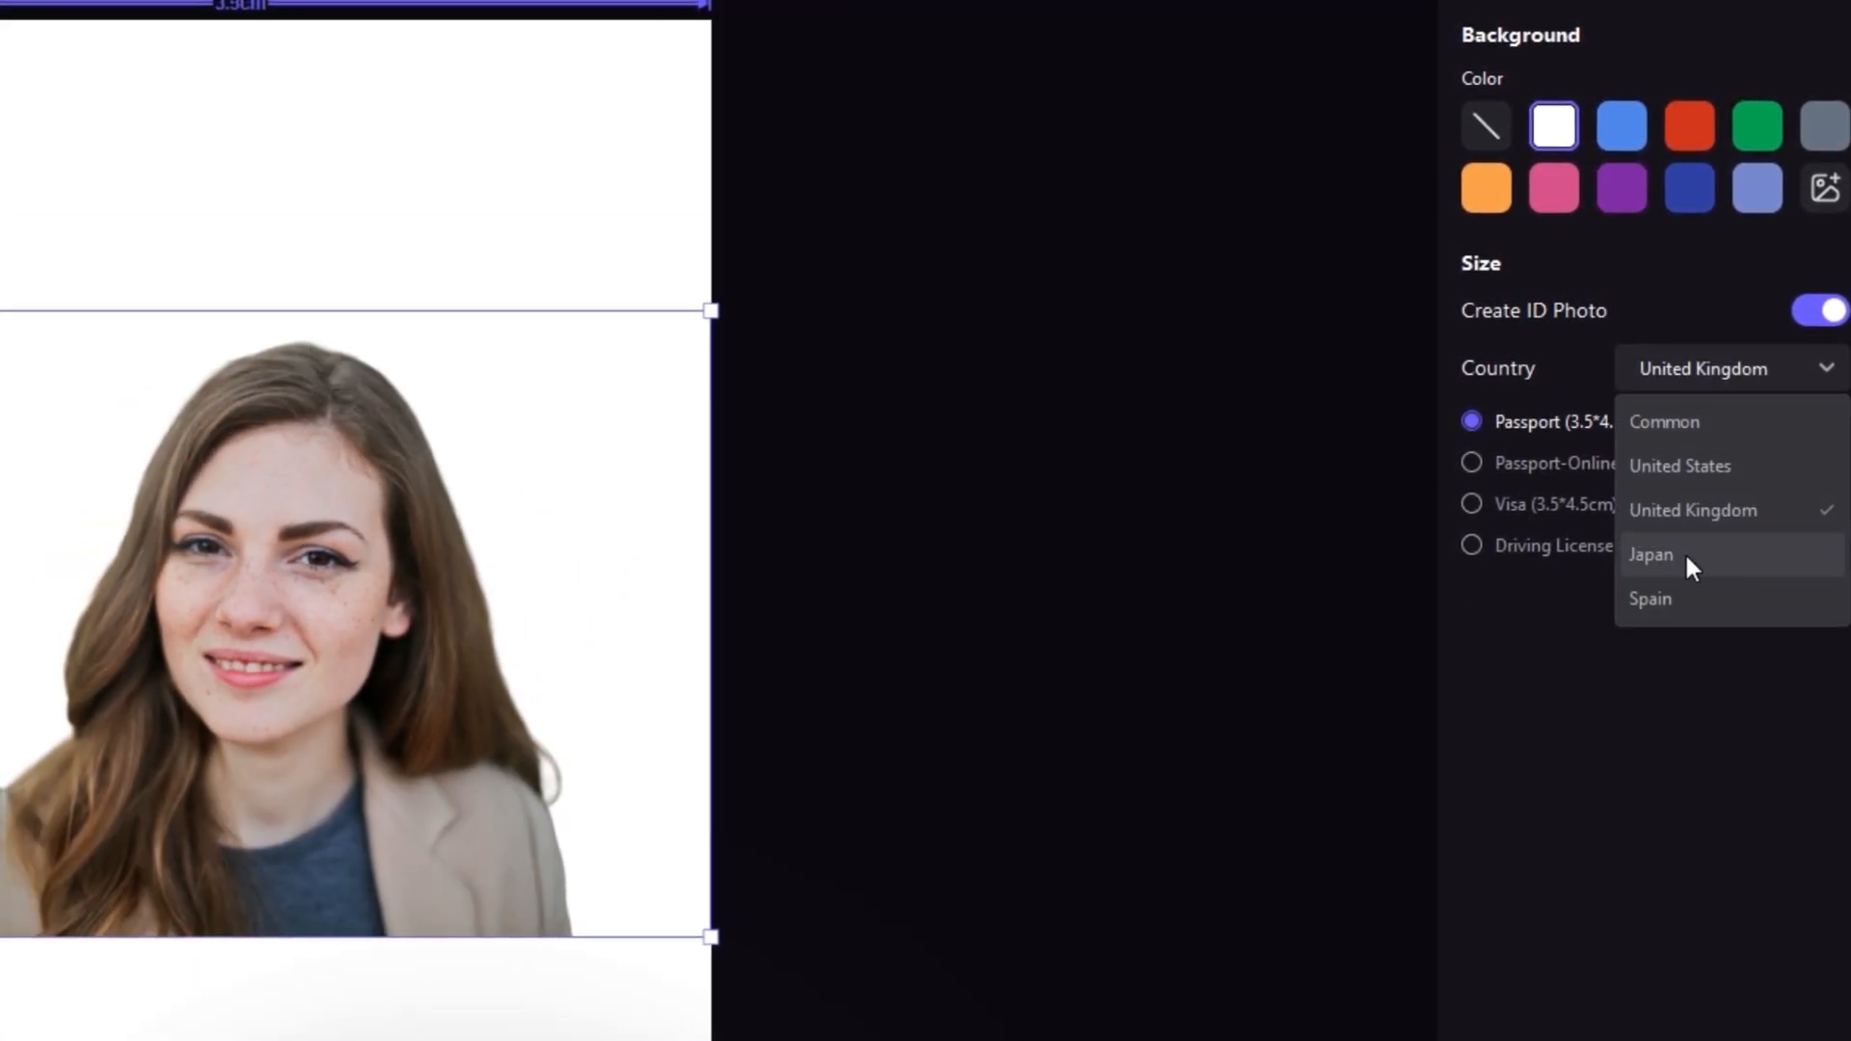
pyautogui.click(1648, 598)
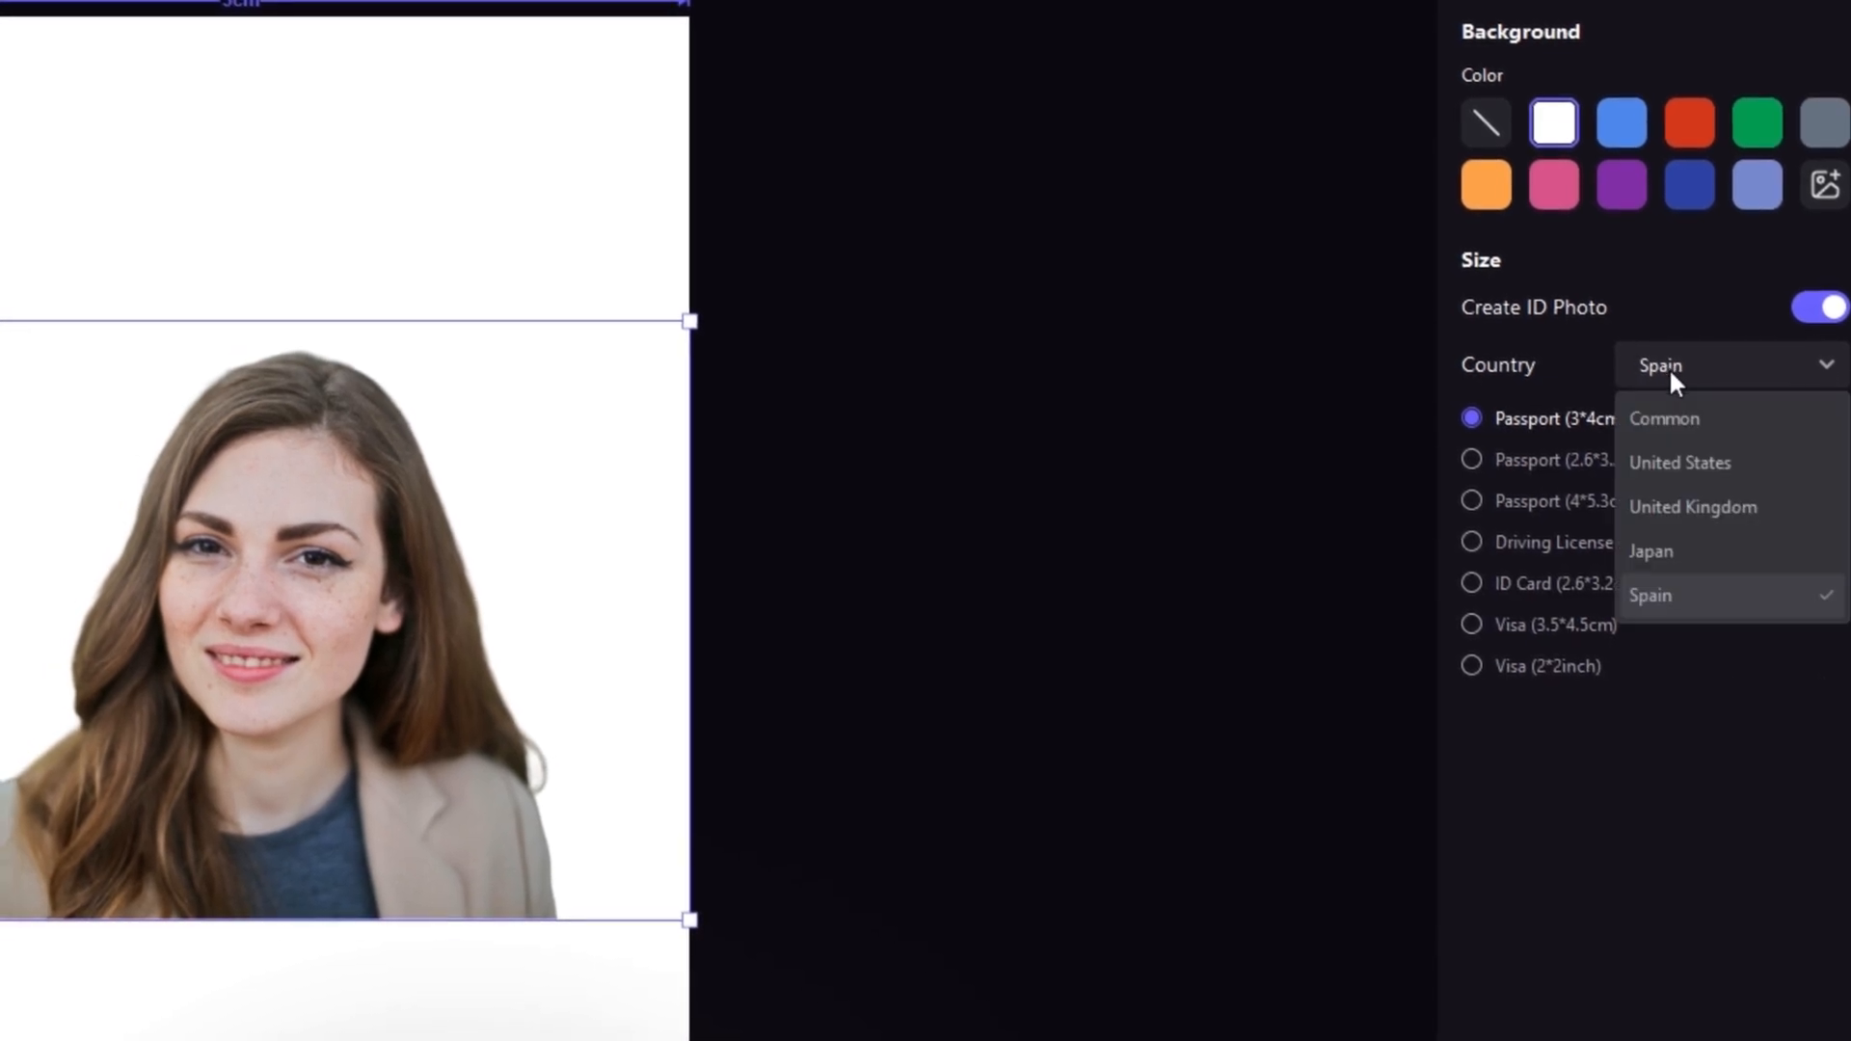
pyautogui.click(1680, 461)
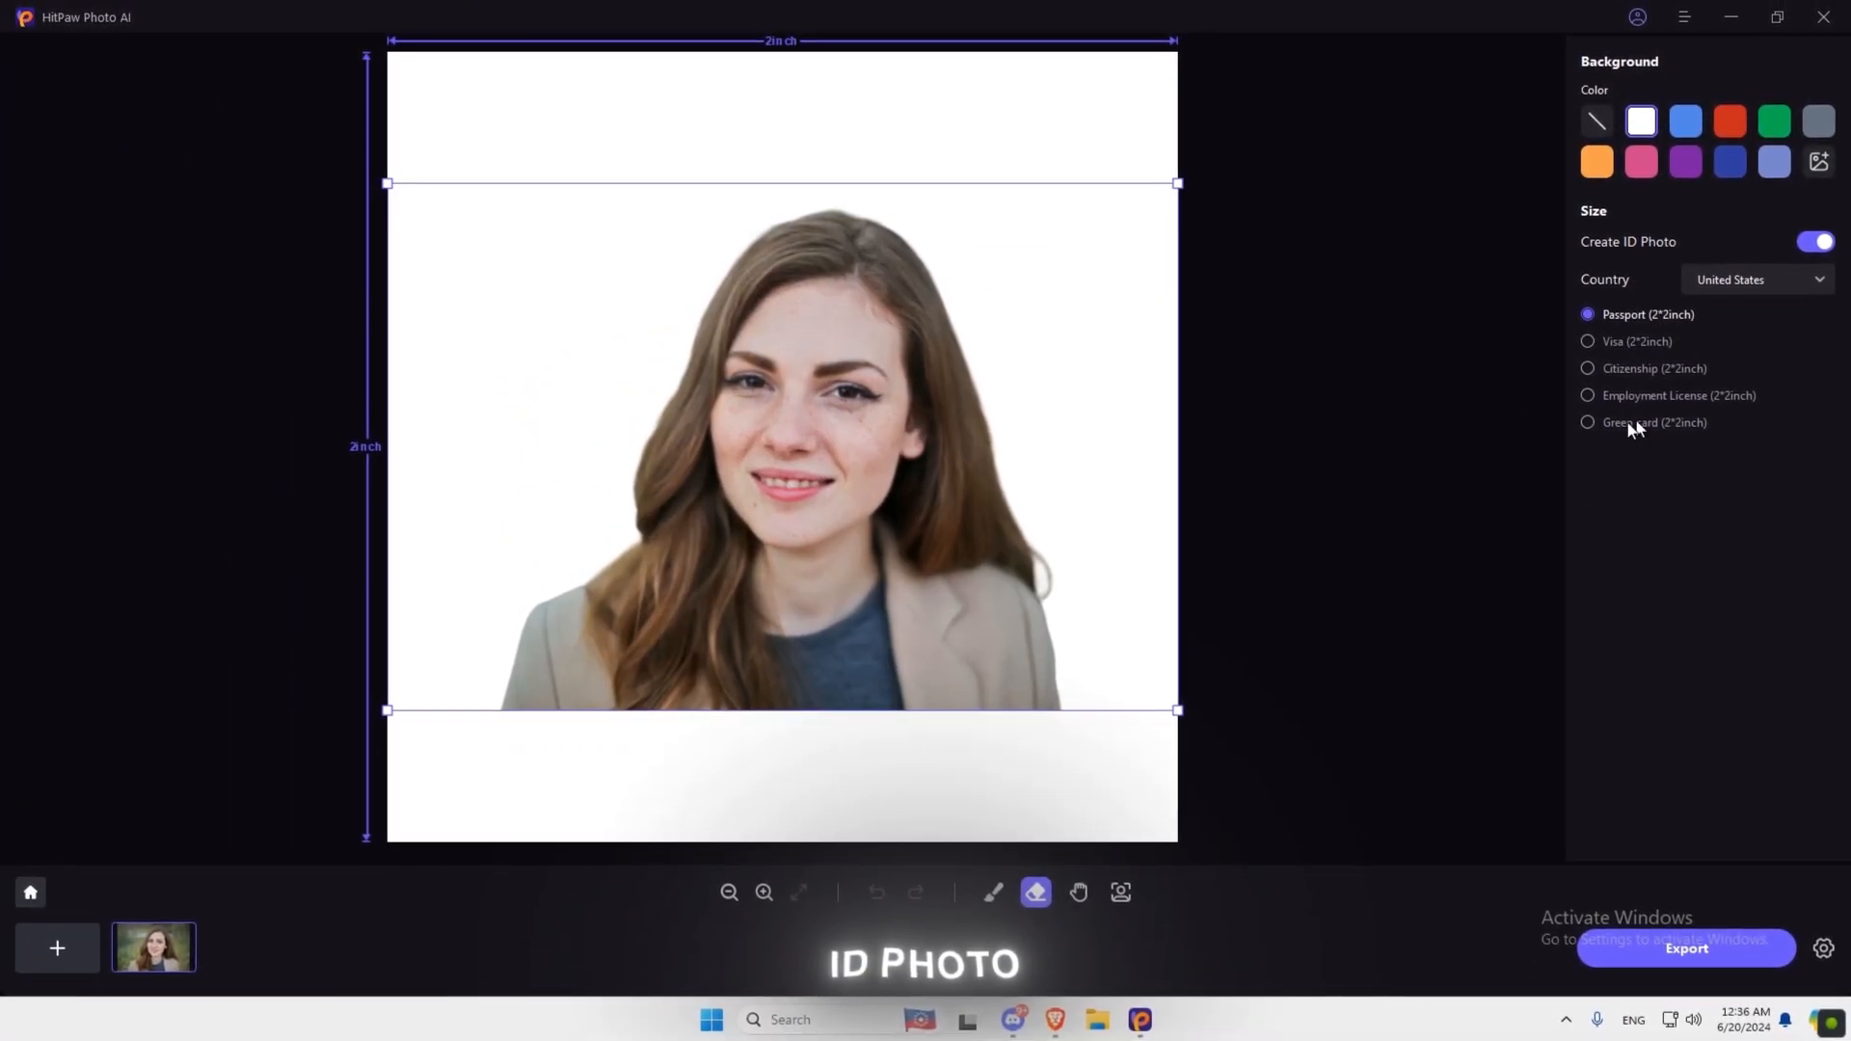
pyautogui.click(1584, 367)
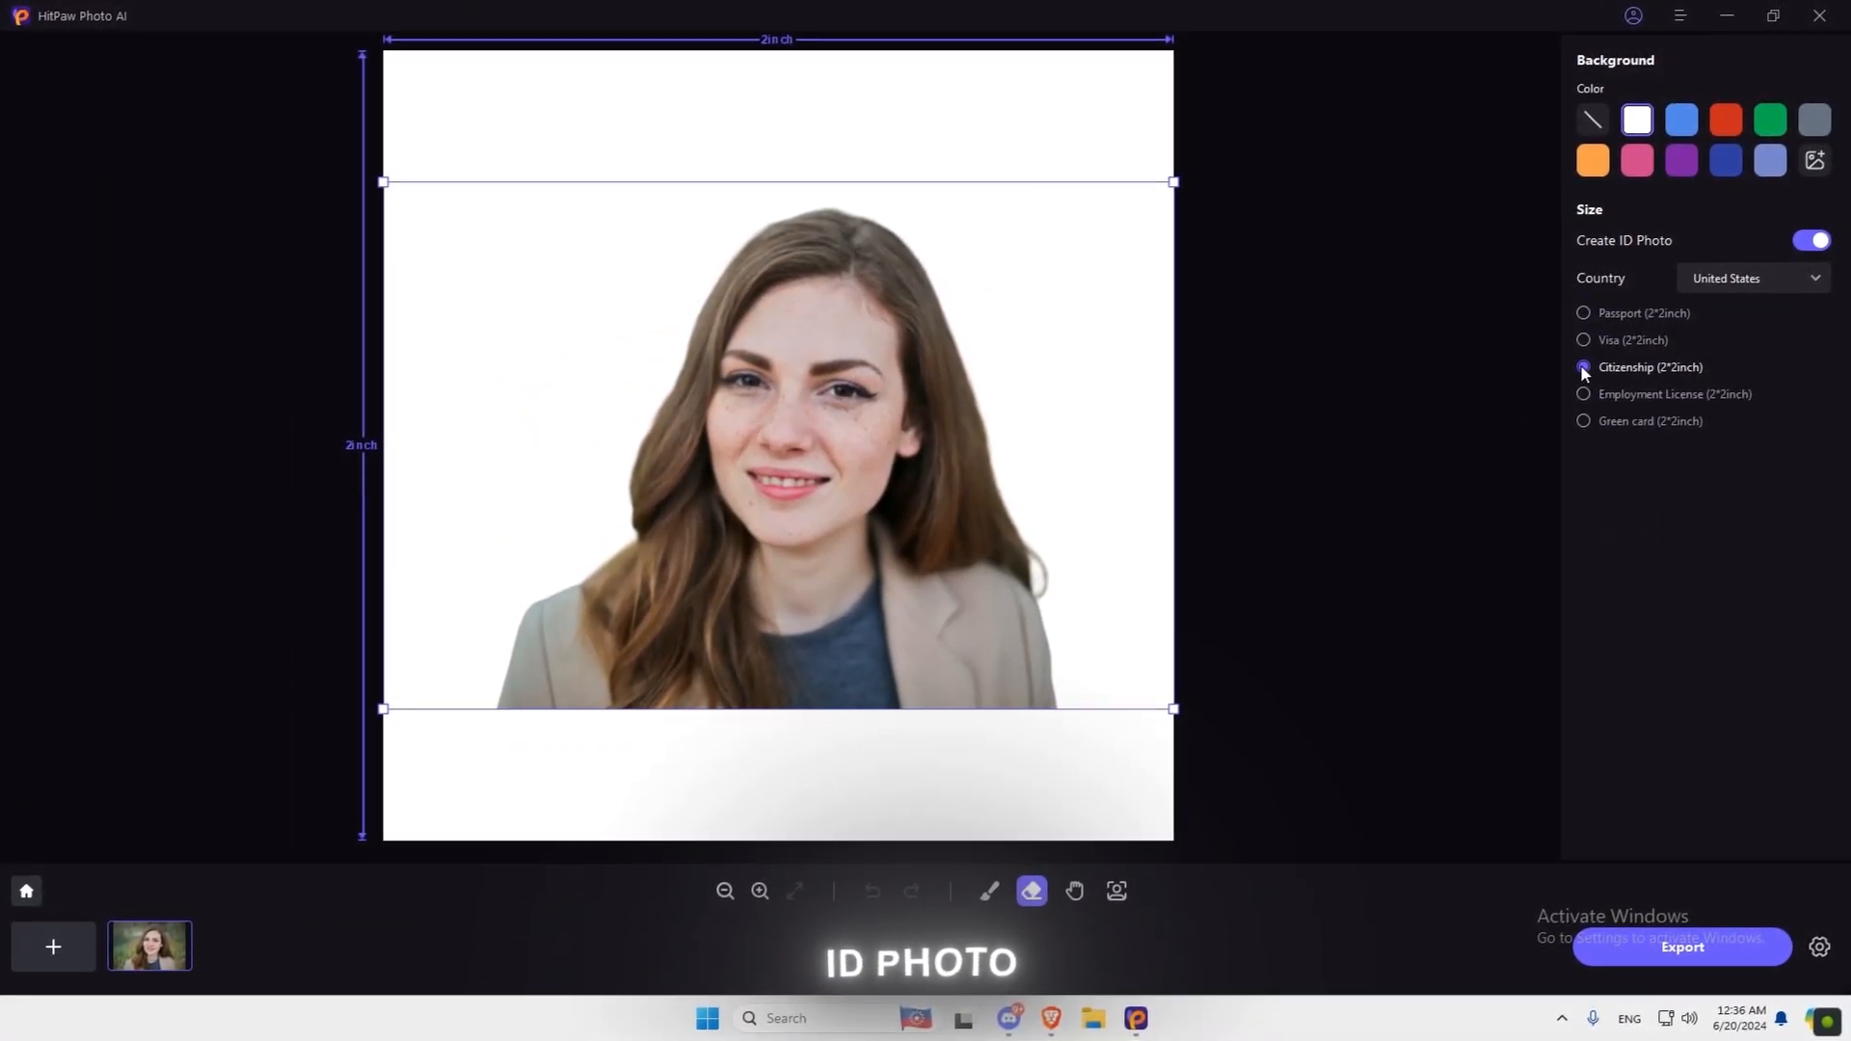
pyautogui.click(1582, 422)
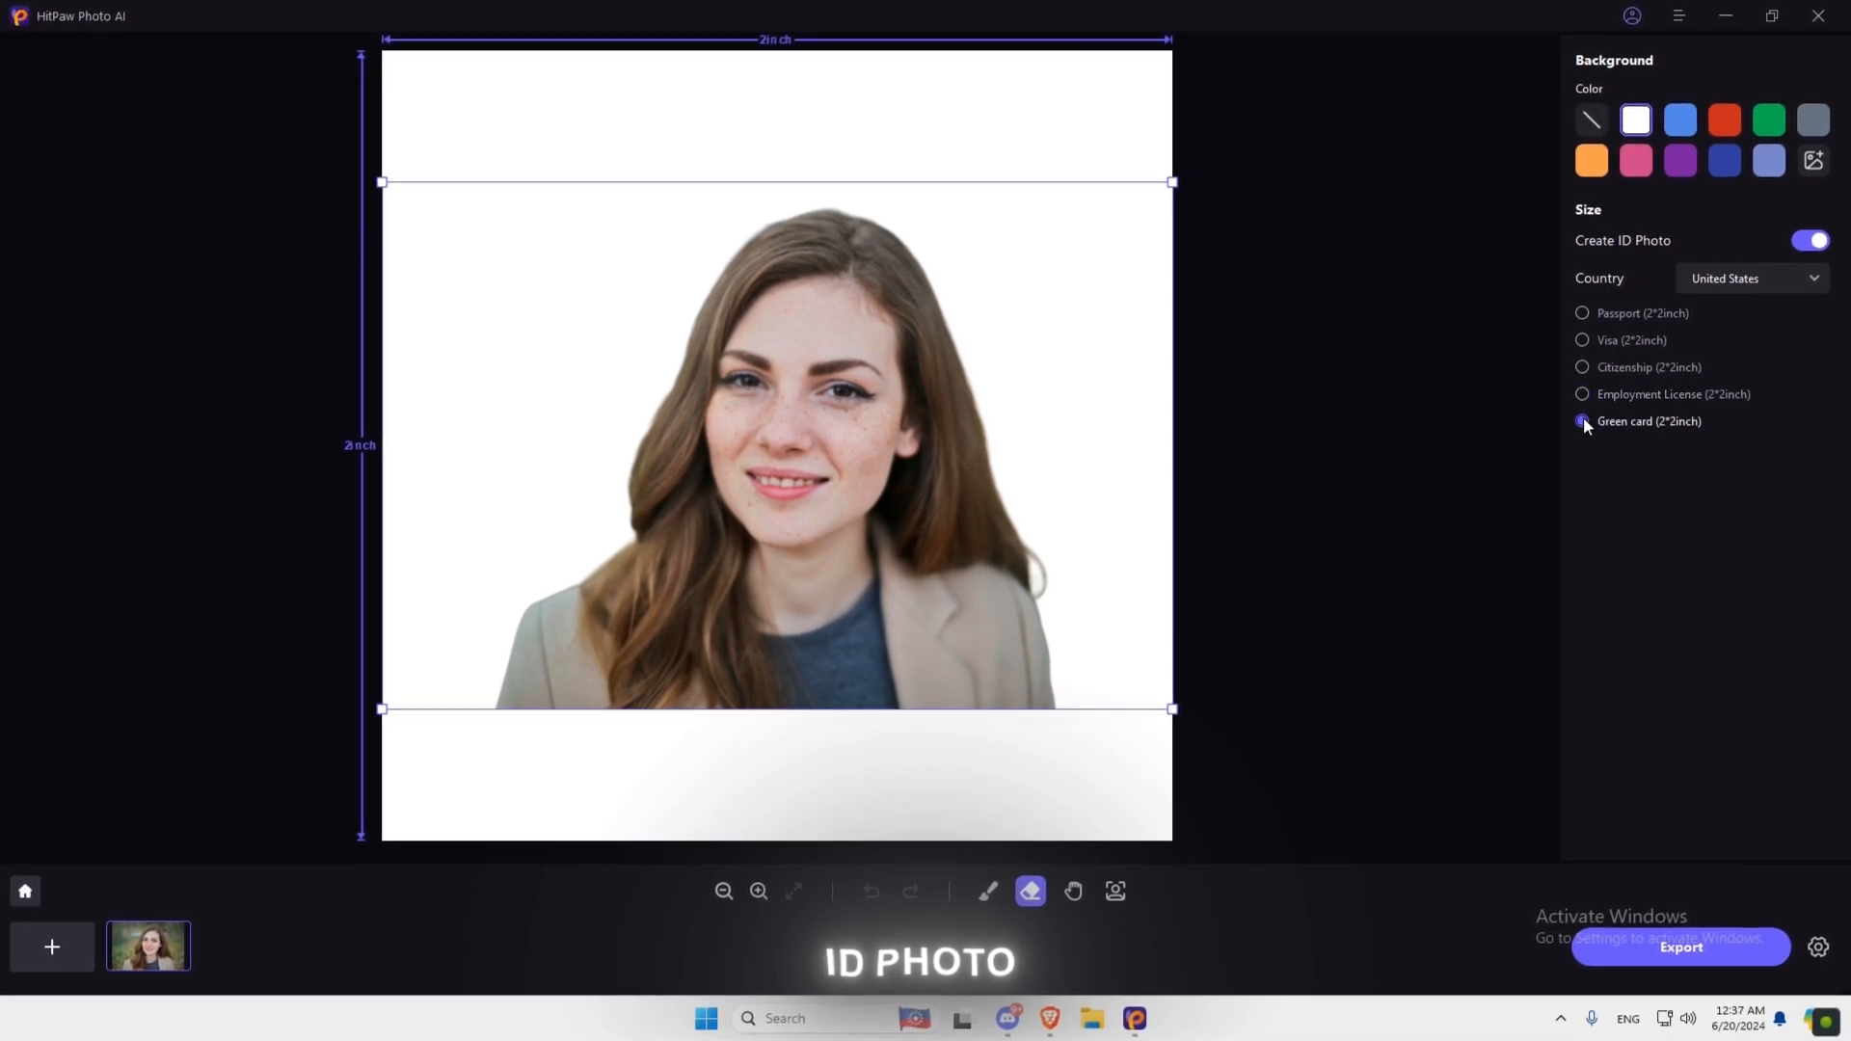
pyautogui.click(1582, 312)
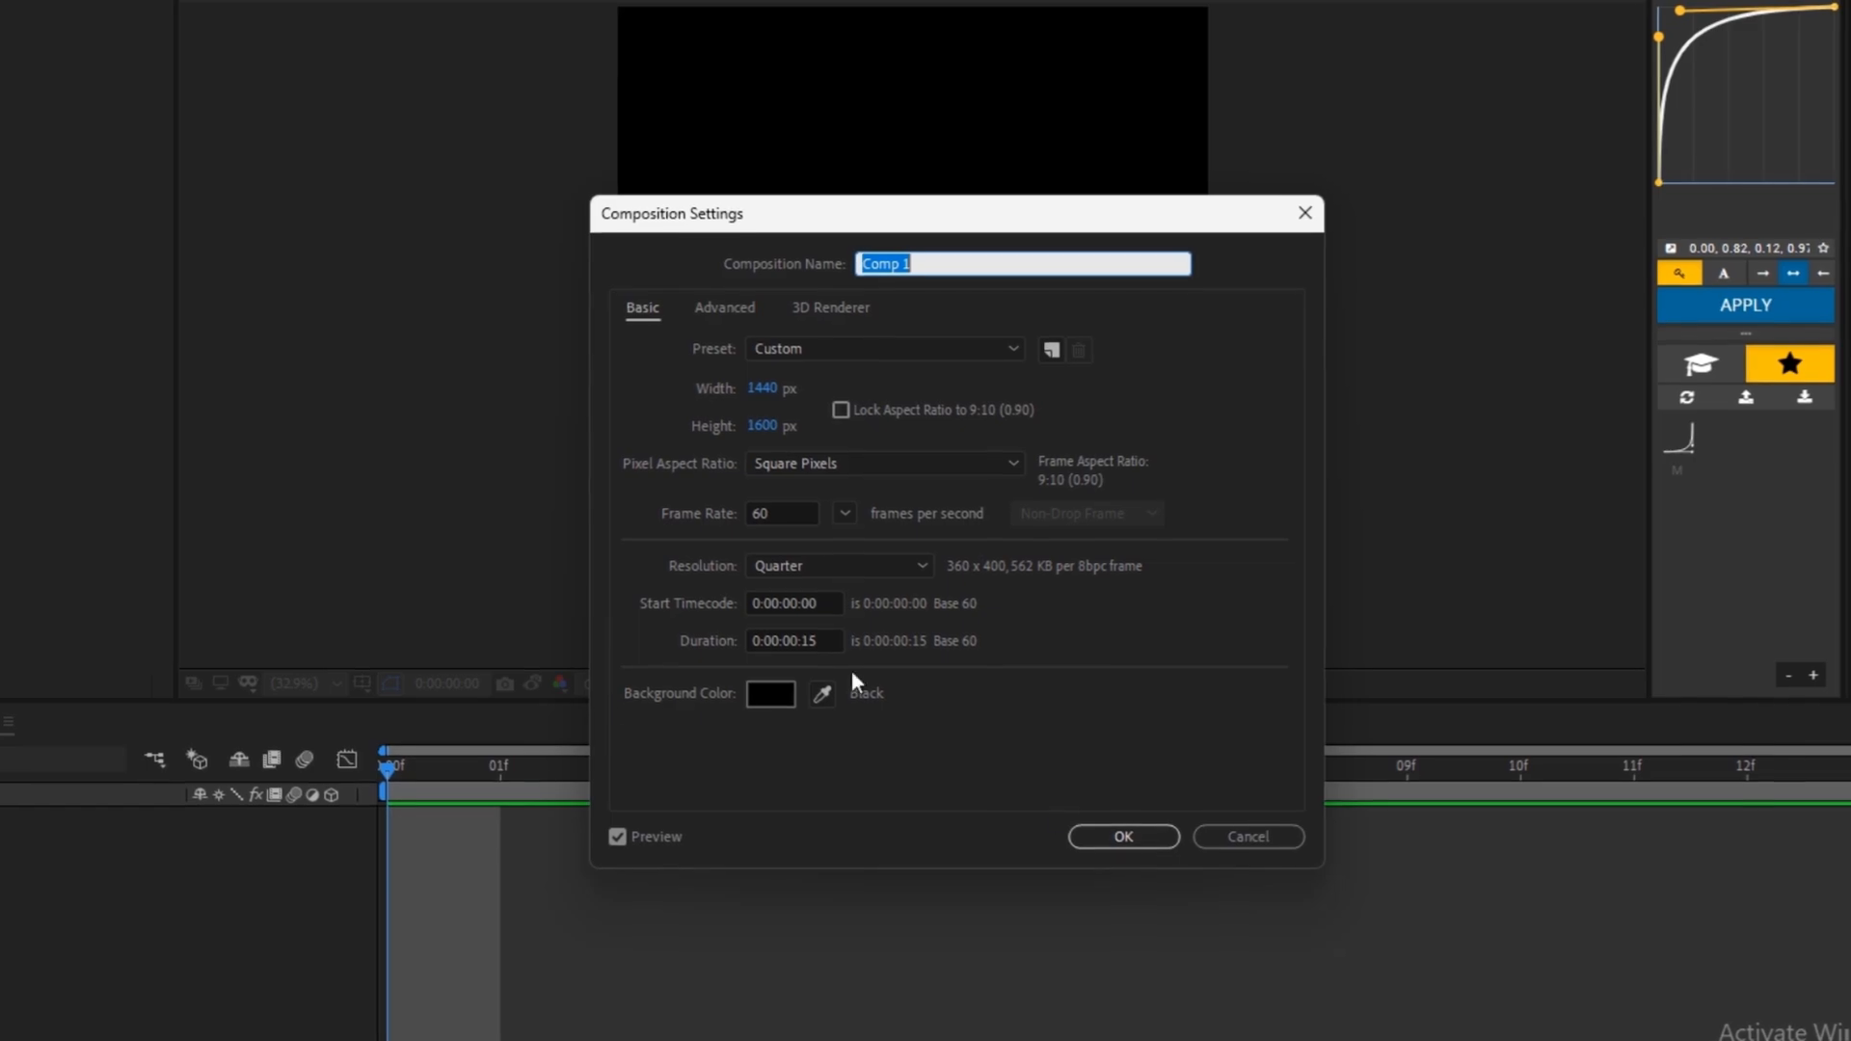
# Confirm Composition Settings and place the 'Up Scale + BG Remove' hero PNG into Comp 1.
pyautogui.click(1122, 835)
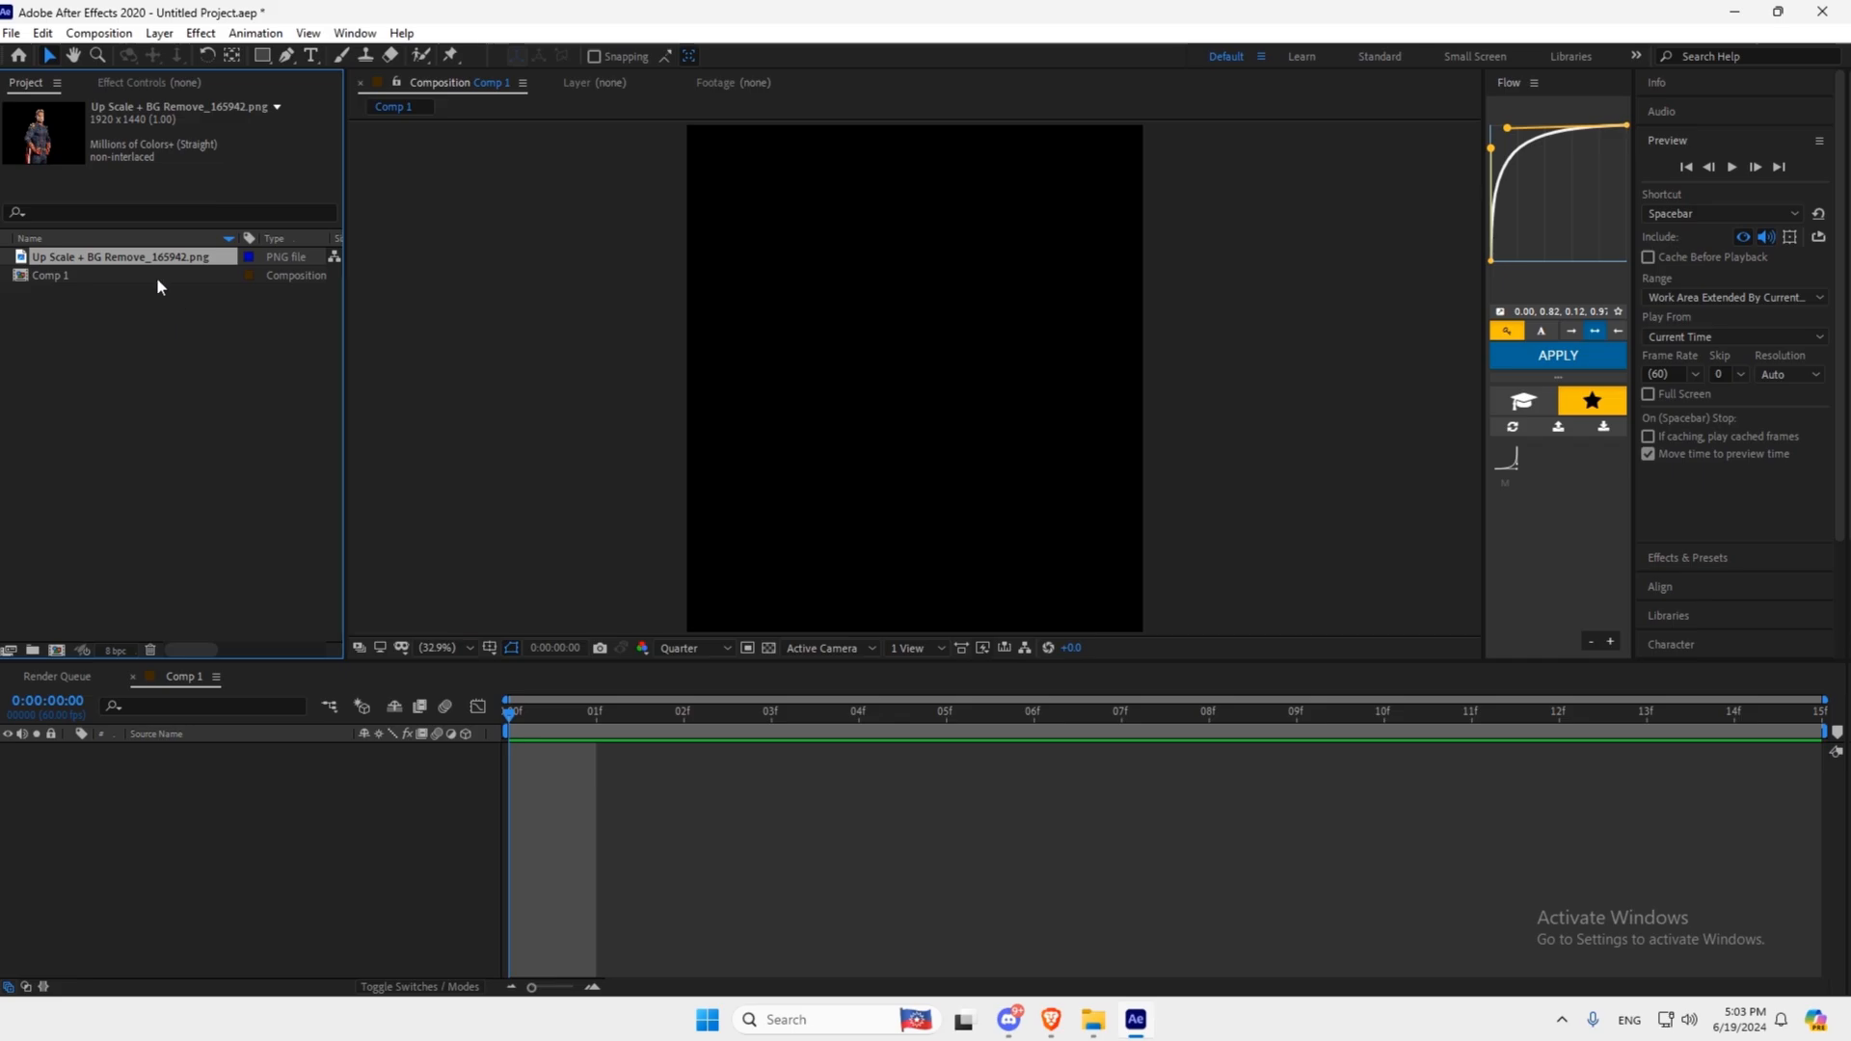
pyautogui.moveTo(124, 257); pyautogui.dragTo(908, 378)
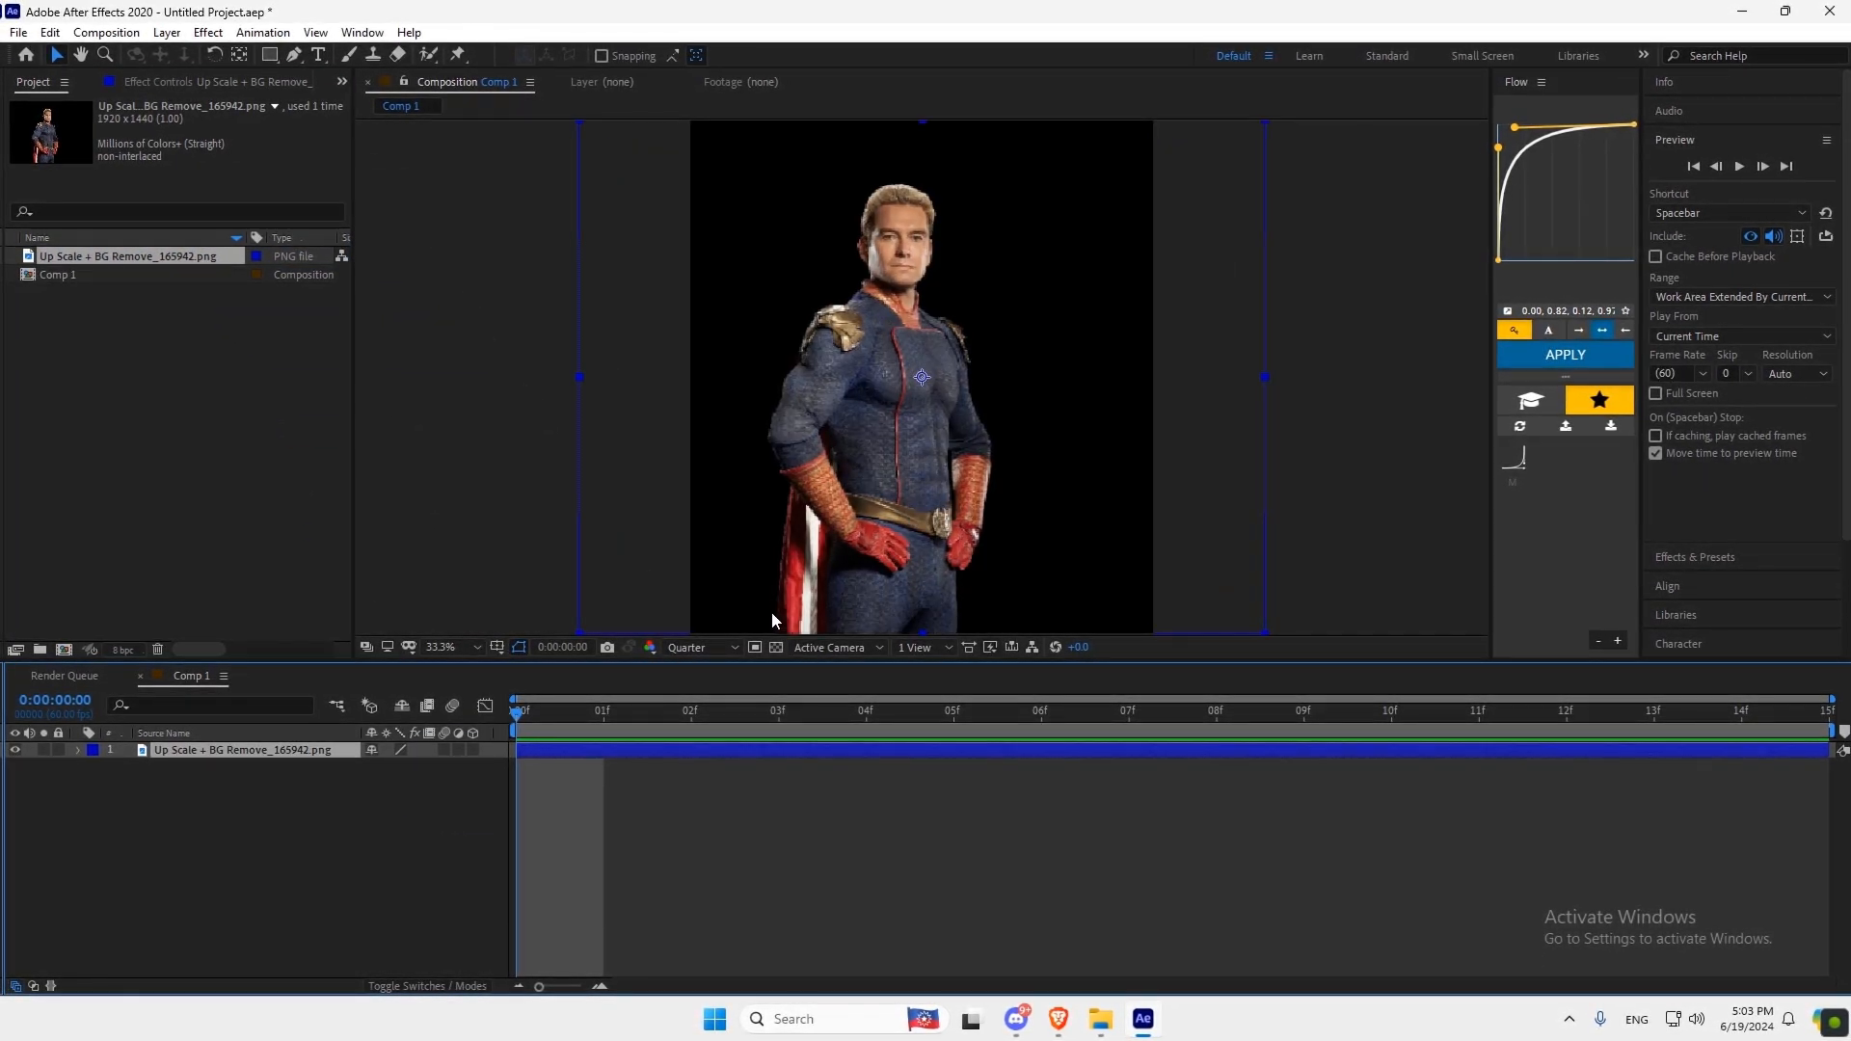
pyautogui.click(443, 646)
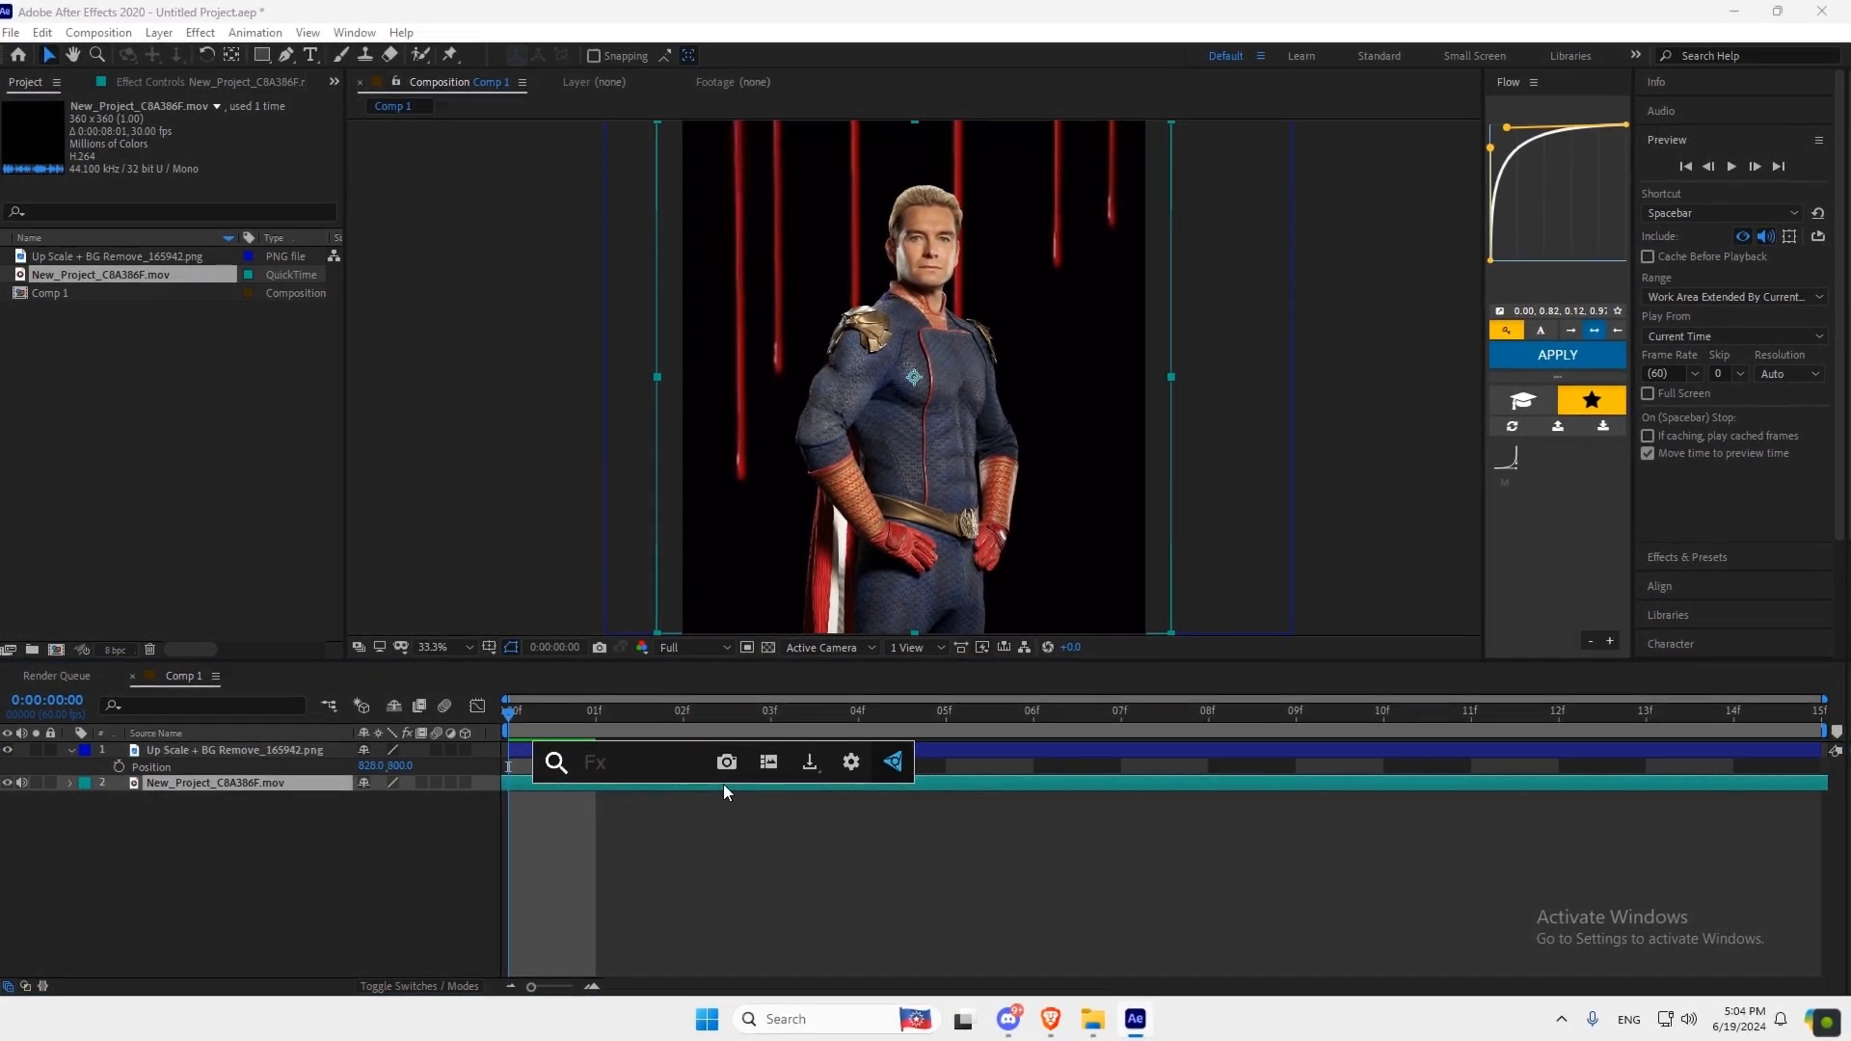
# Apply BCC Linear Color Key to the red-drip clip to remove its black background.
pyautogui.write('bcc lin')
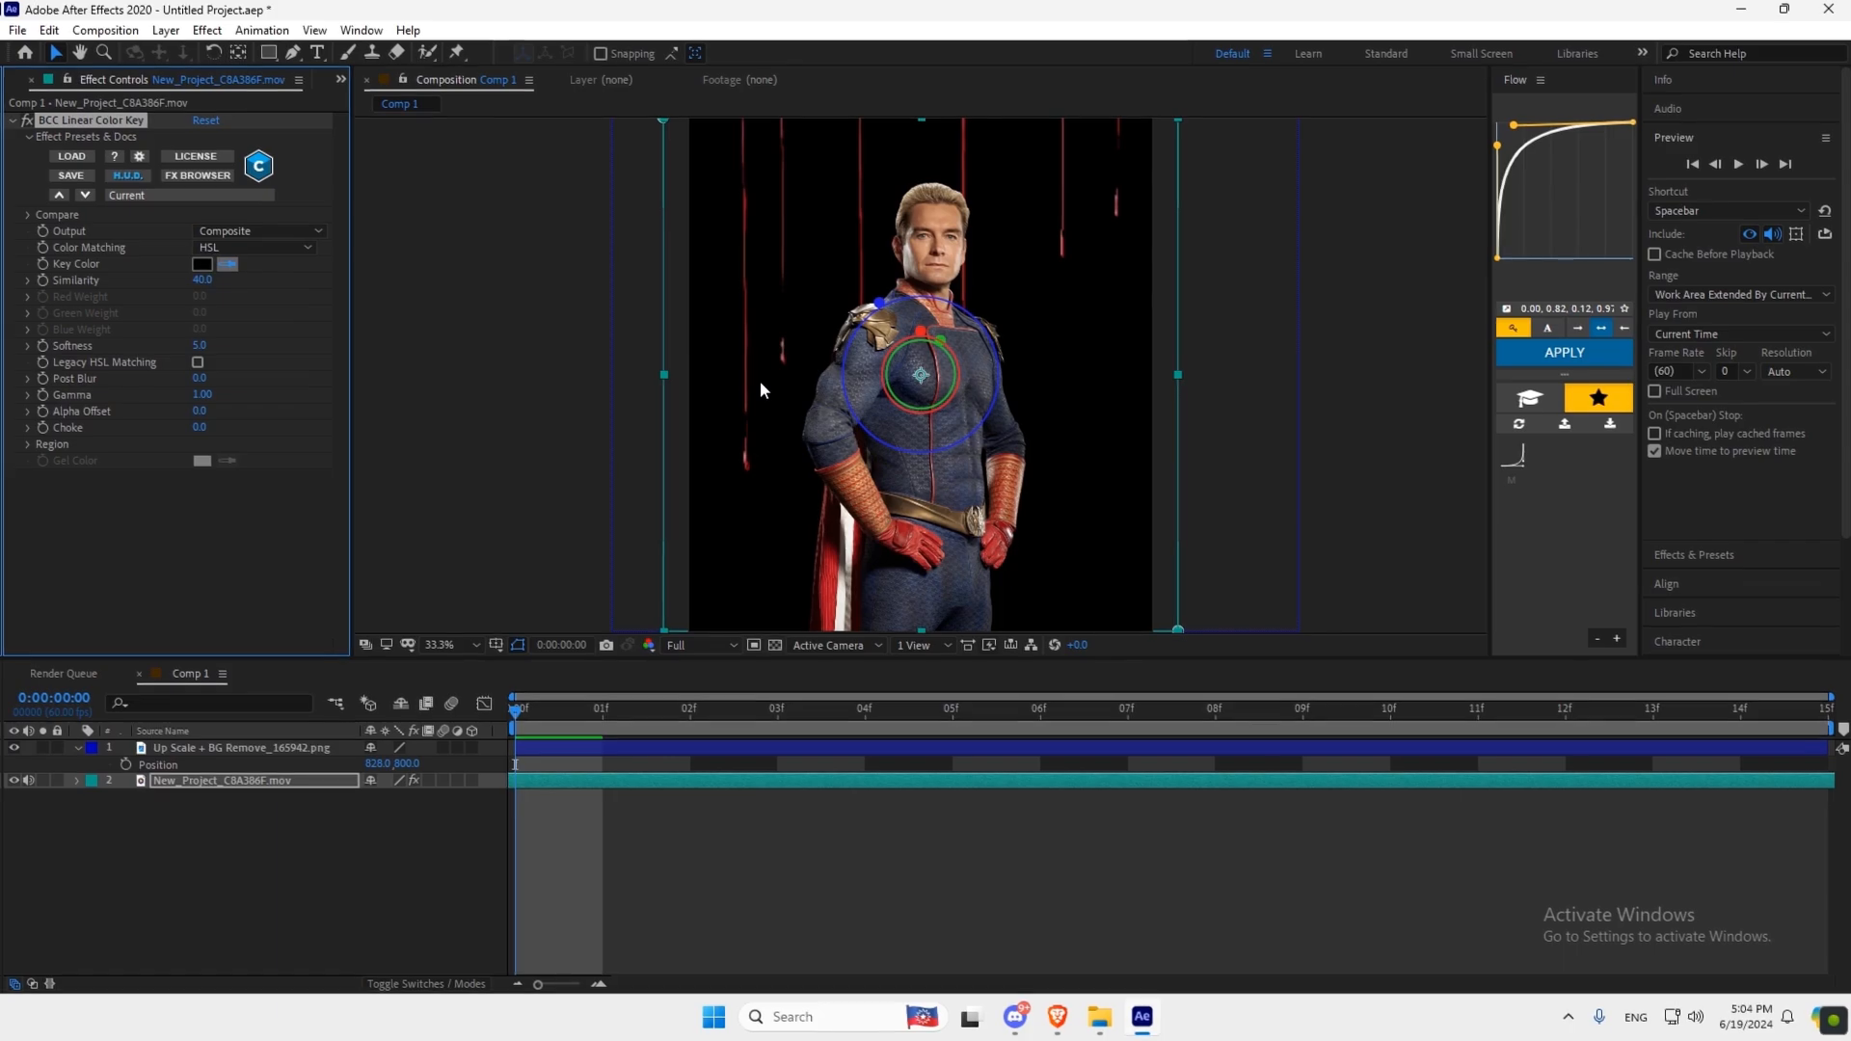
pyautogui.click(445, 644)
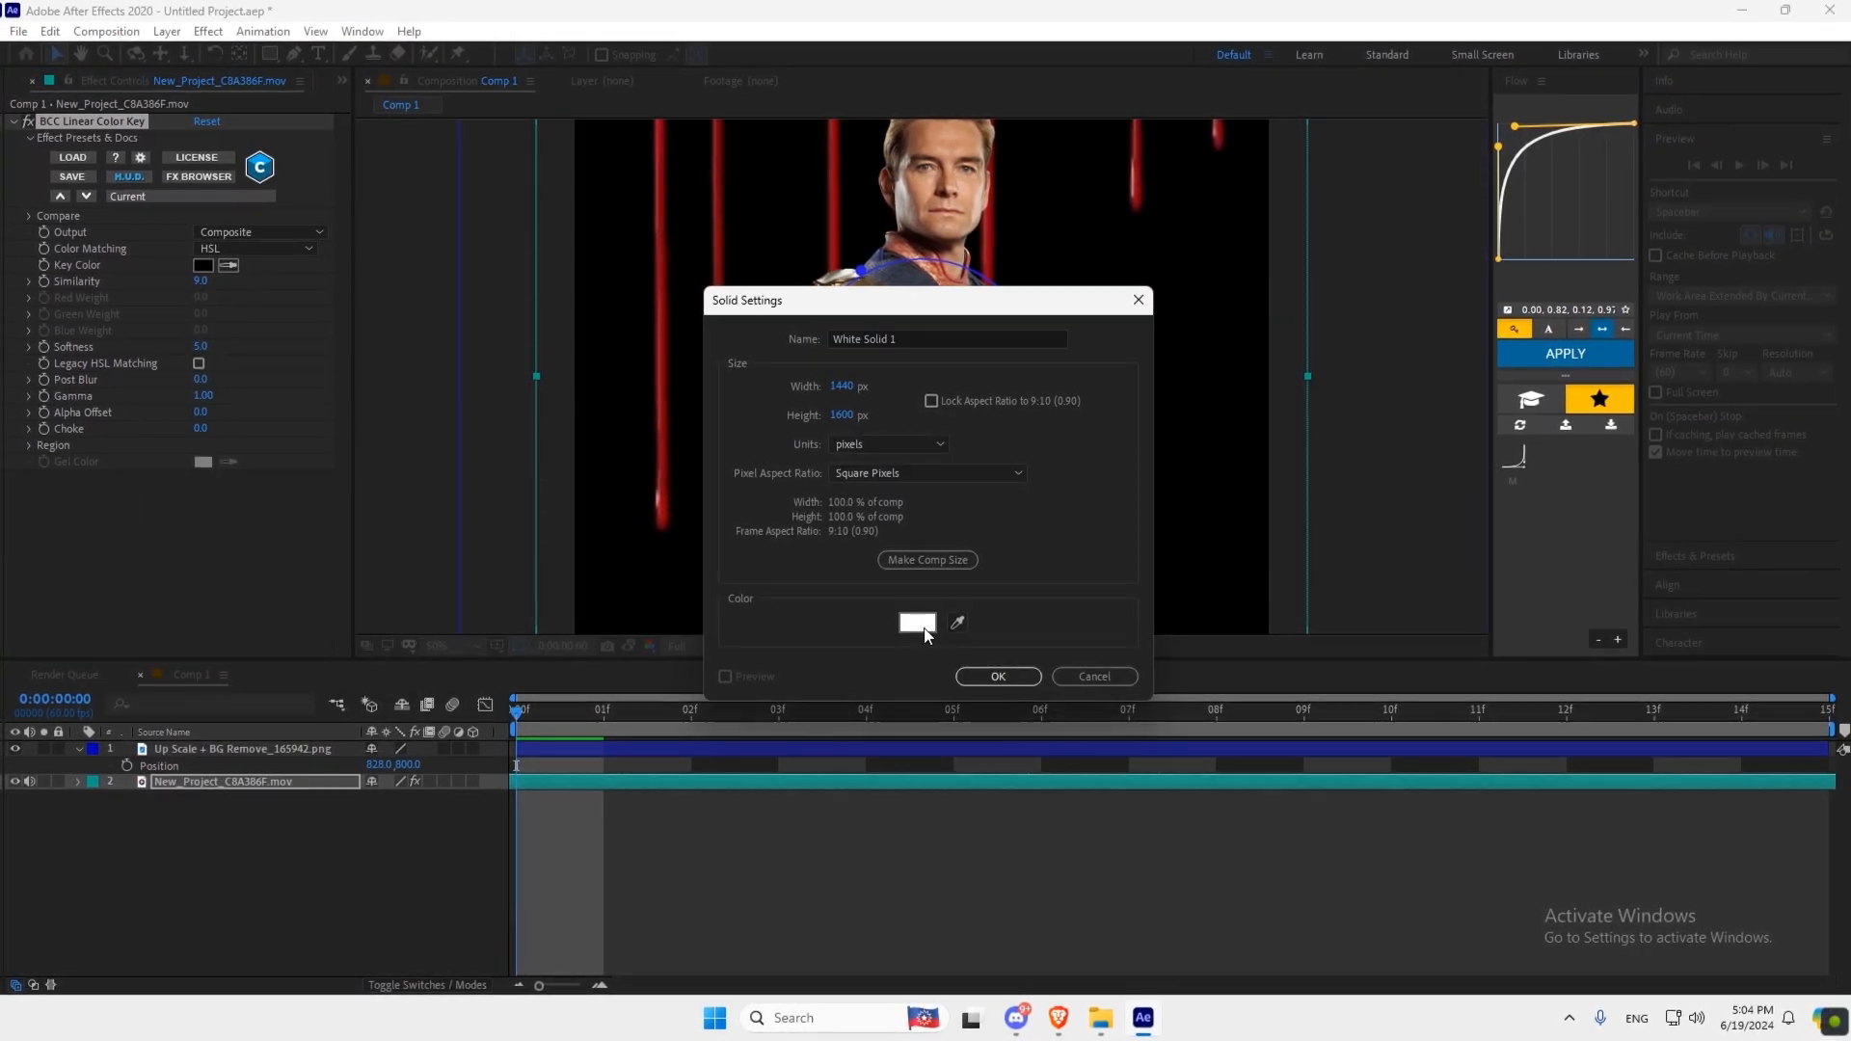
# Confirm a grey full-comp solid, add Deep Glow to the drip video, and begin another solid.
pyautogui.click(918, 622)
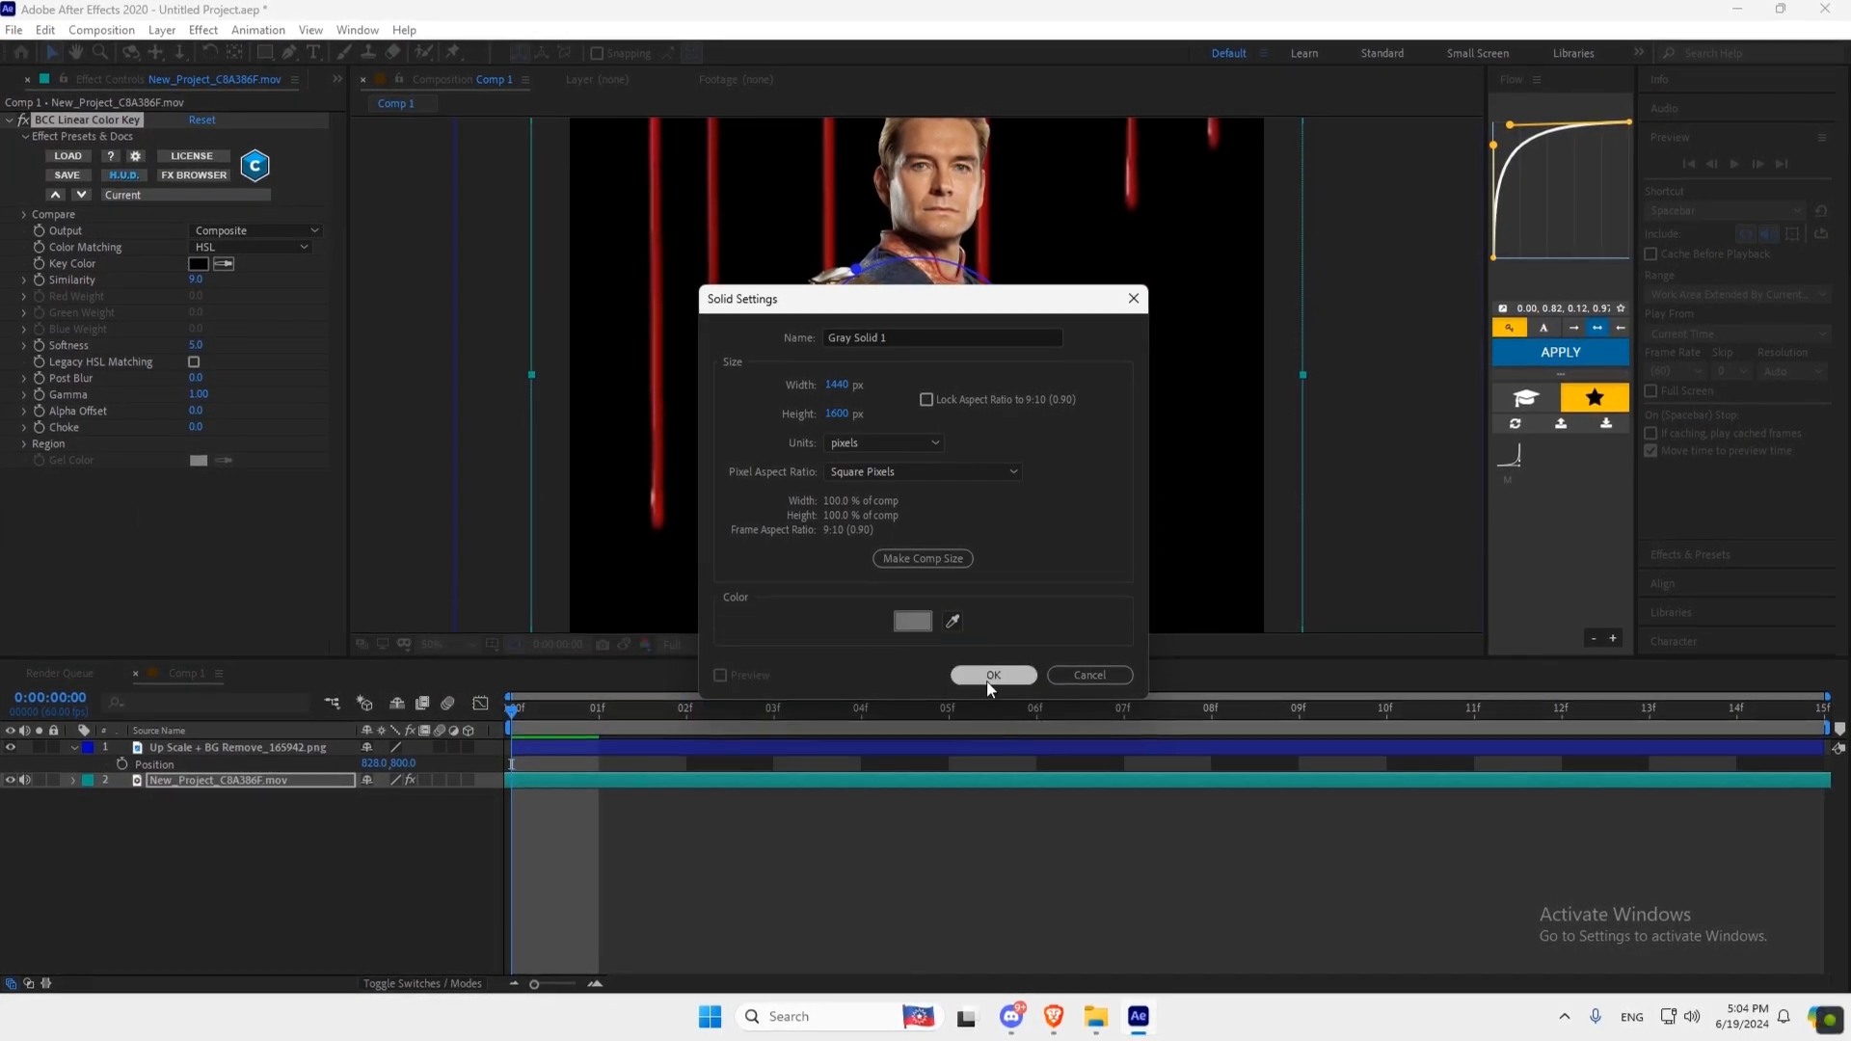
pyautogui.click(993, 675)
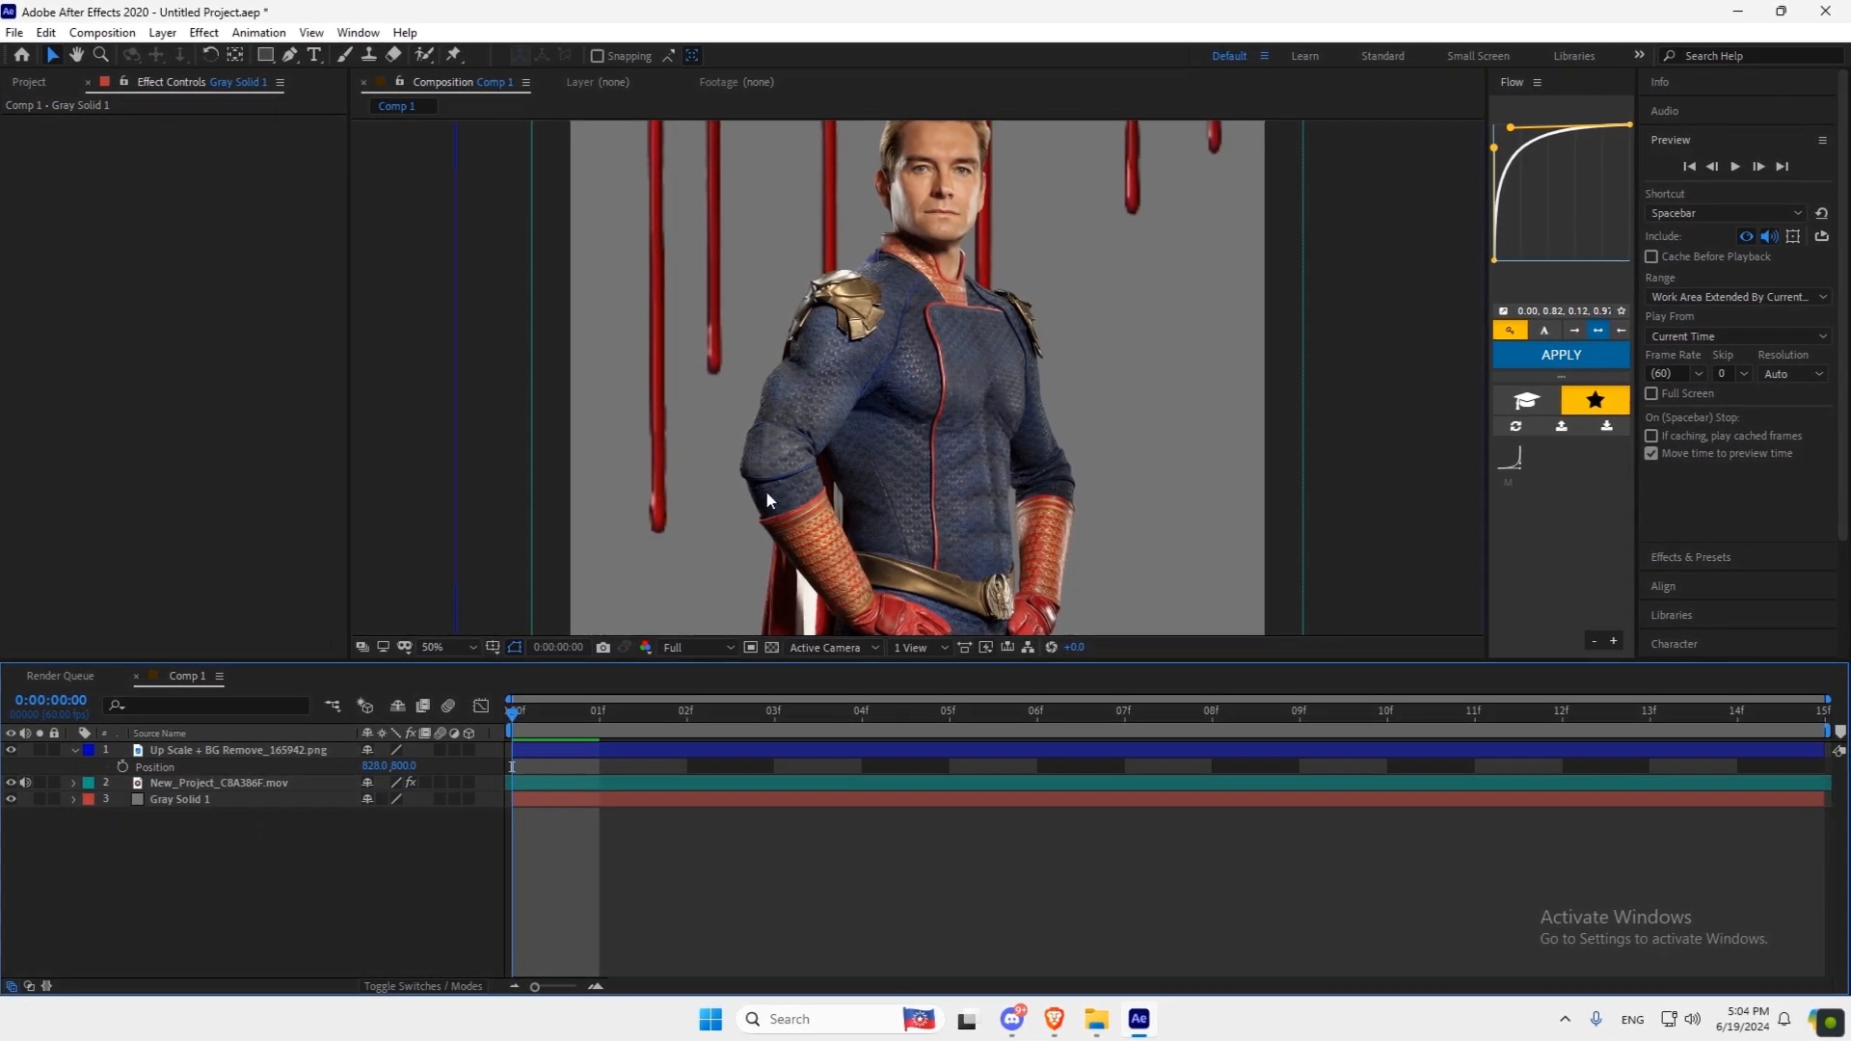
pyautogui.click(218, 780)
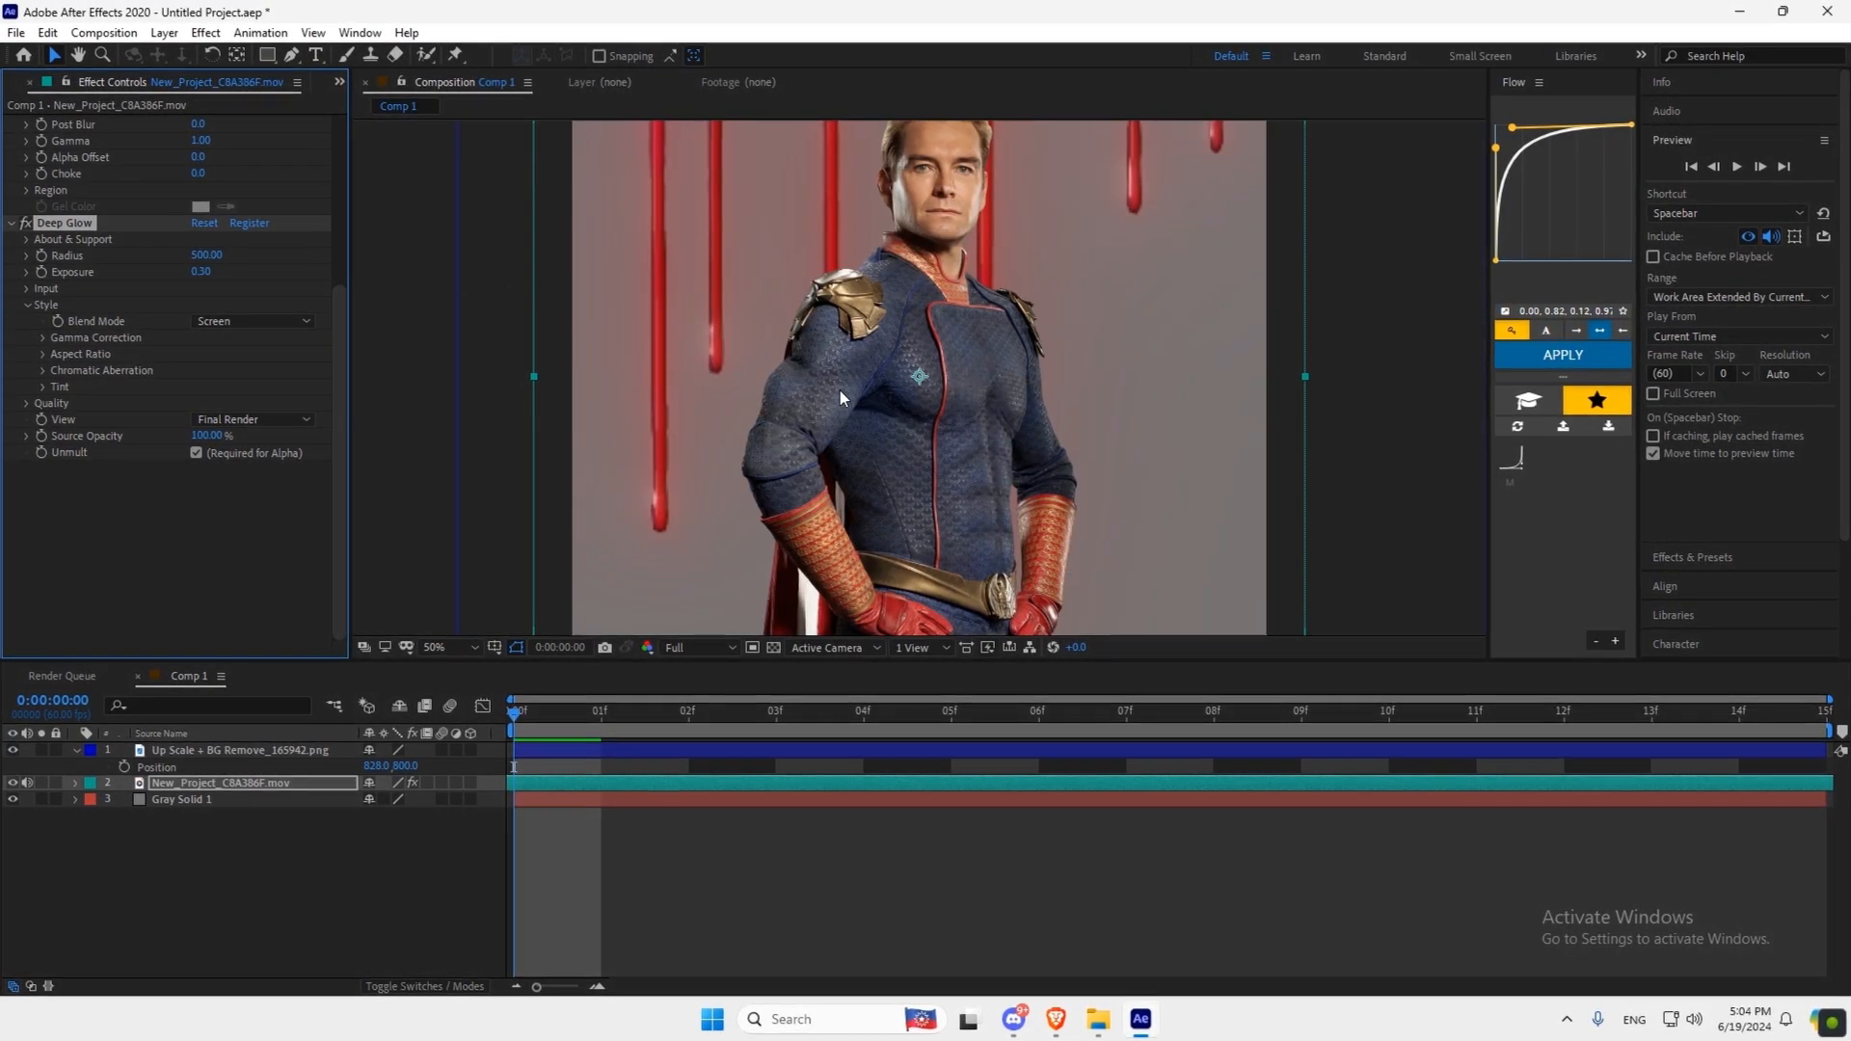
pyautogui.click(162, 33)
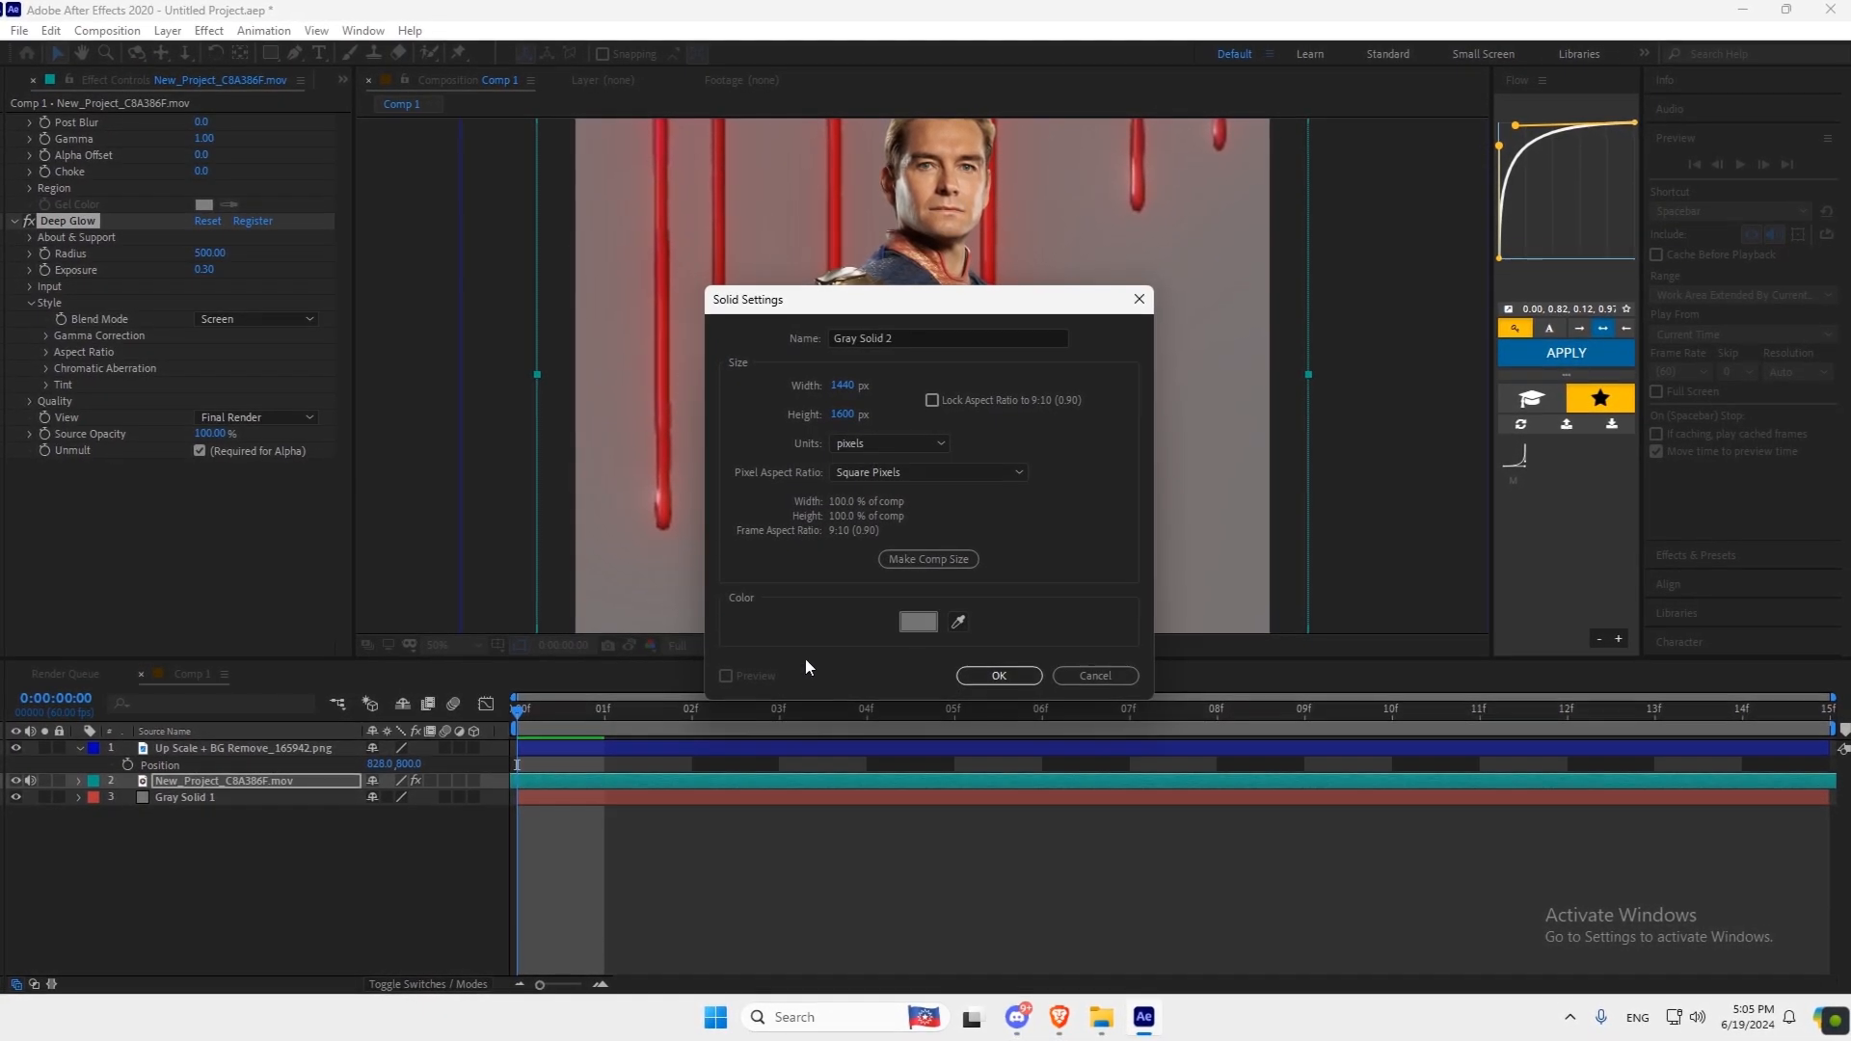
# Confirm the red solid under the hero, scale the hero to 133%, and pen-mask the solid with 1146 feather.
pyautogui.click(997, 675)
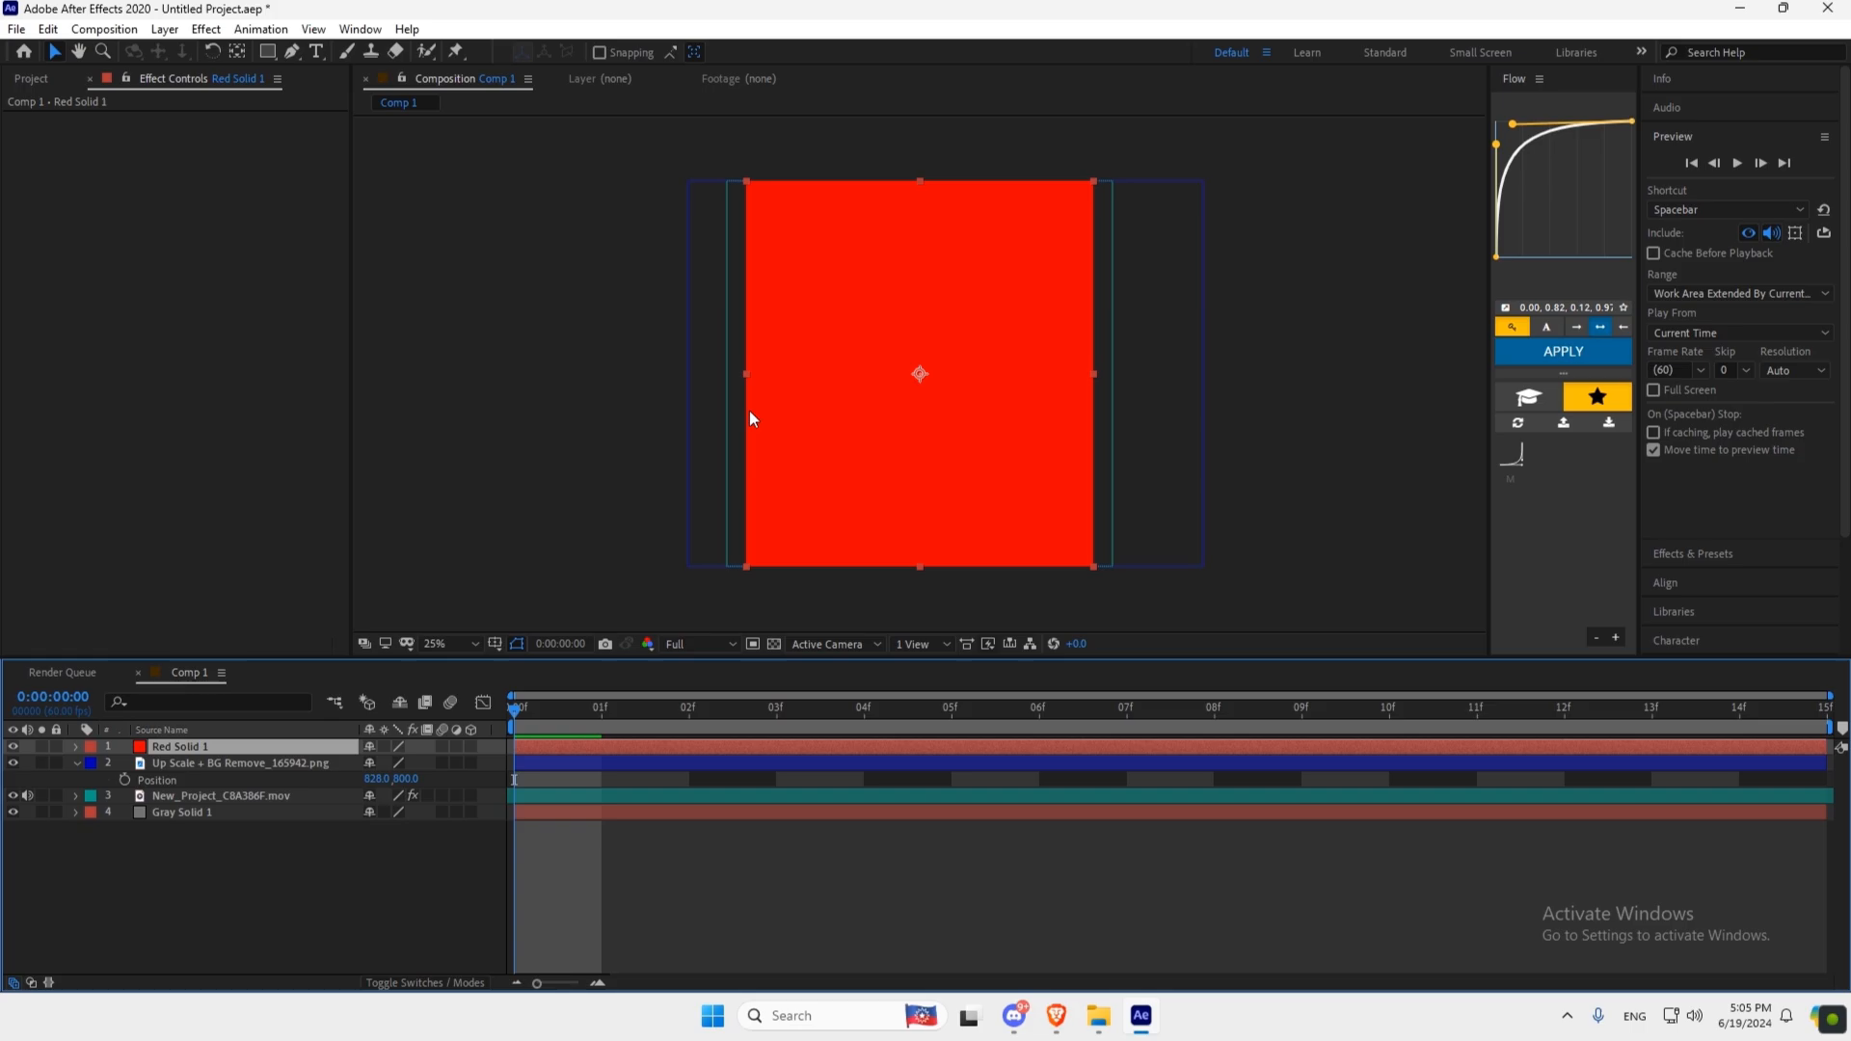
pyautogui.click(434, 644)
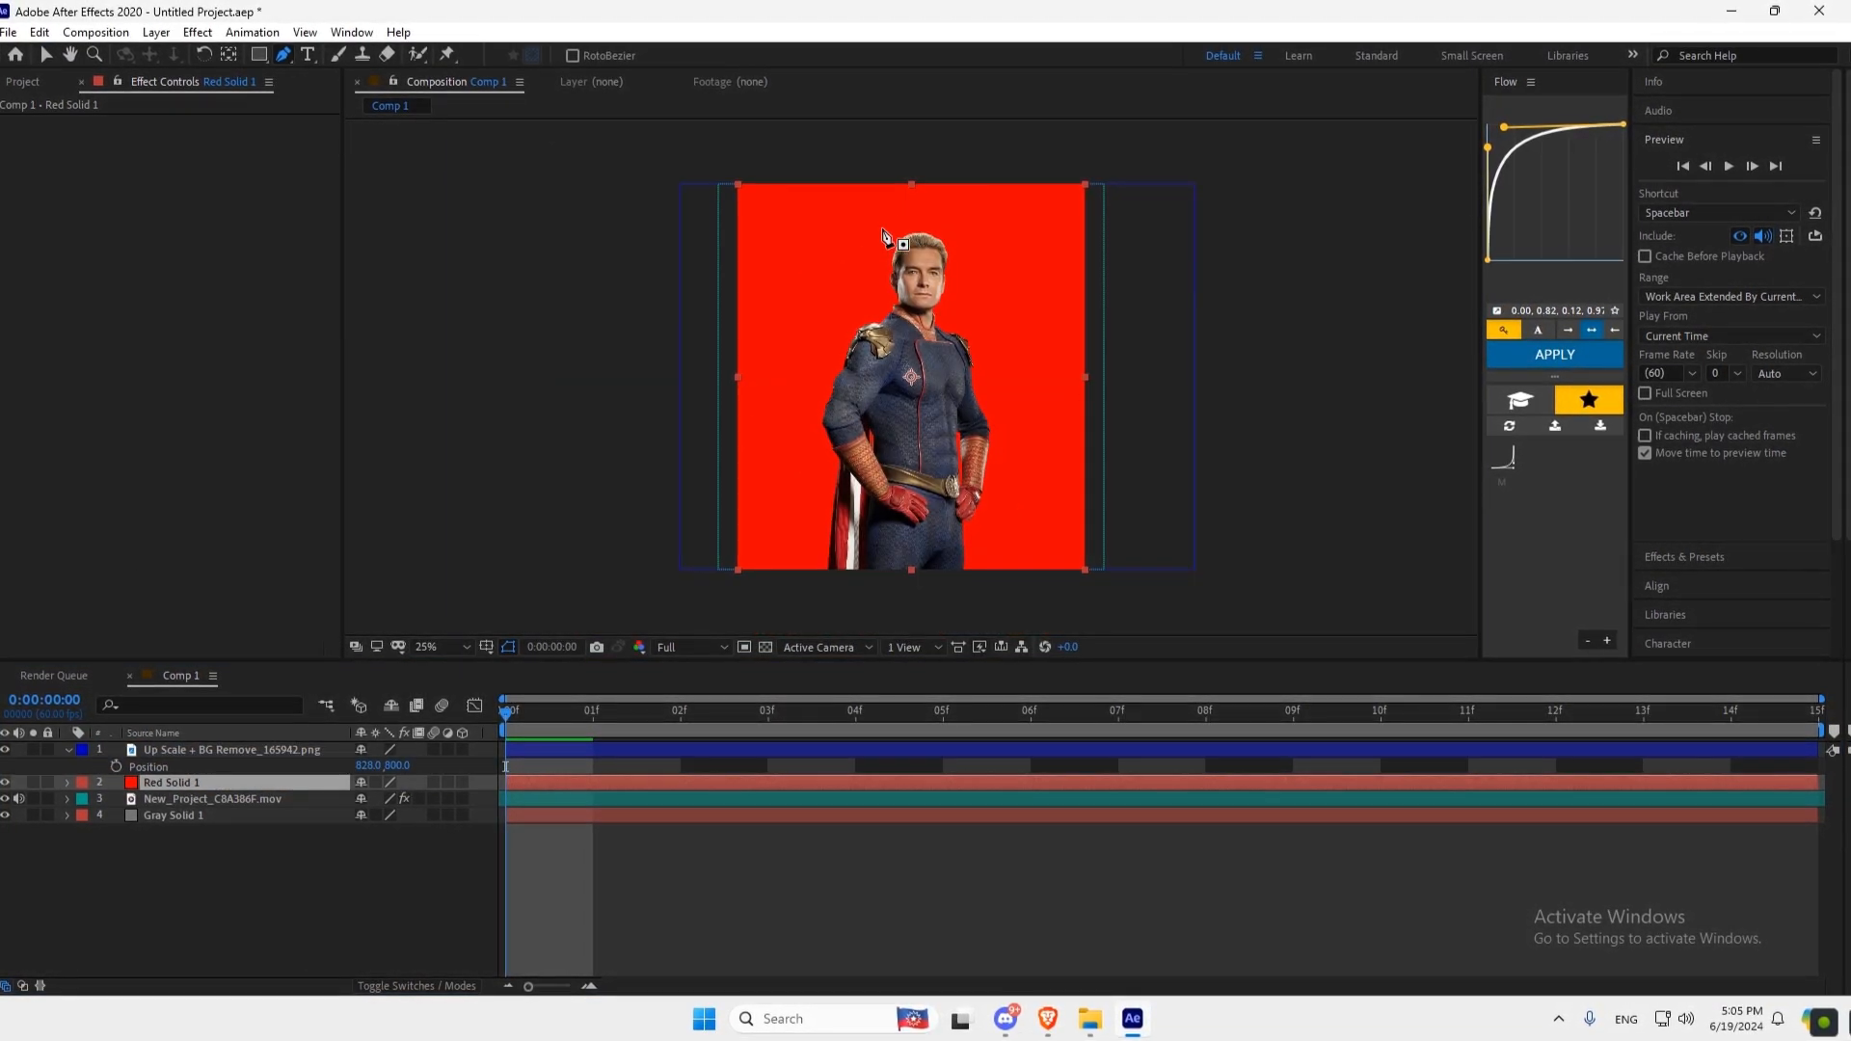
pyautogui.click(230, 748)
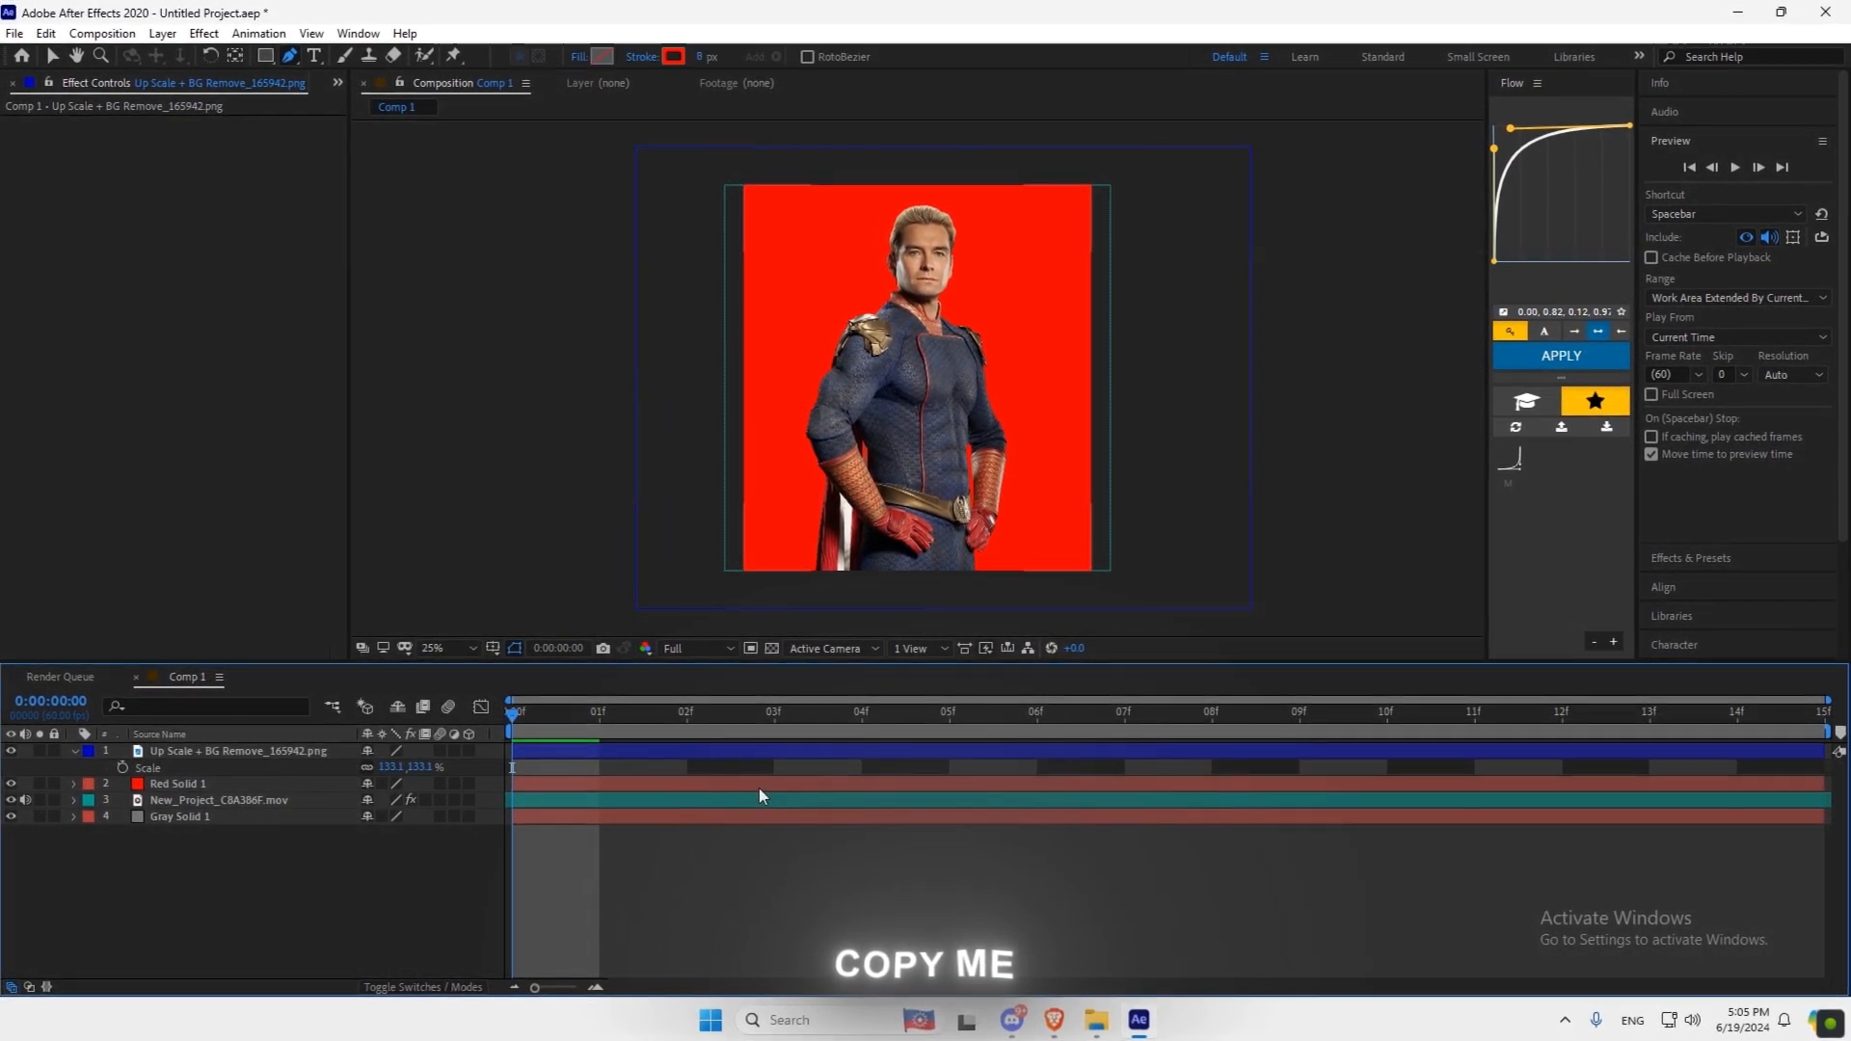
pyautogui.click(177, 781)
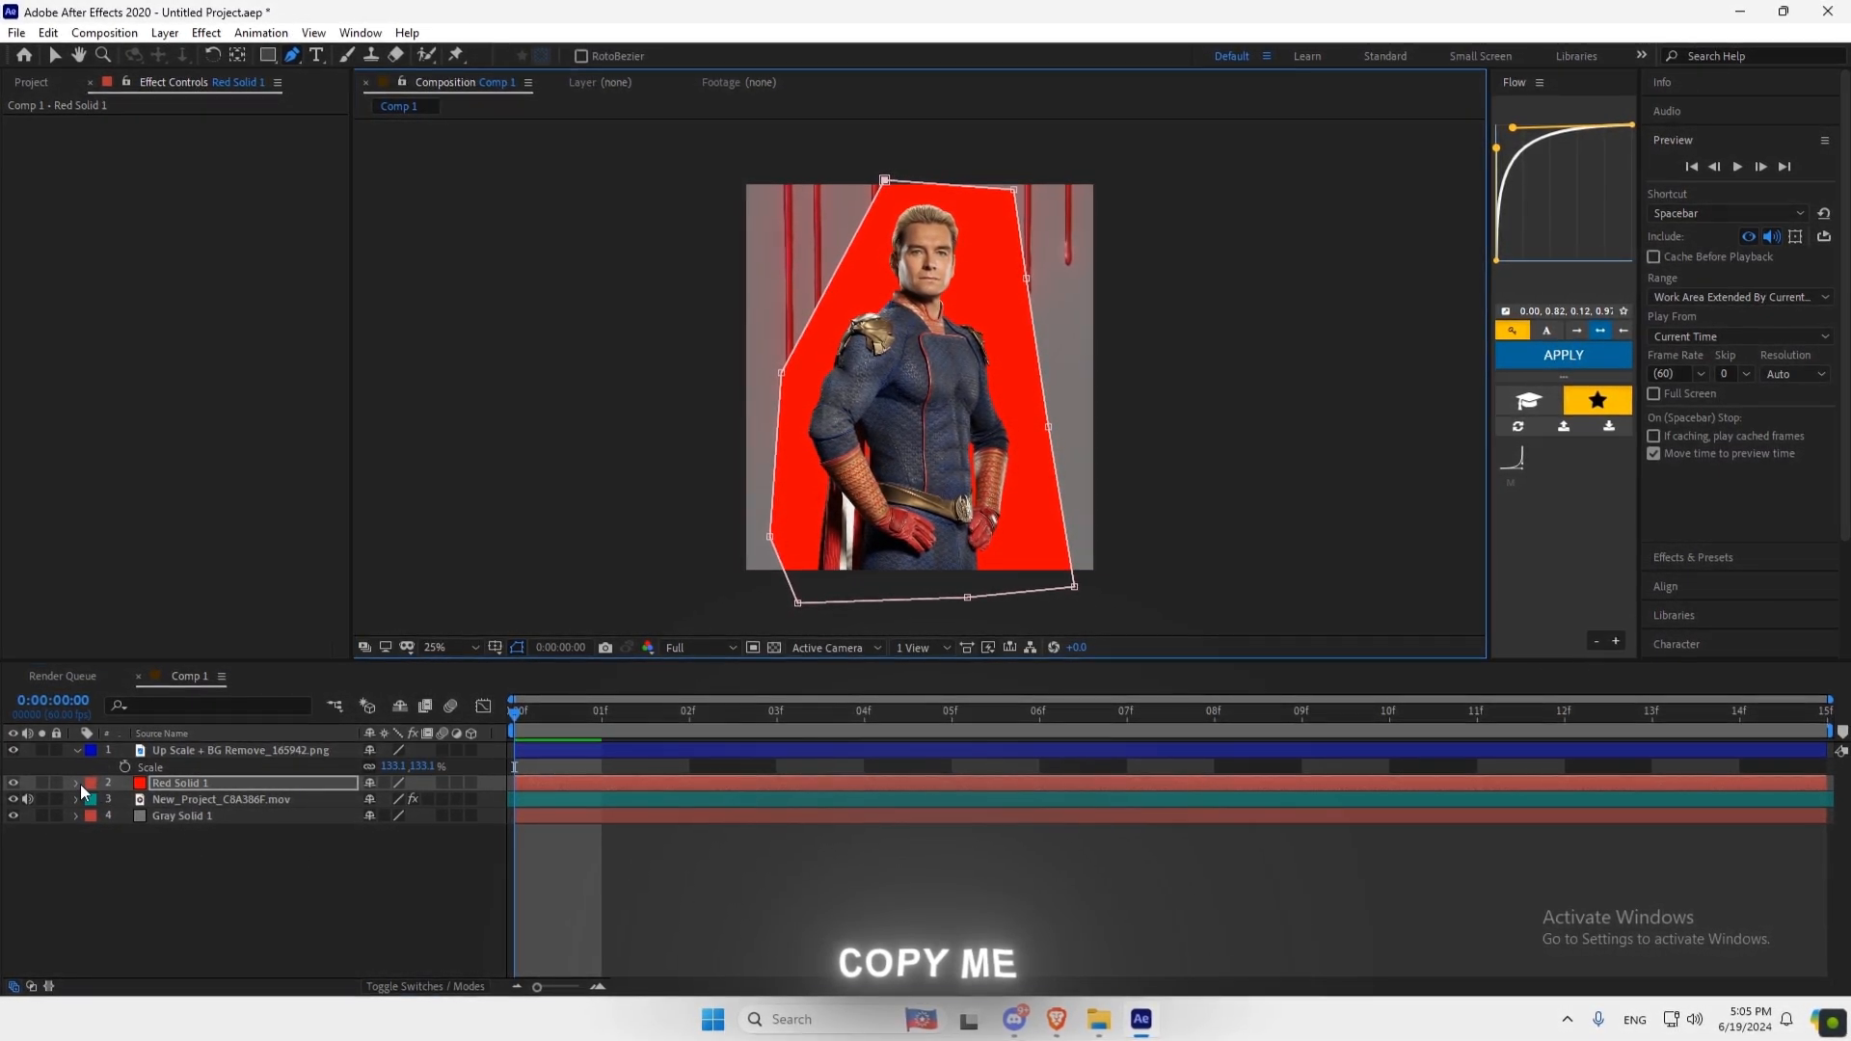
pyautogui.click(75, 782)
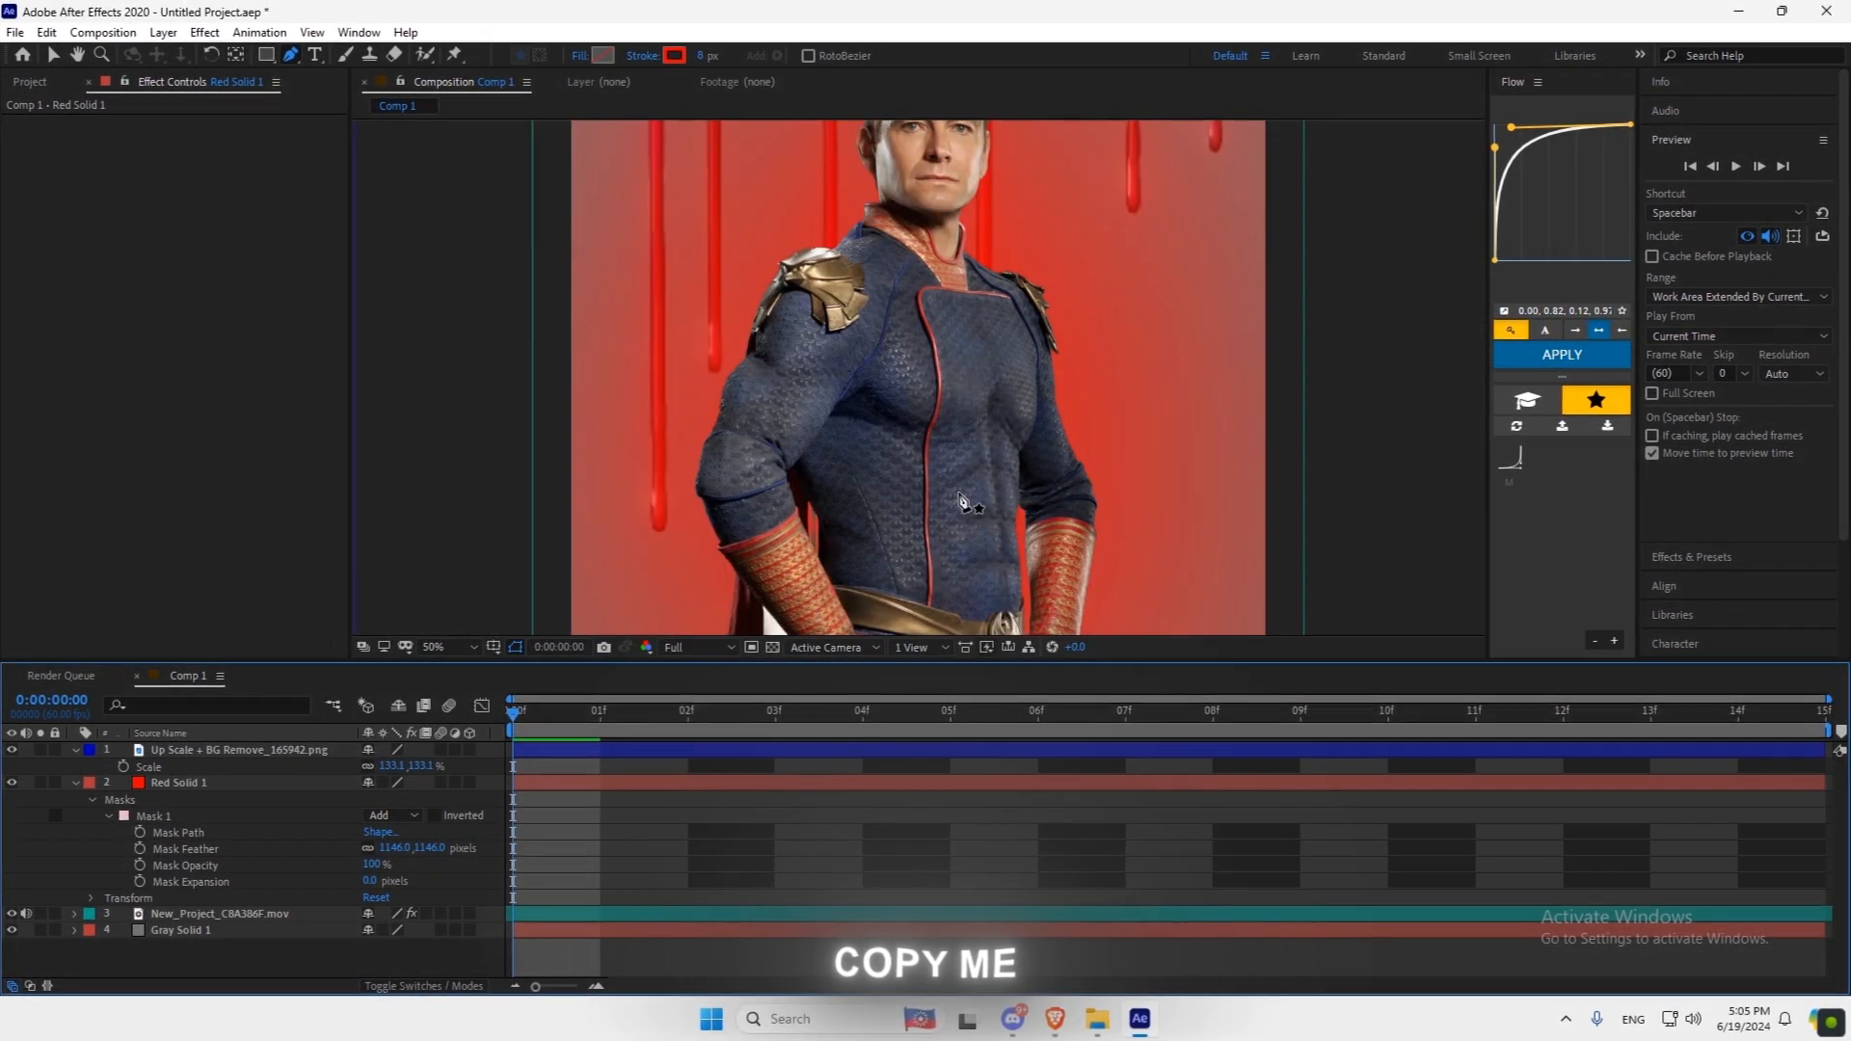
pyautogui.write('d')
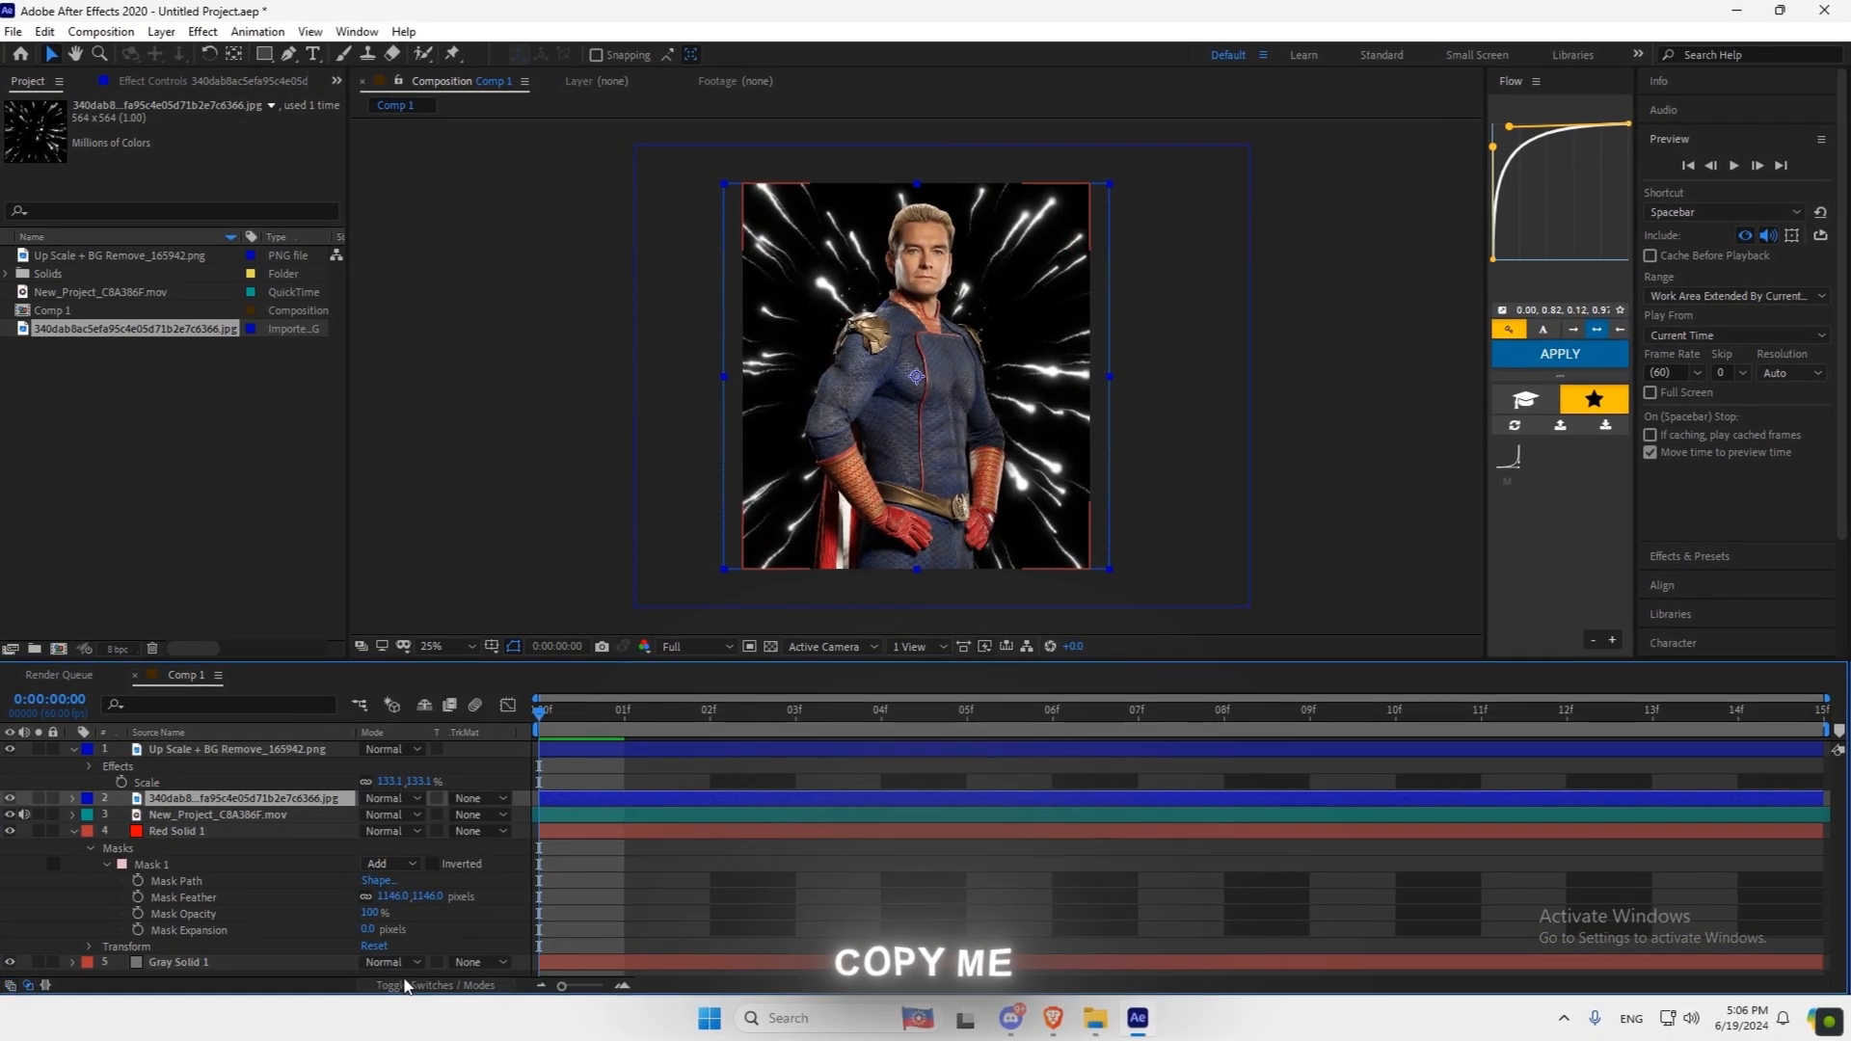
# Set the streak image to Screen, tint its whites red, and move it below Red Solid 1.
pyautogui.click(391, 798)
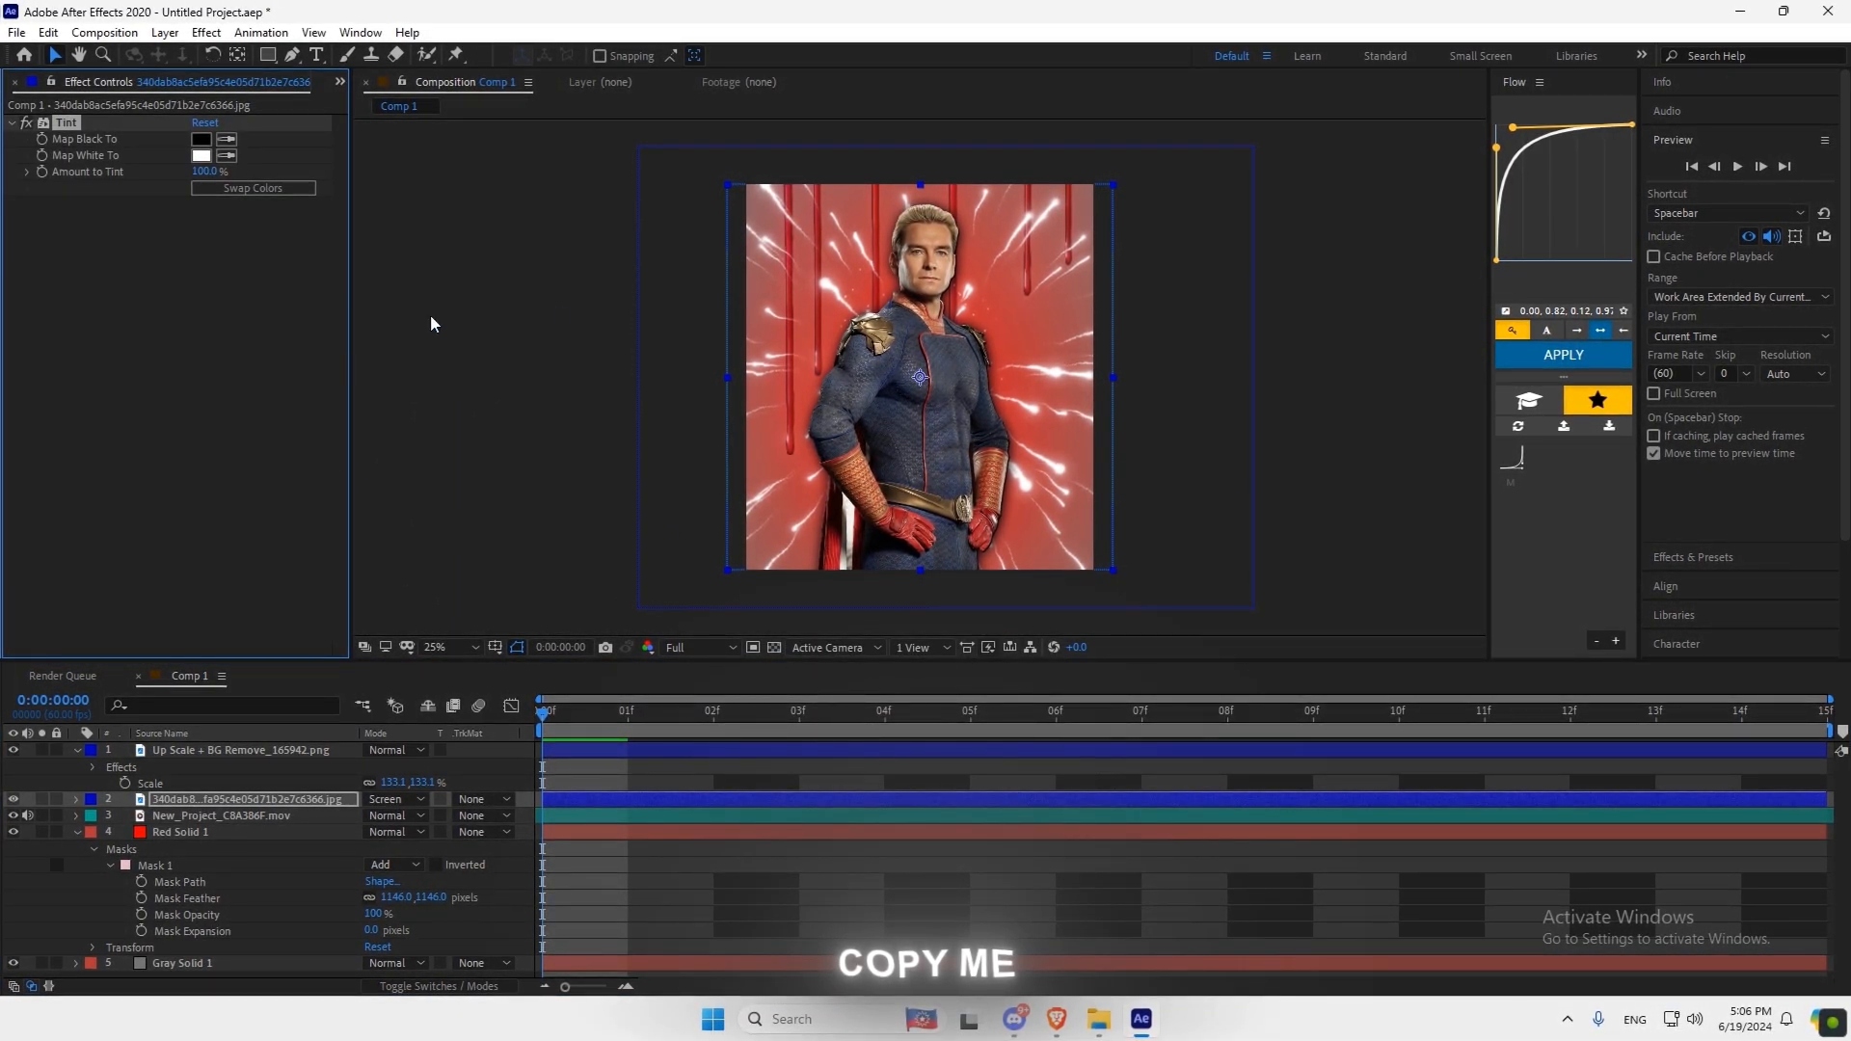
pyautogui.click(201, 156)
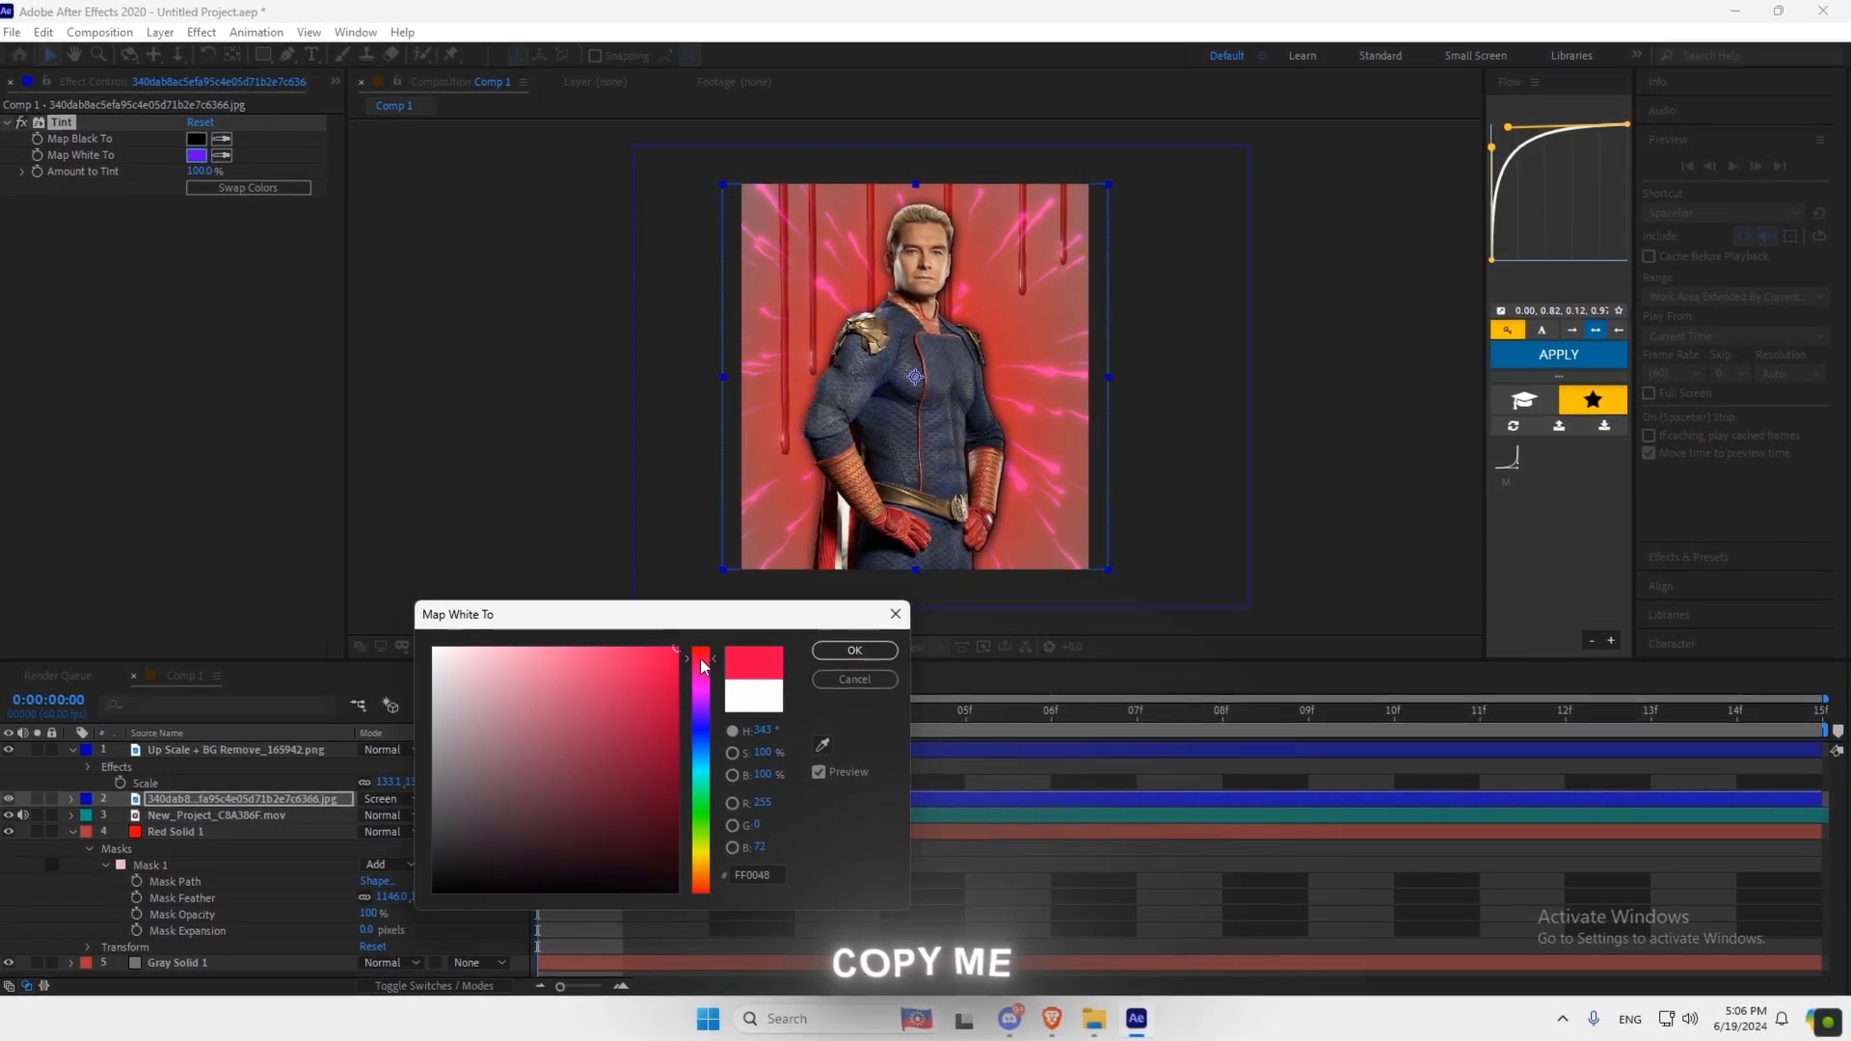
pyautogui.click(852, 650)
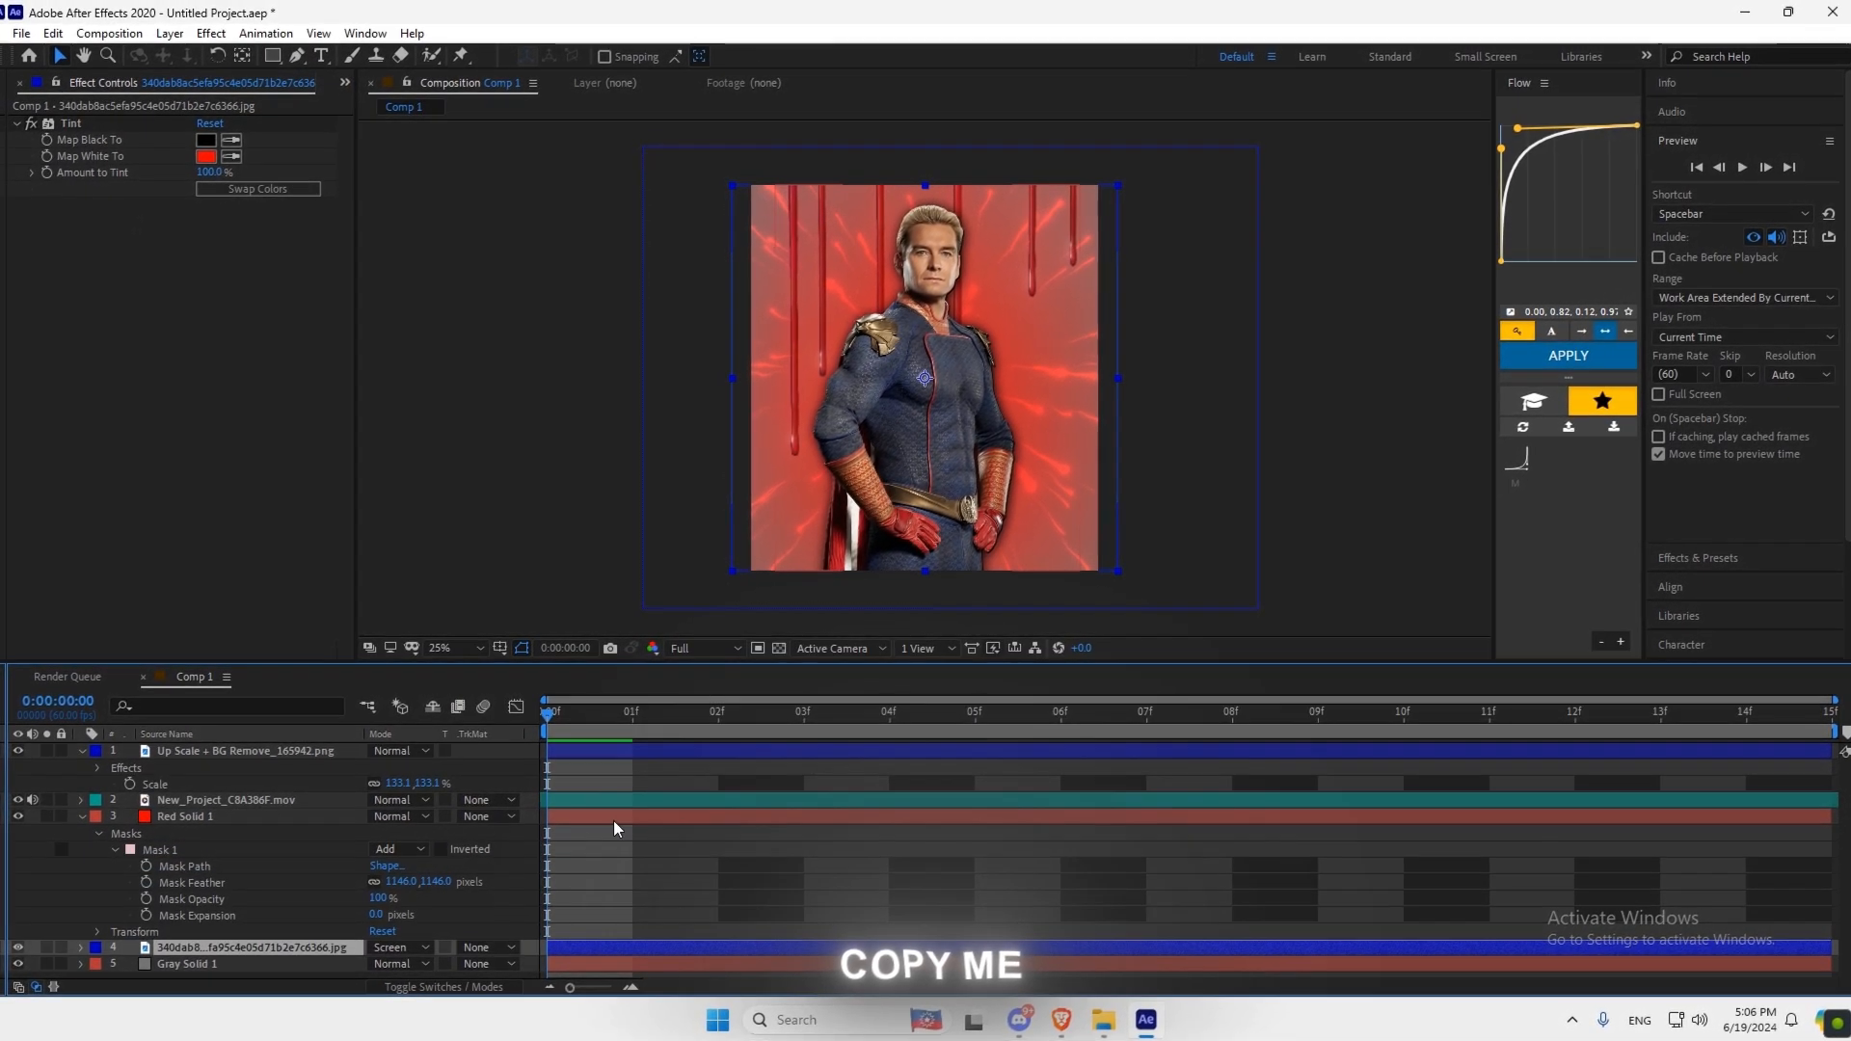
pyautogui.click(459, 645)
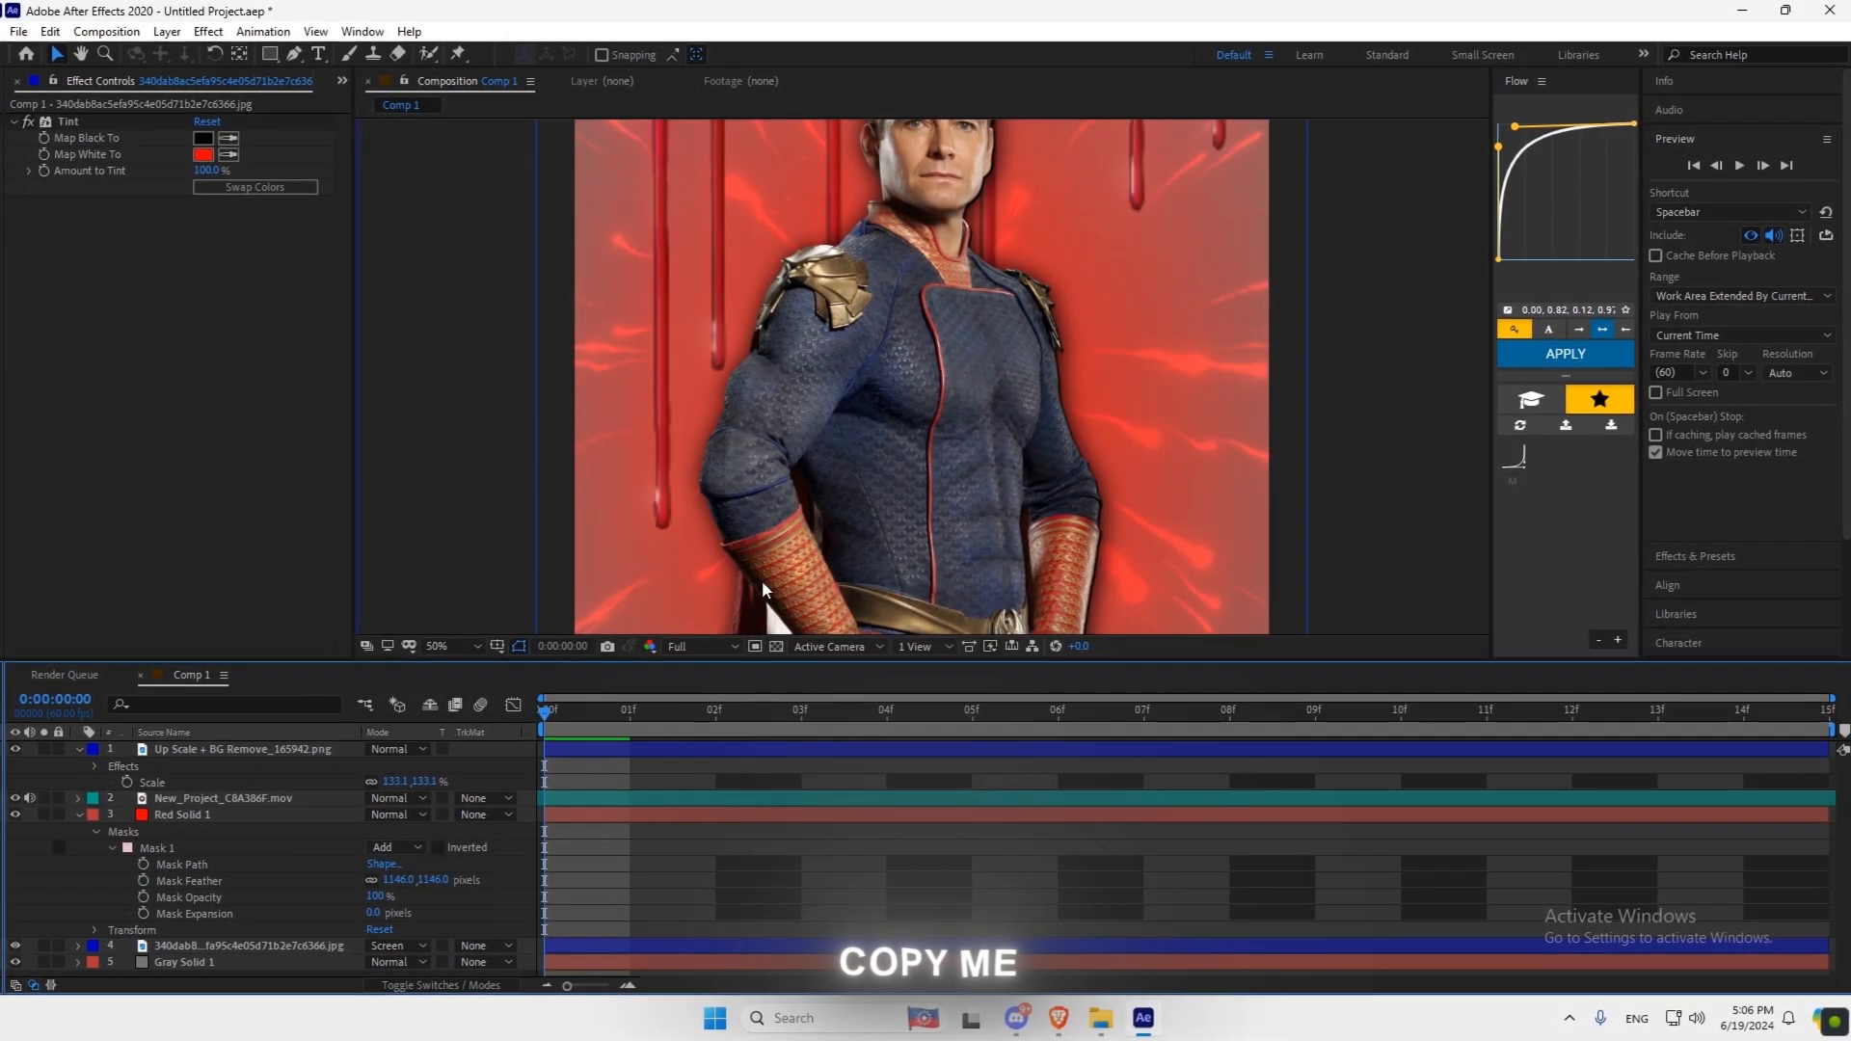
pyautogui.write('gradi')
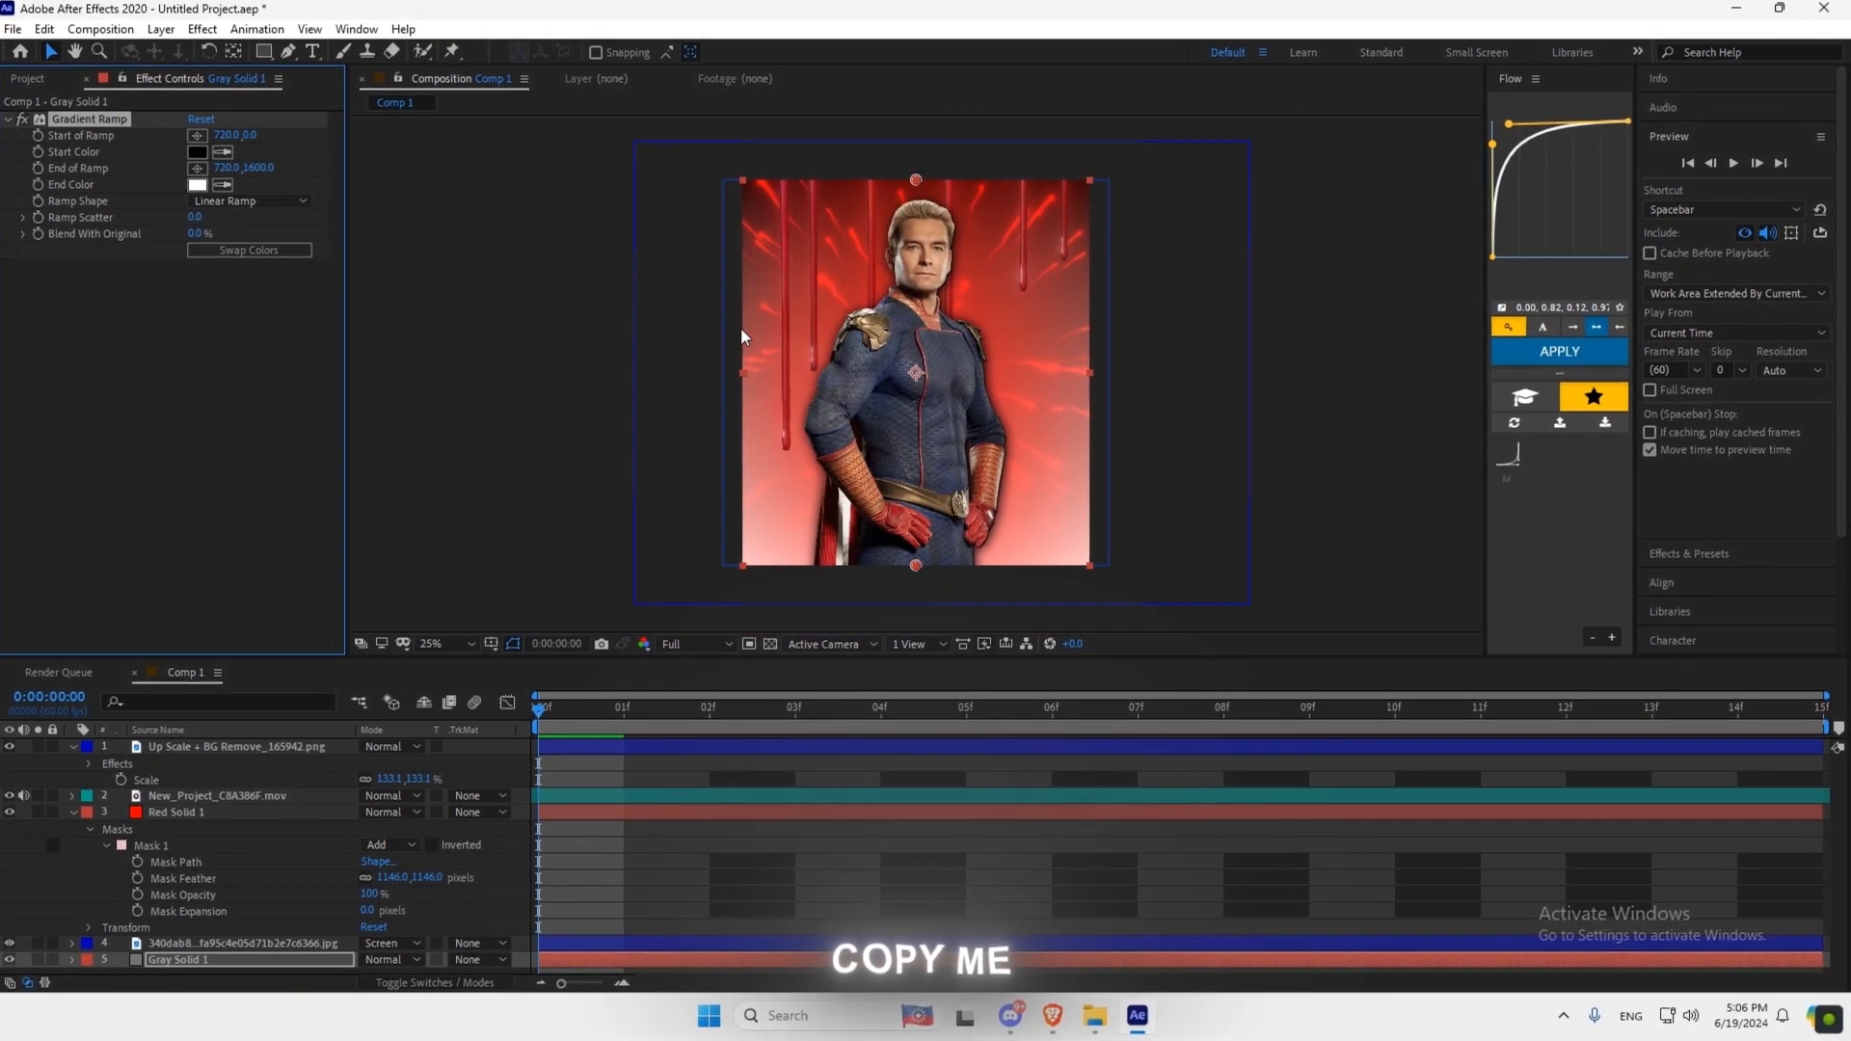
# Set the Gradient Ramp start colour on Gray Solid 1 to red.
pyautogui.click(197, 187)
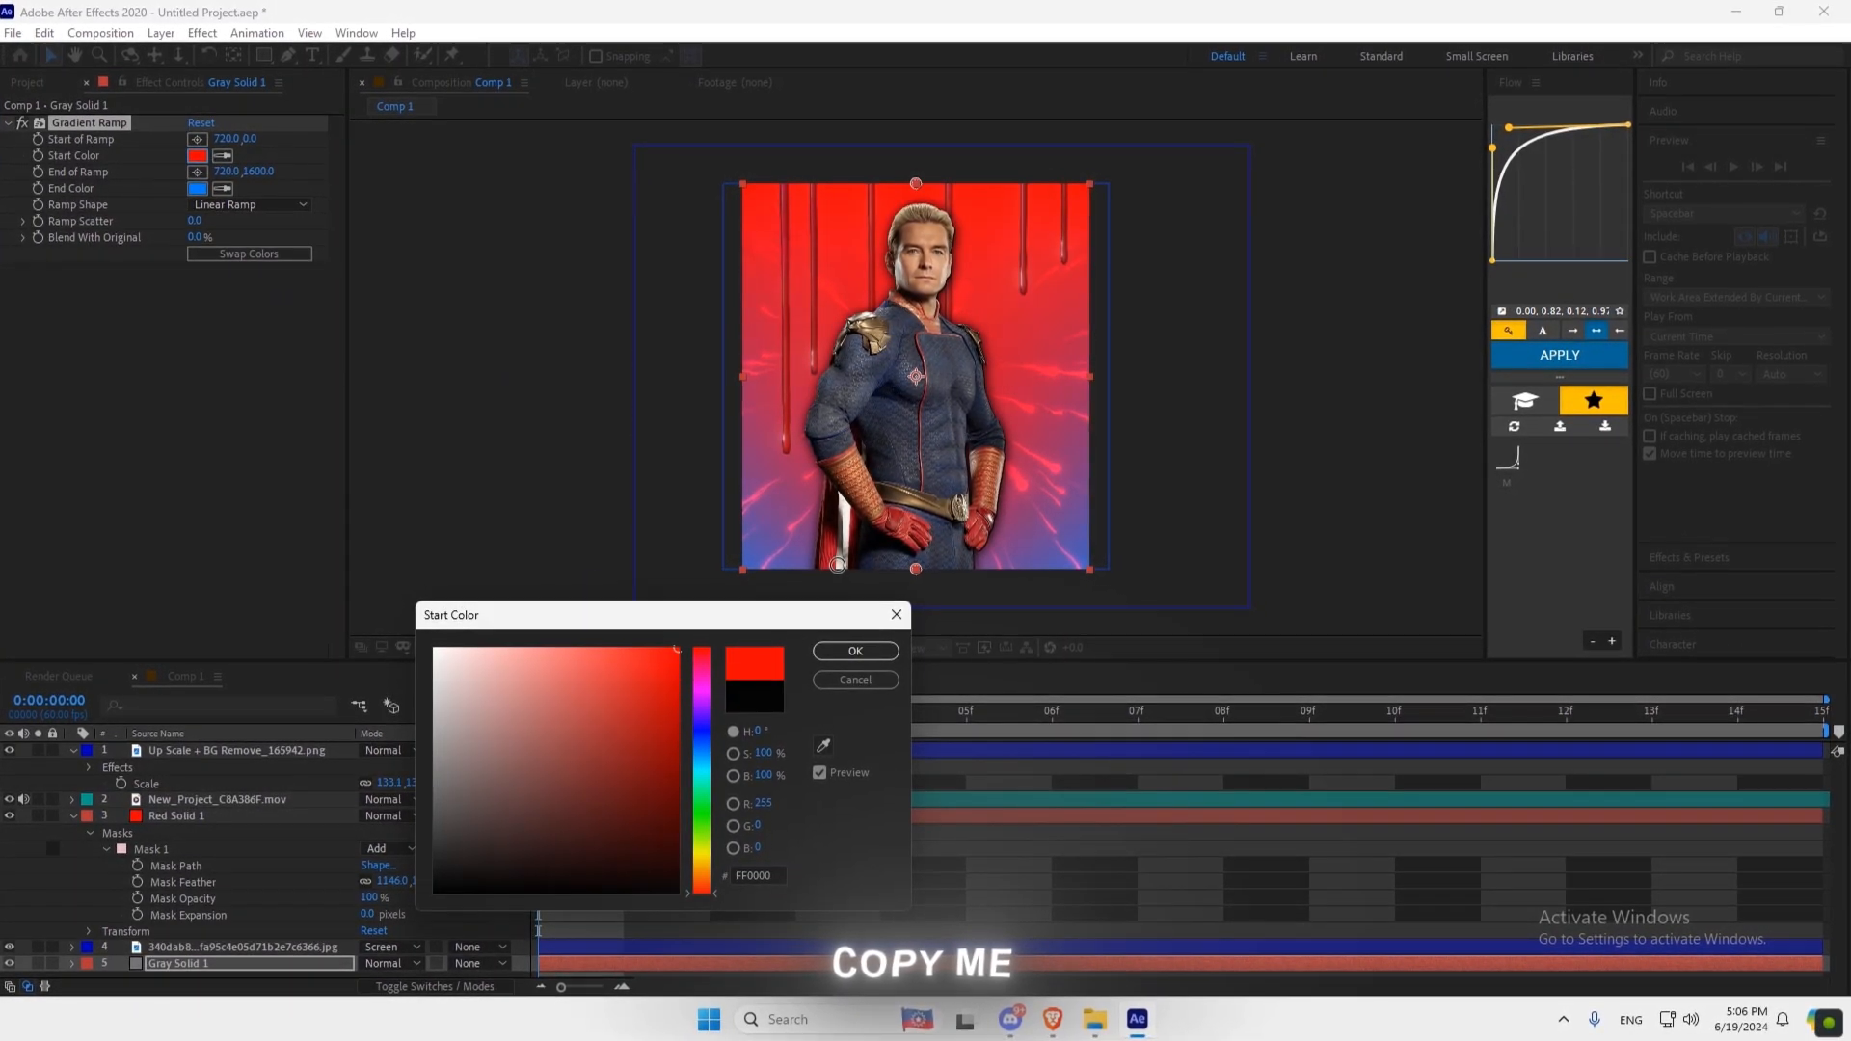
pyautogui.click(854, 650)
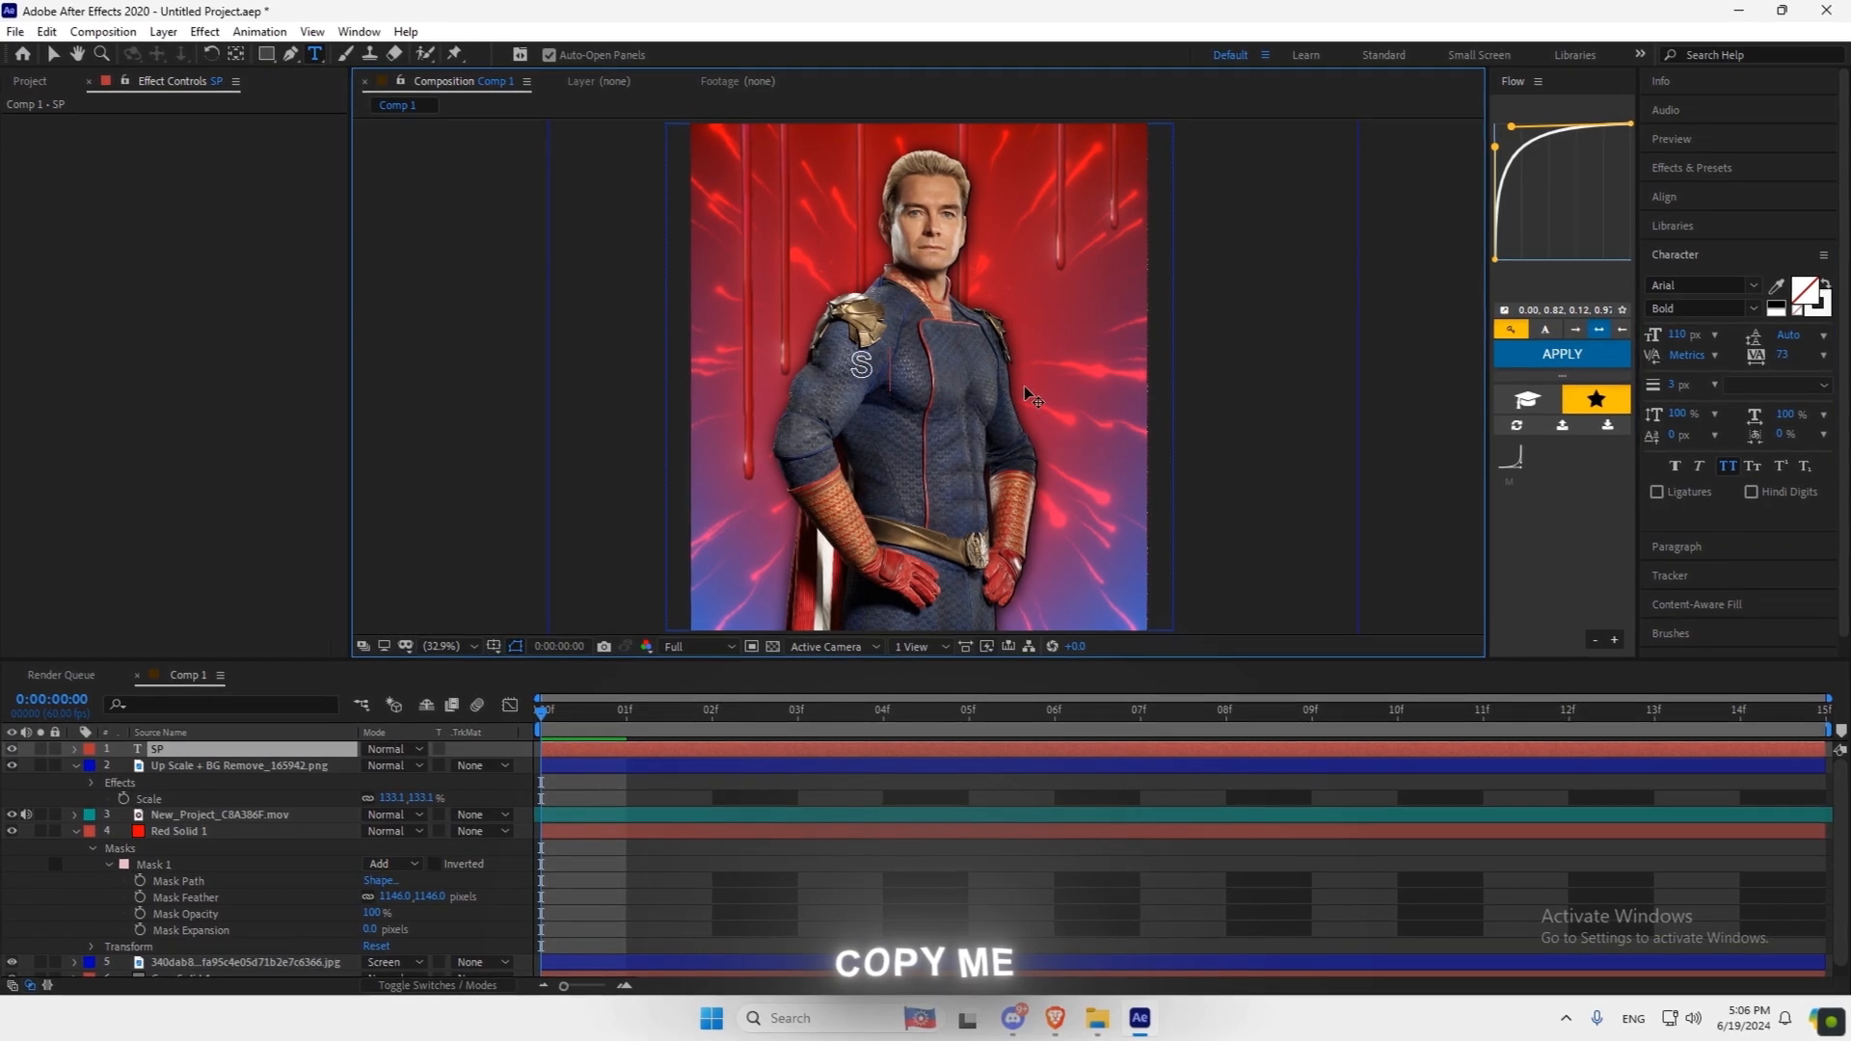
# Type SPECTER, set it to Hamston Regular, and centre it horizontally with Align.
pyautogui.write('SPECTER')
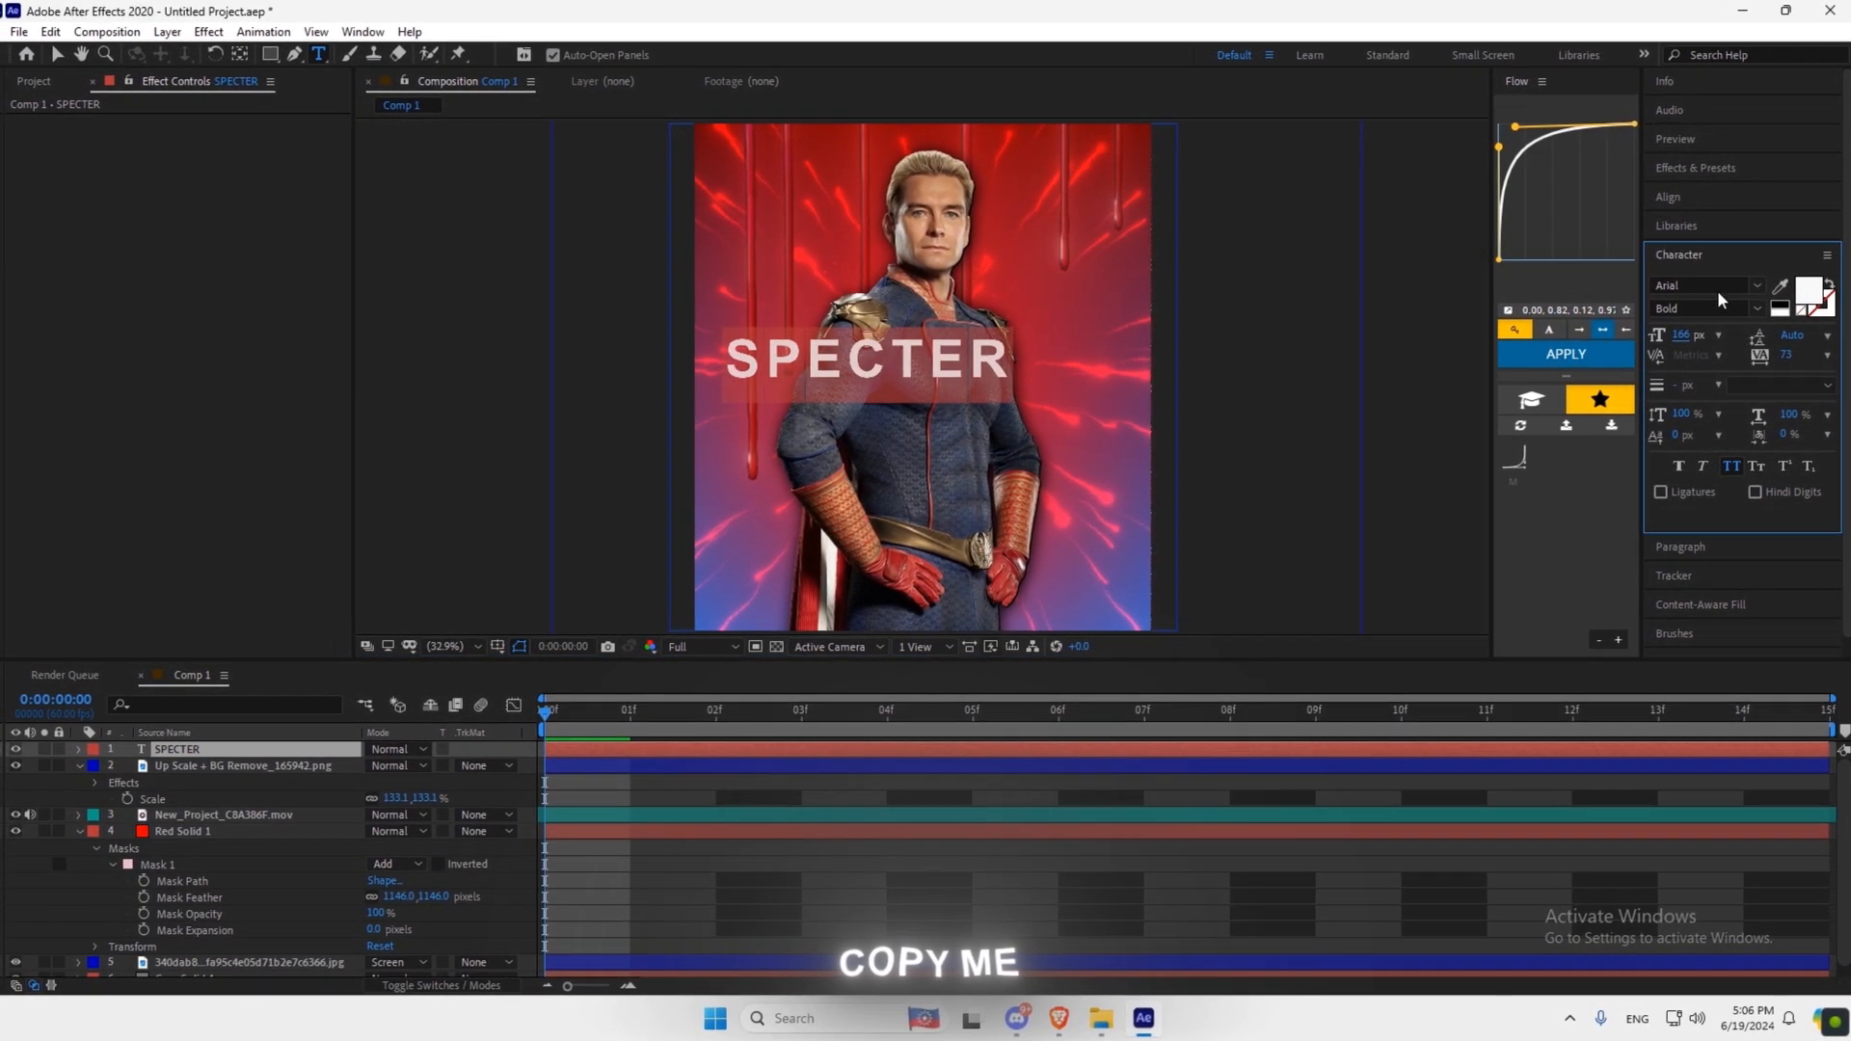
pyautogui.click(1700, 285)
pyautogui.write('Hamston')
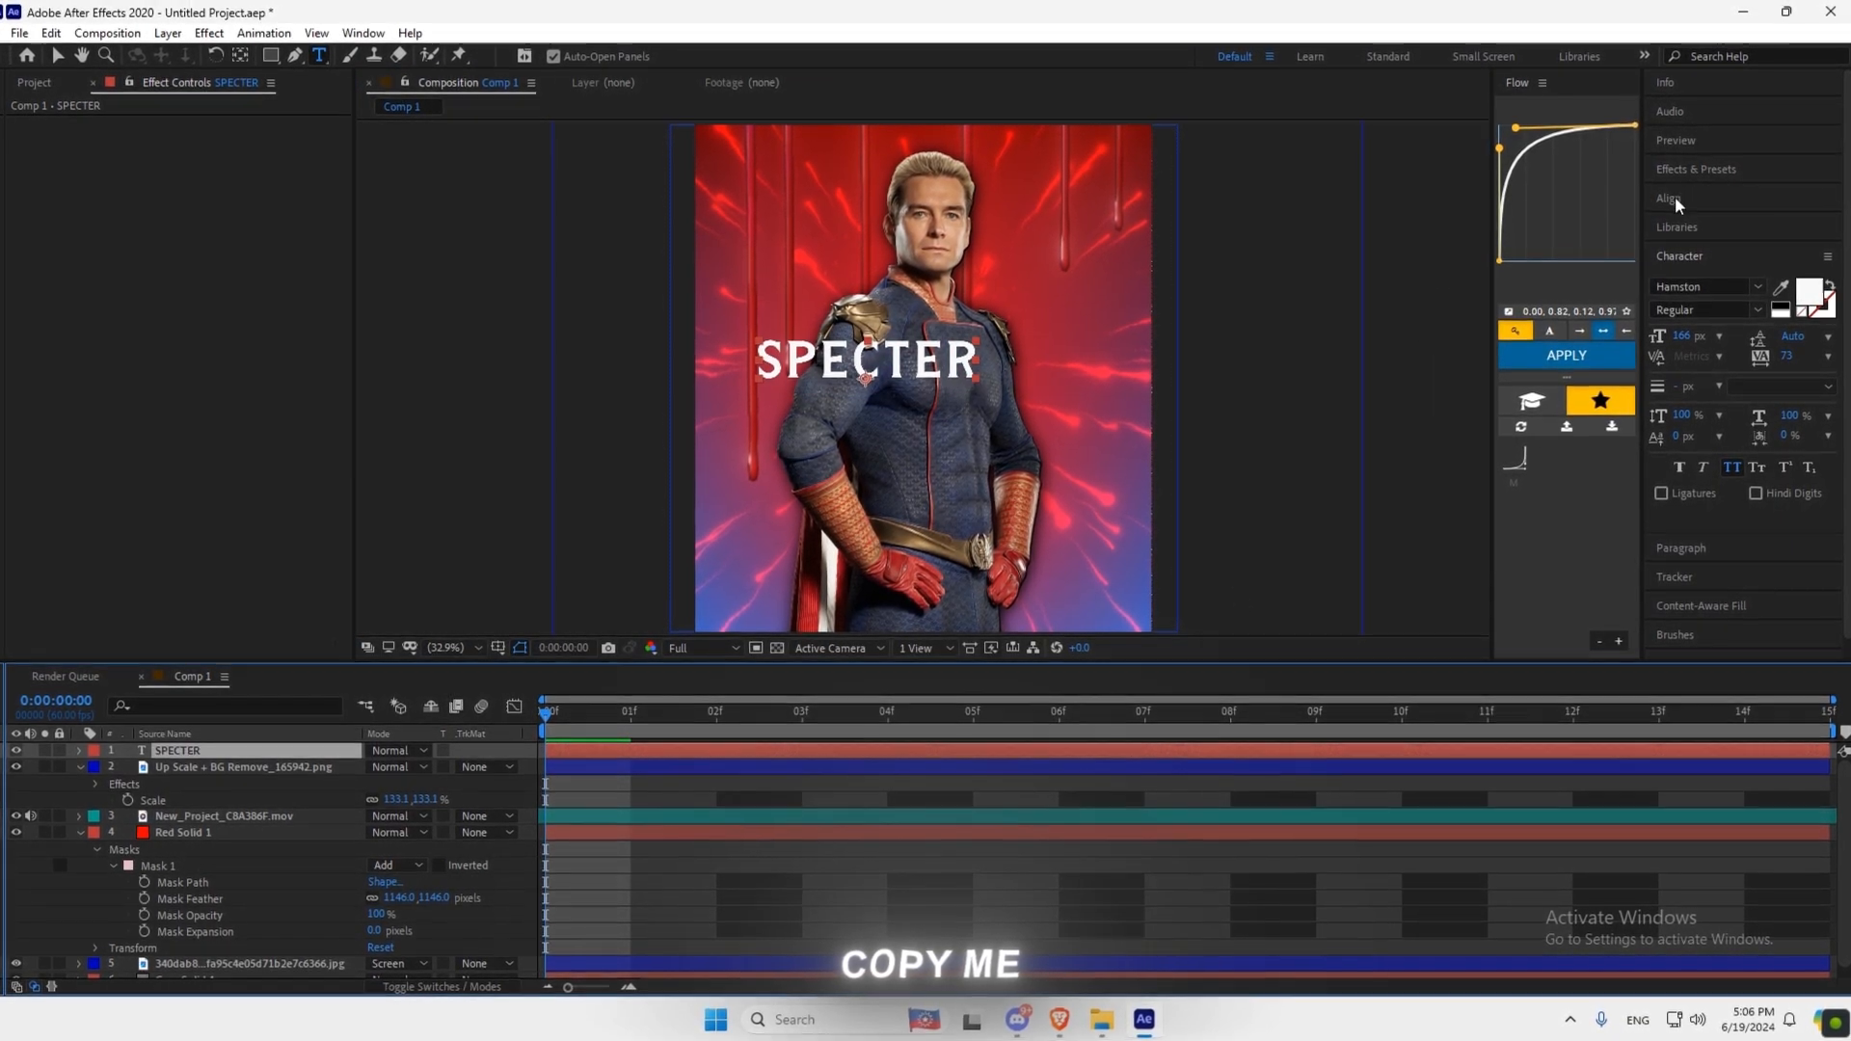
pyautogui.click(1670, 196)
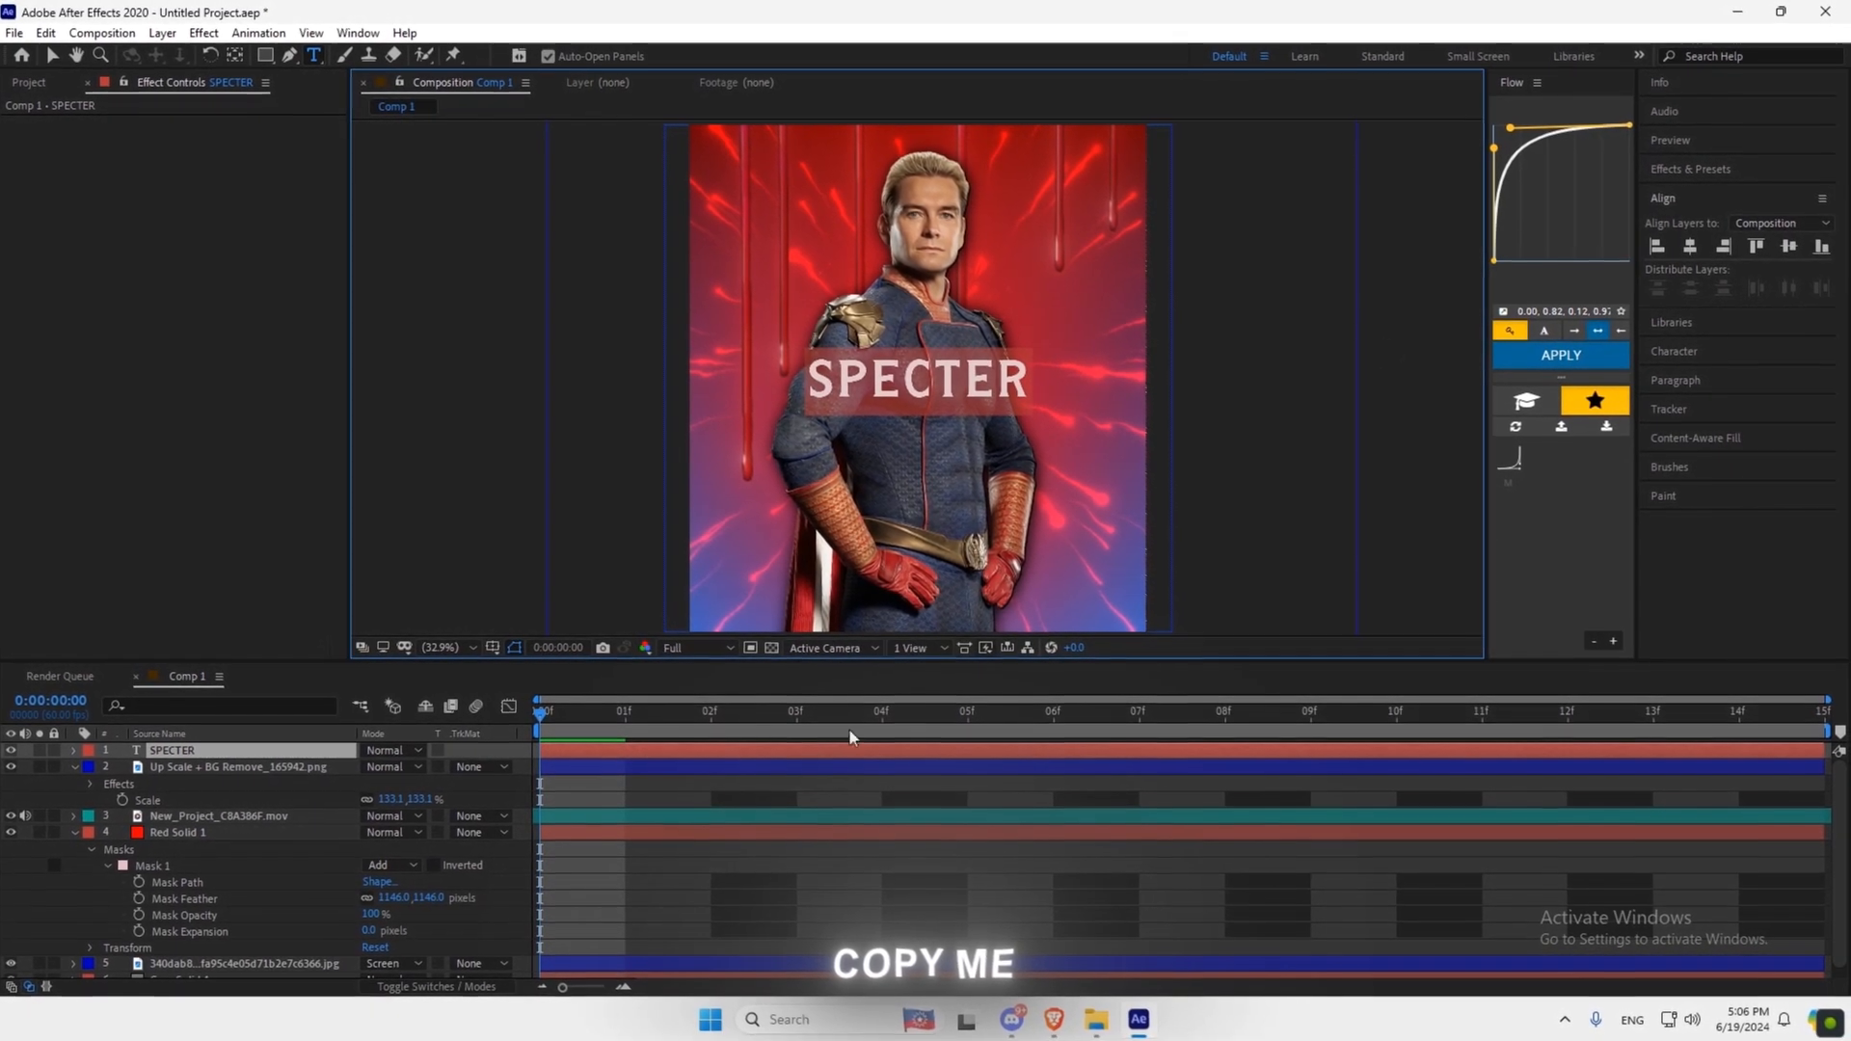
pyautogui.click(1673, 350)
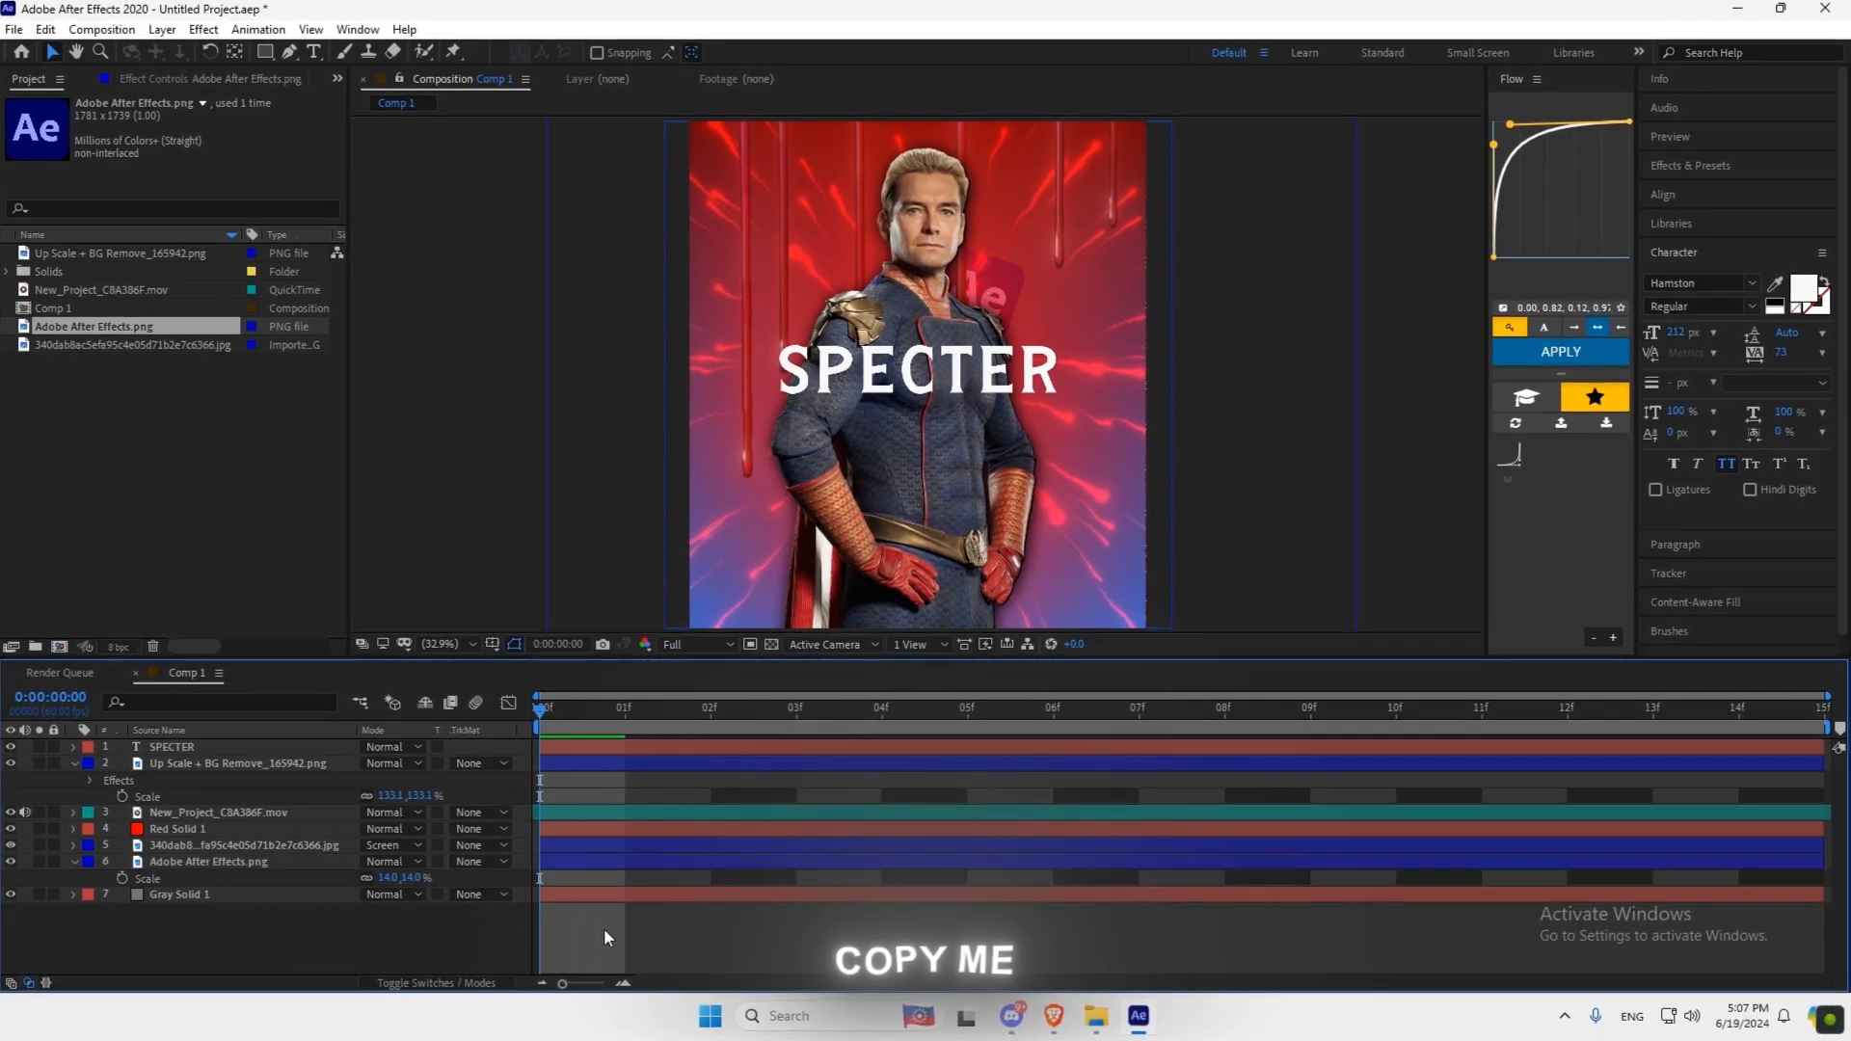
# Select the After Effects logo layer at 140% and reposition it beside the hero's head.
pyautogui.click(209, 861)
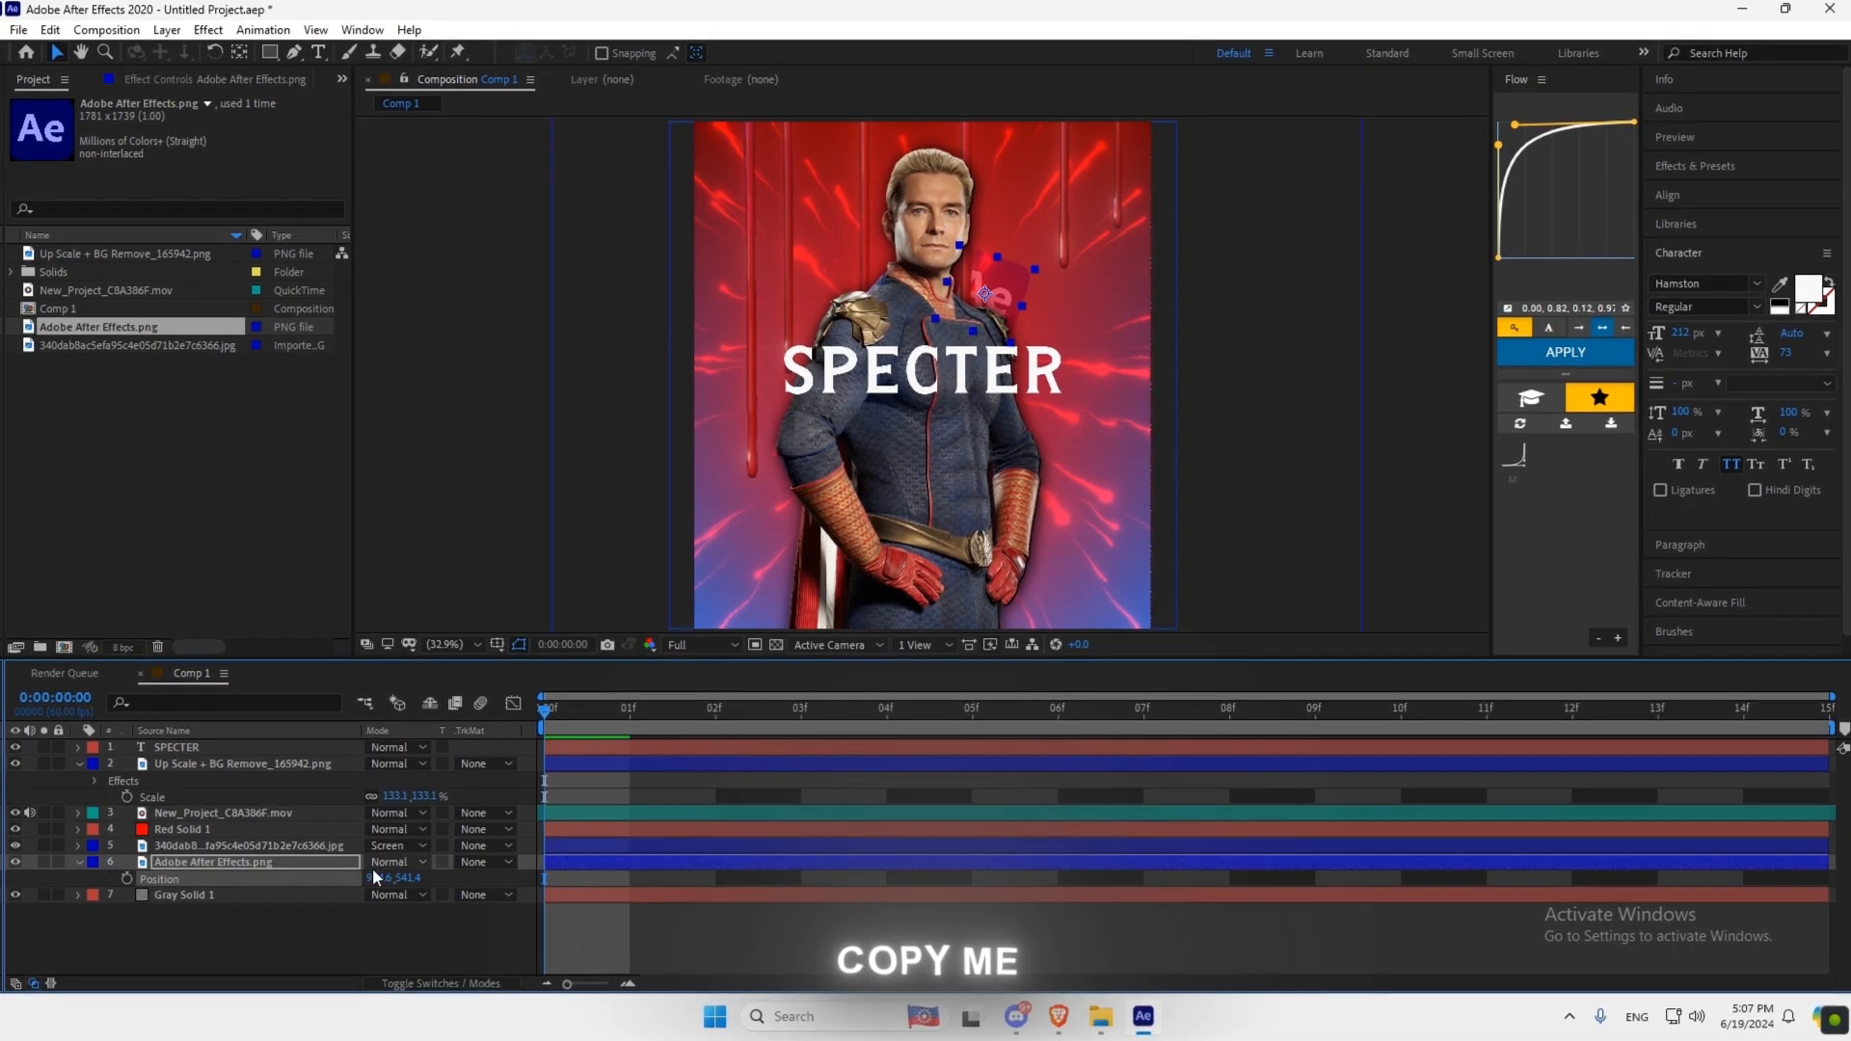
pyautogui.click(243, 763)
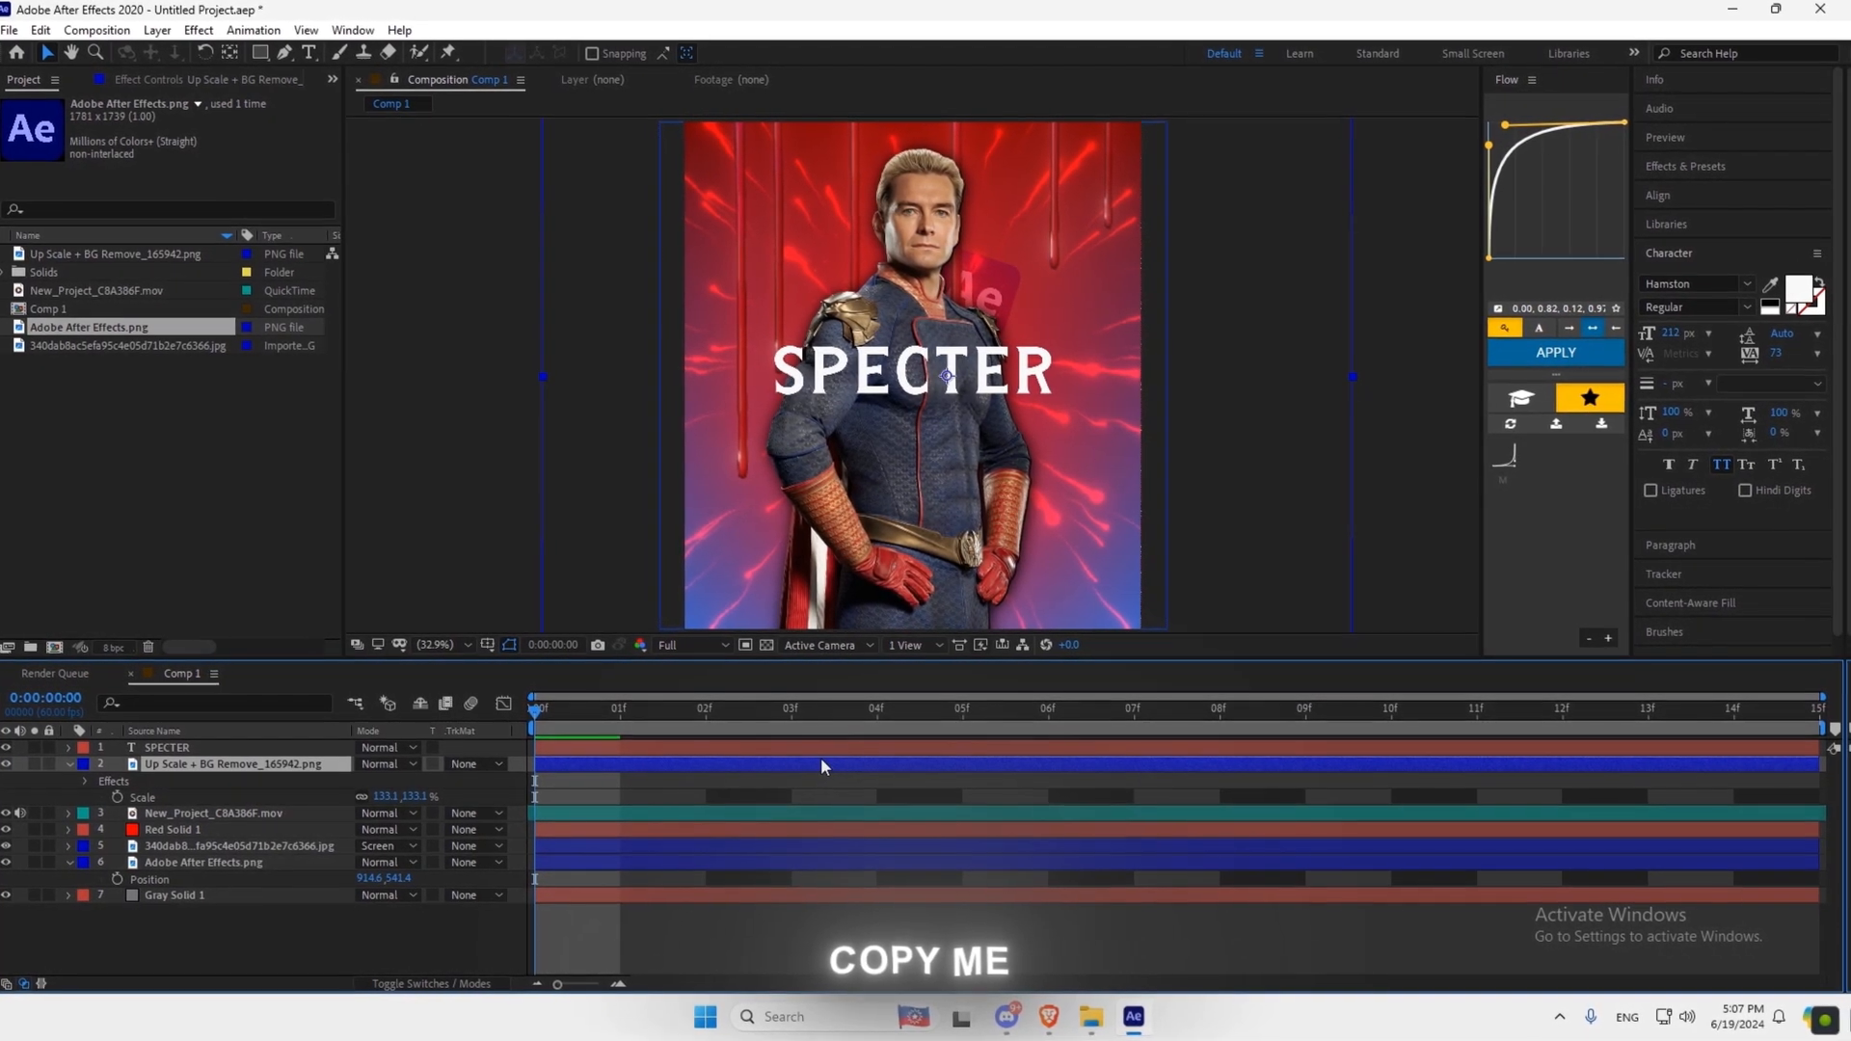
pyautogui.click(156, 29)
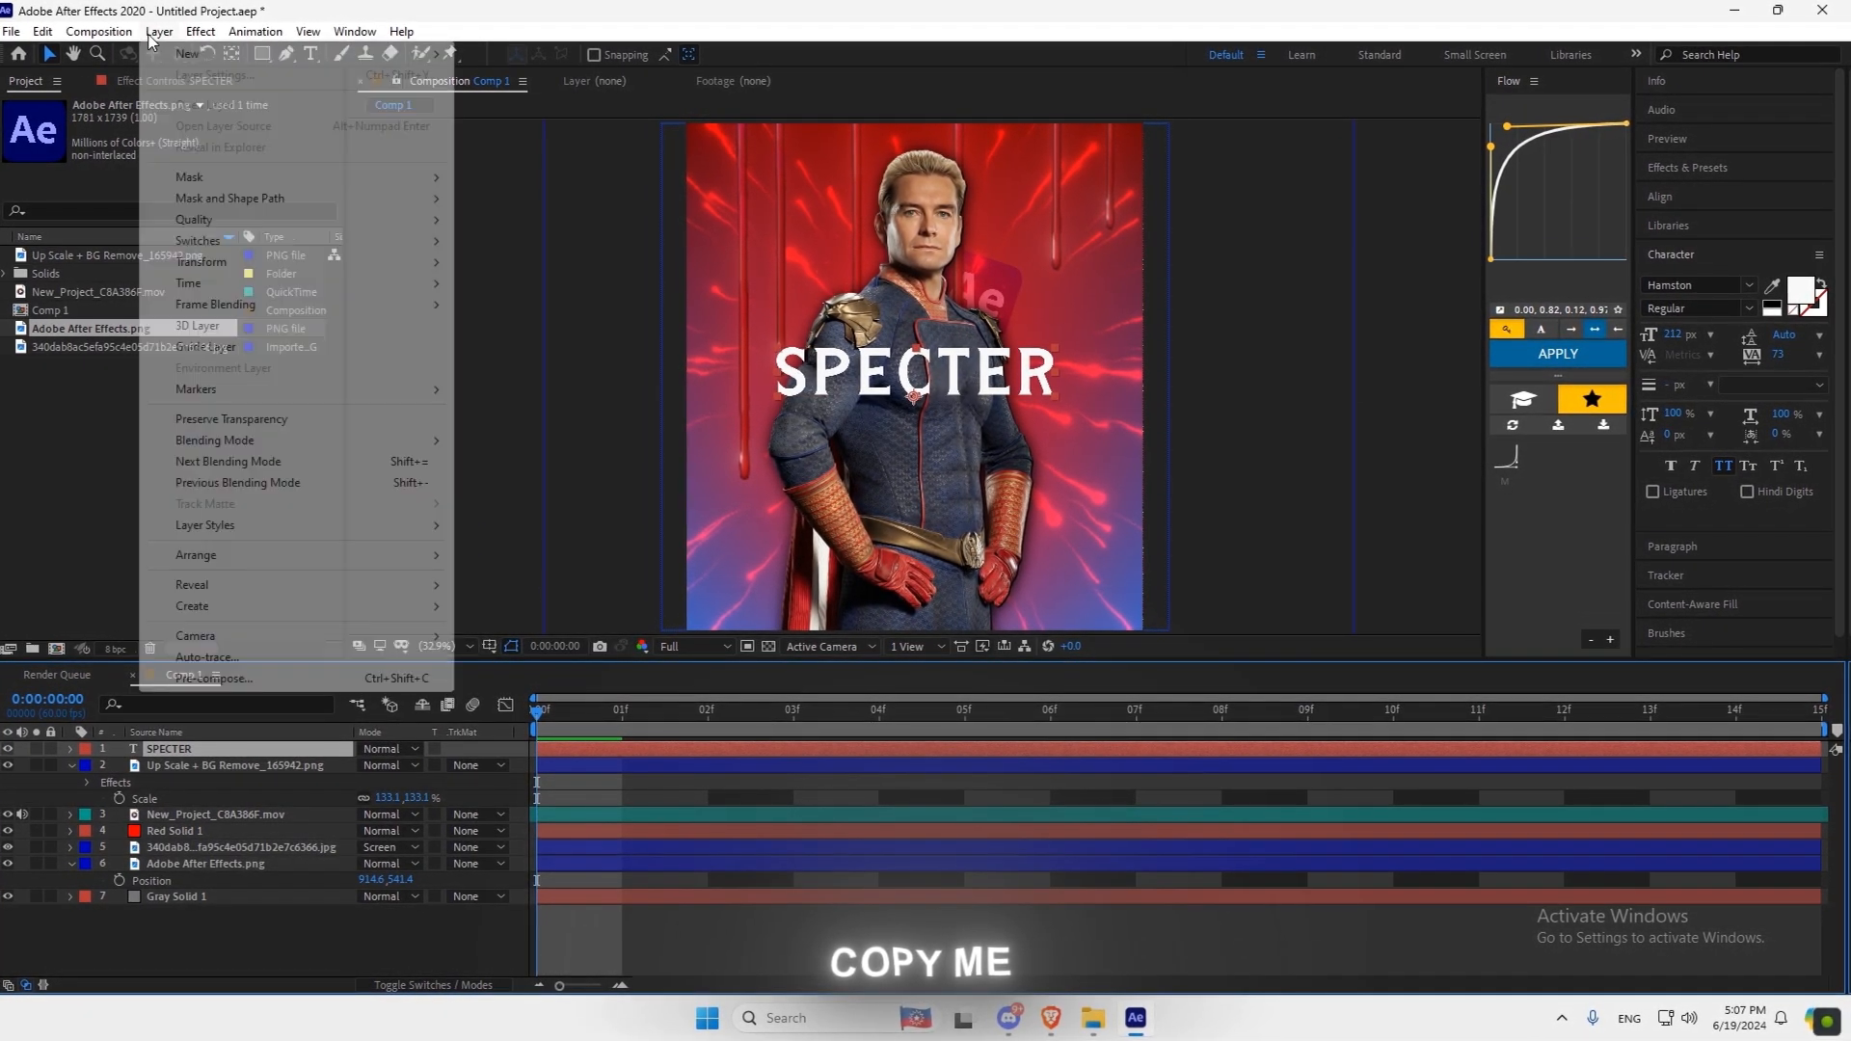